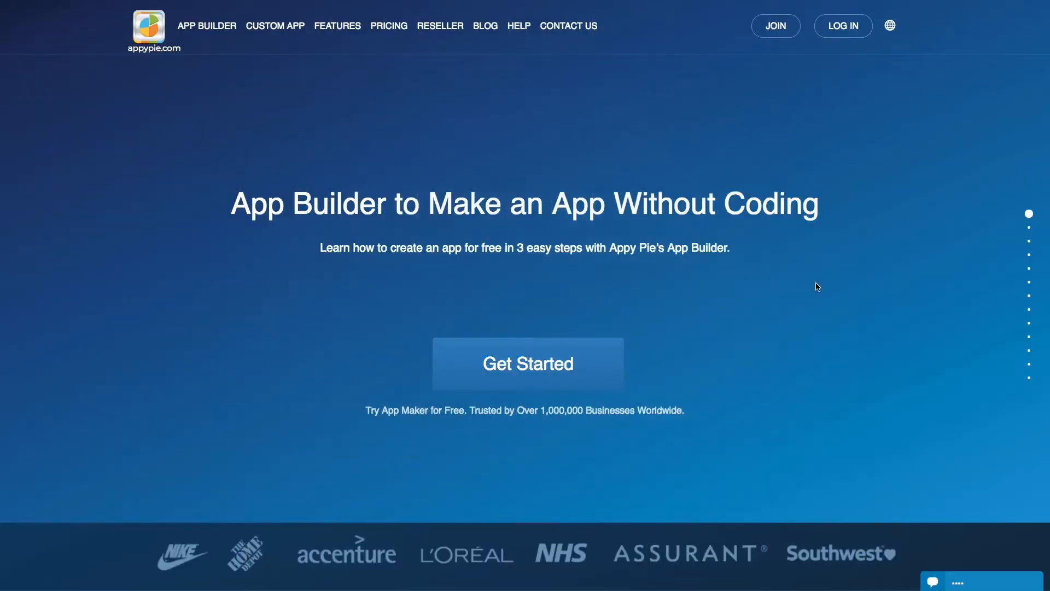
Step: Log in, reach the dashboard and choose the All Pages Demo app from My Apps
left_click(842, 25)
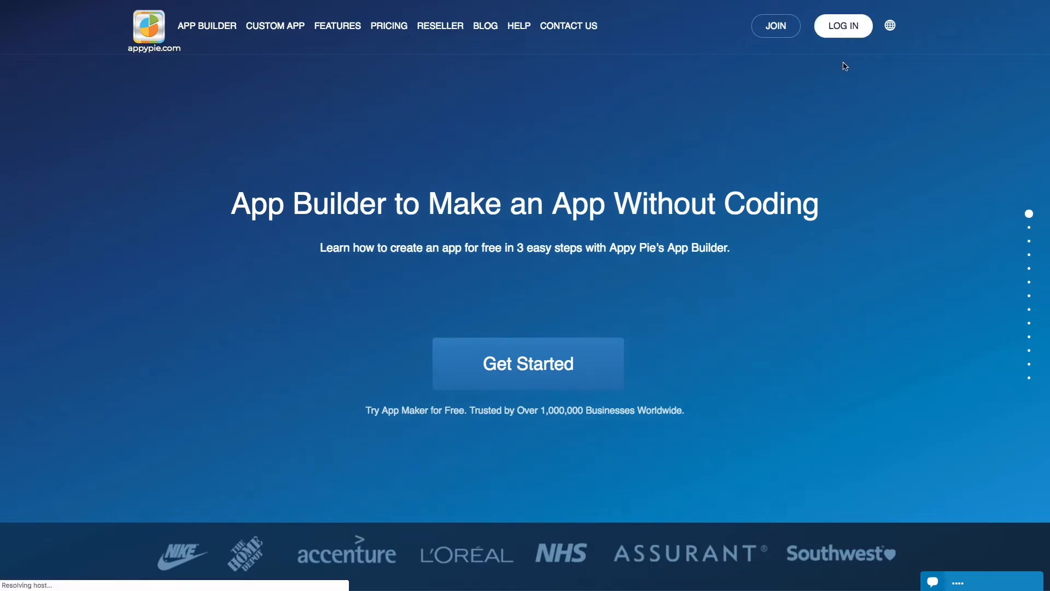
left_click(842, 25)
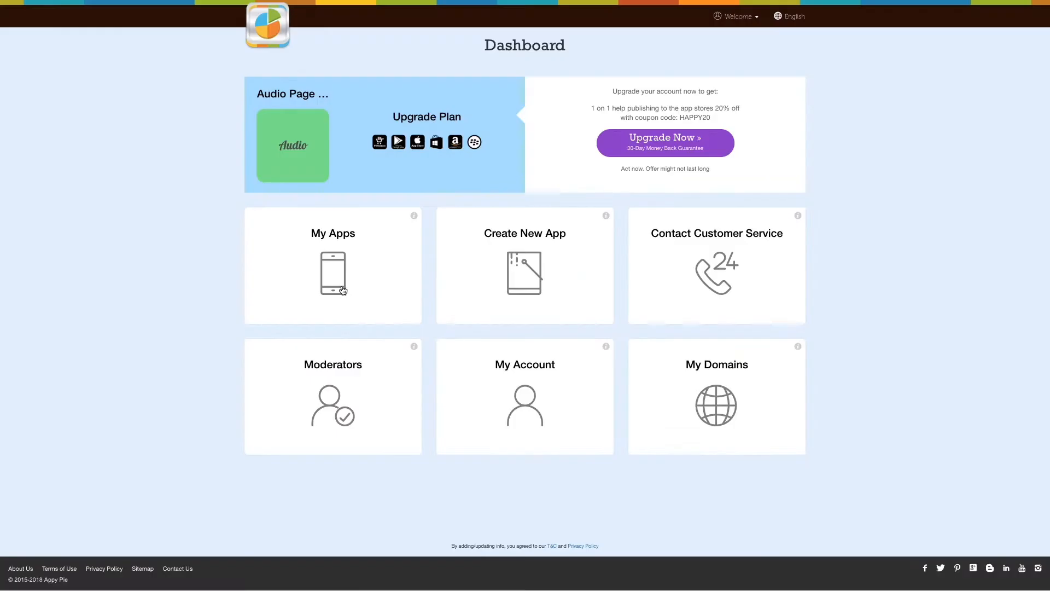
left_click(333, 272)
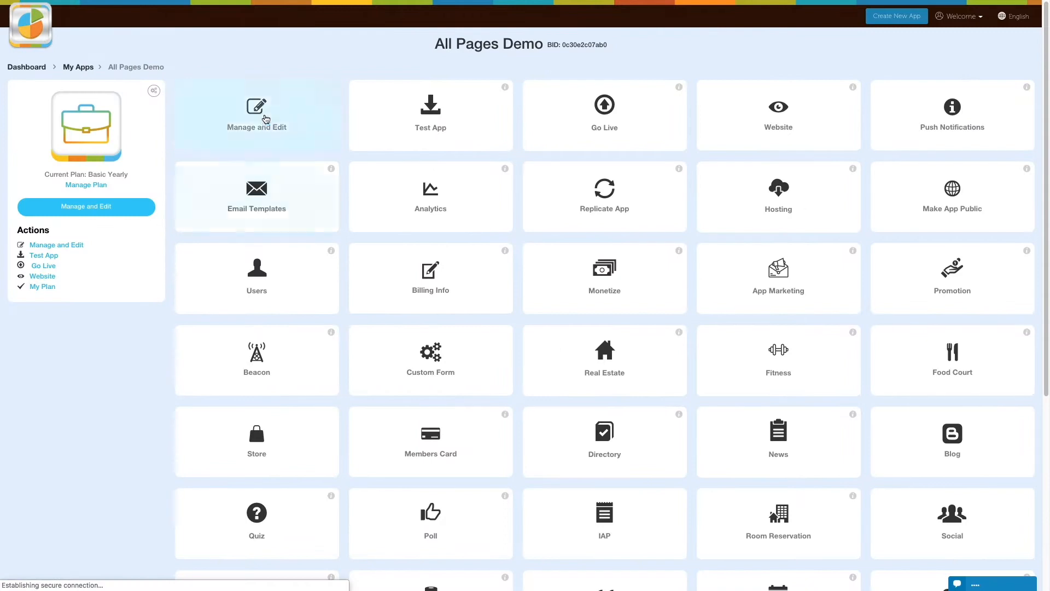
Step: Enter Manage and Edit, select the Food Court tile and start Add Restaurant
left_click(256, 115)
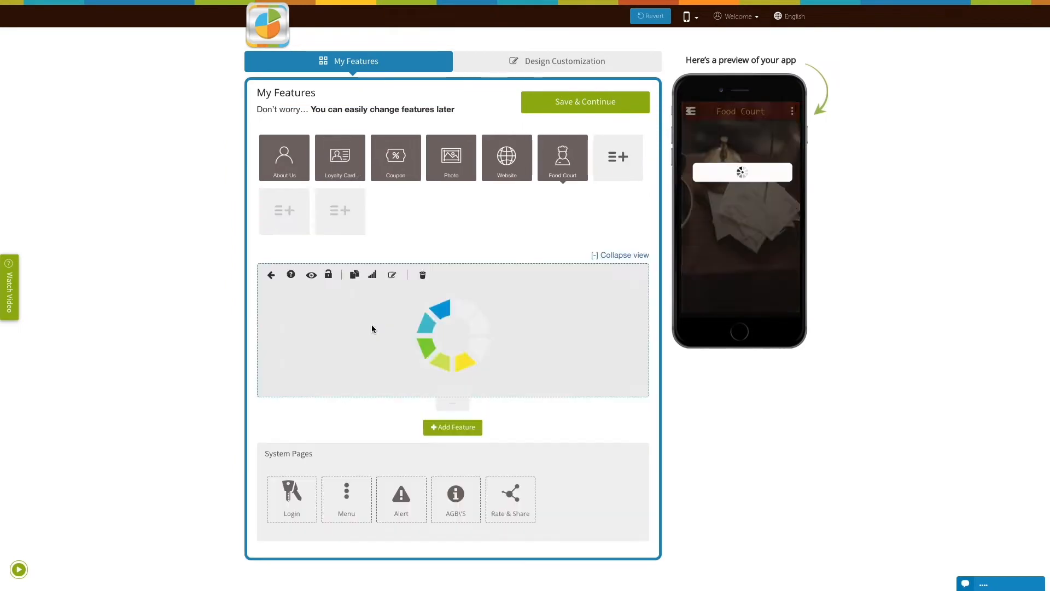
left_click(562, 157)
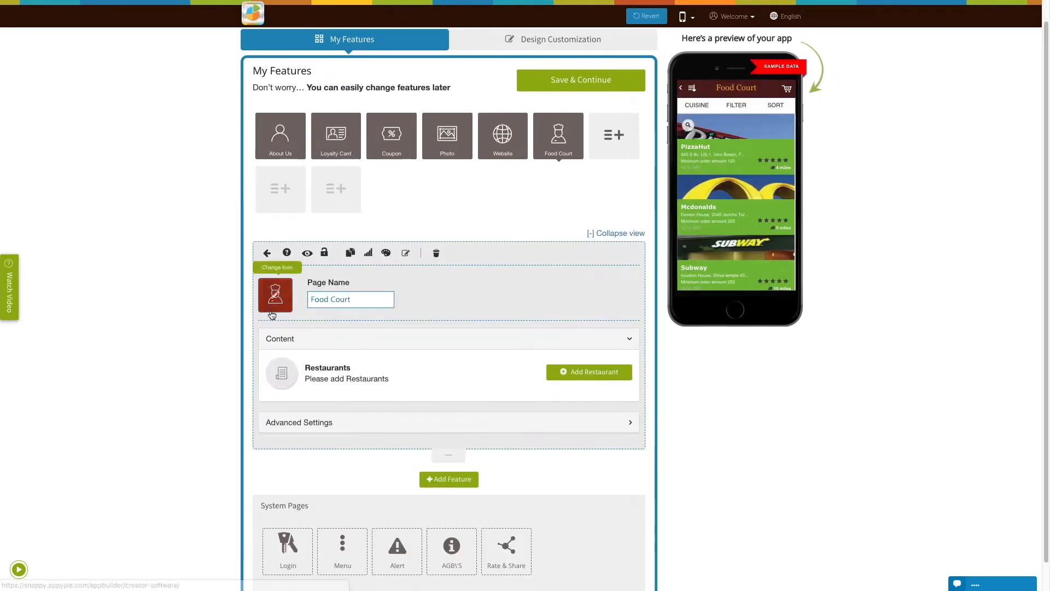
mouse_move(739, 154)
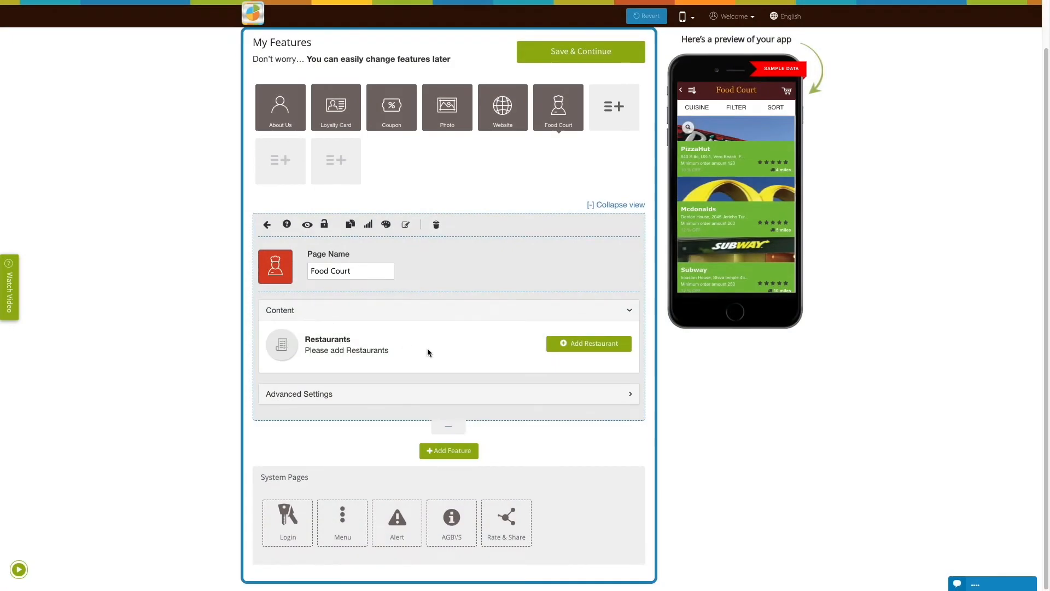
left_click(589, 342)
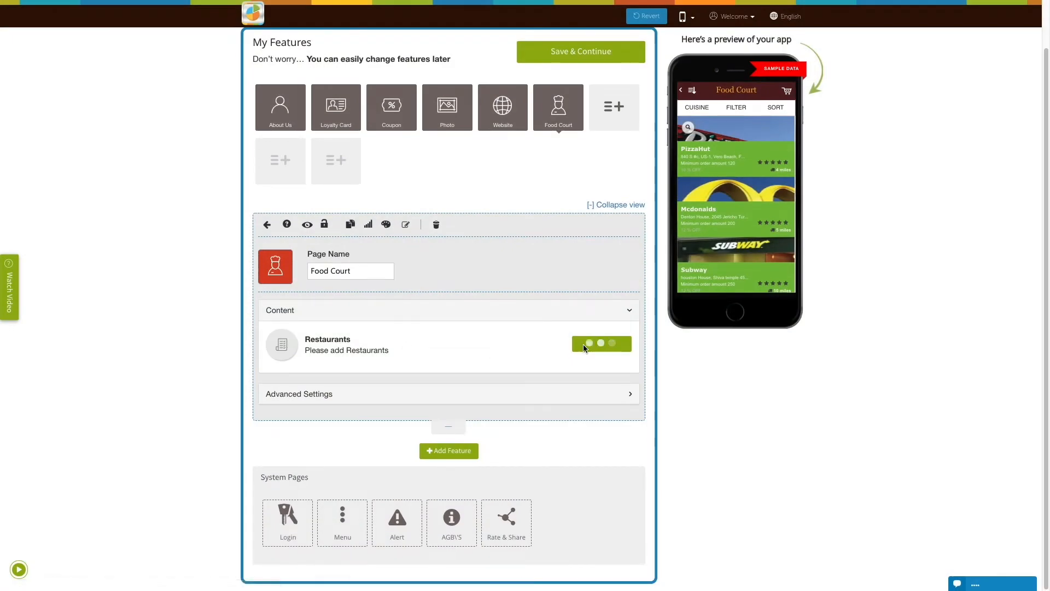
Step: Name the restaurant Binda and give it the summary 'Restaurant summary'
left_click(600, 344)
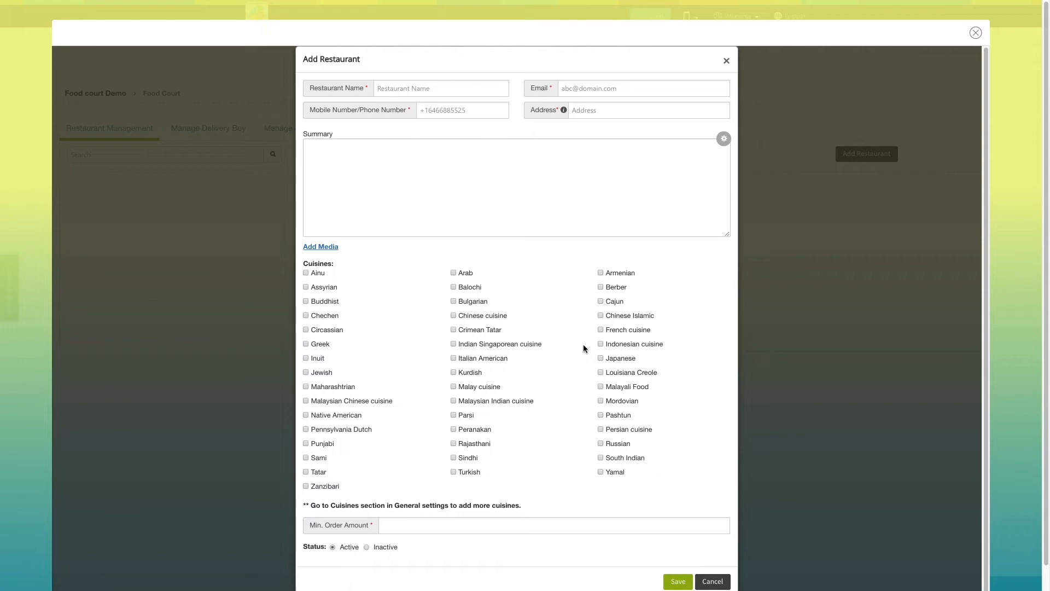
left_click(441, 87)
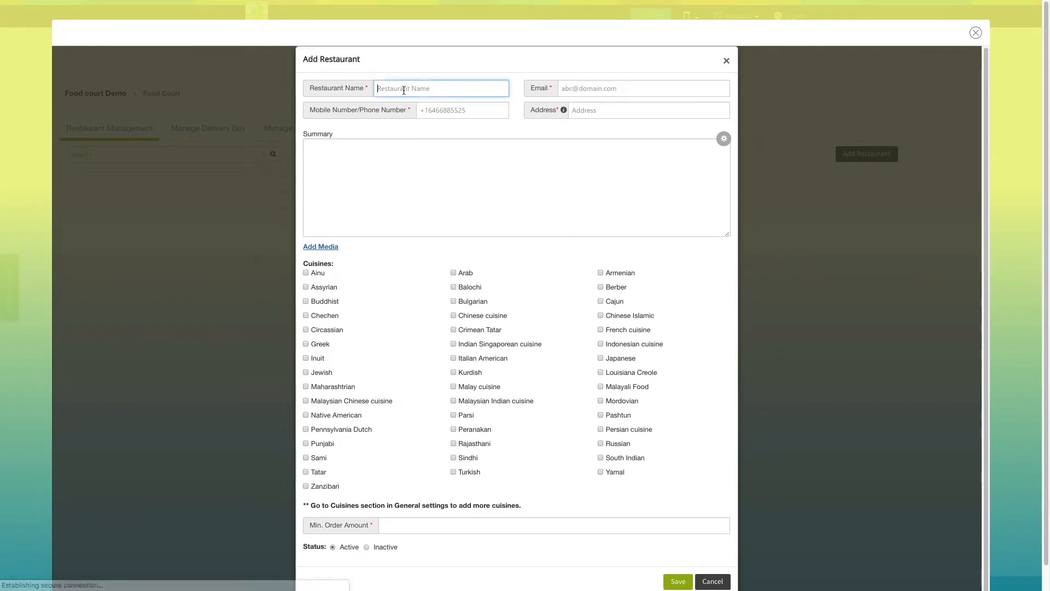
type("Binda")
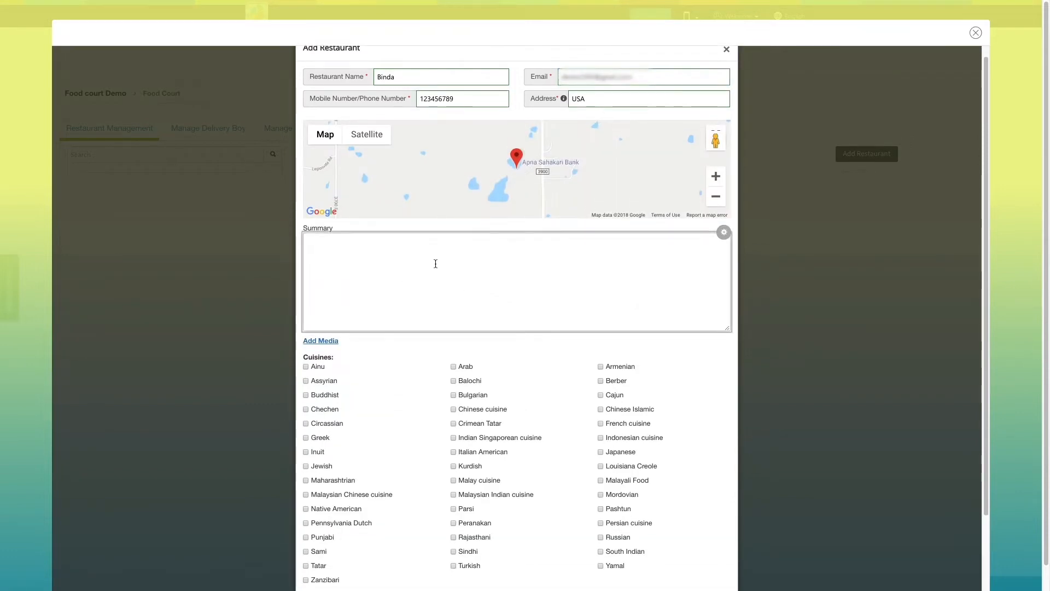
type("Restaurant summary")
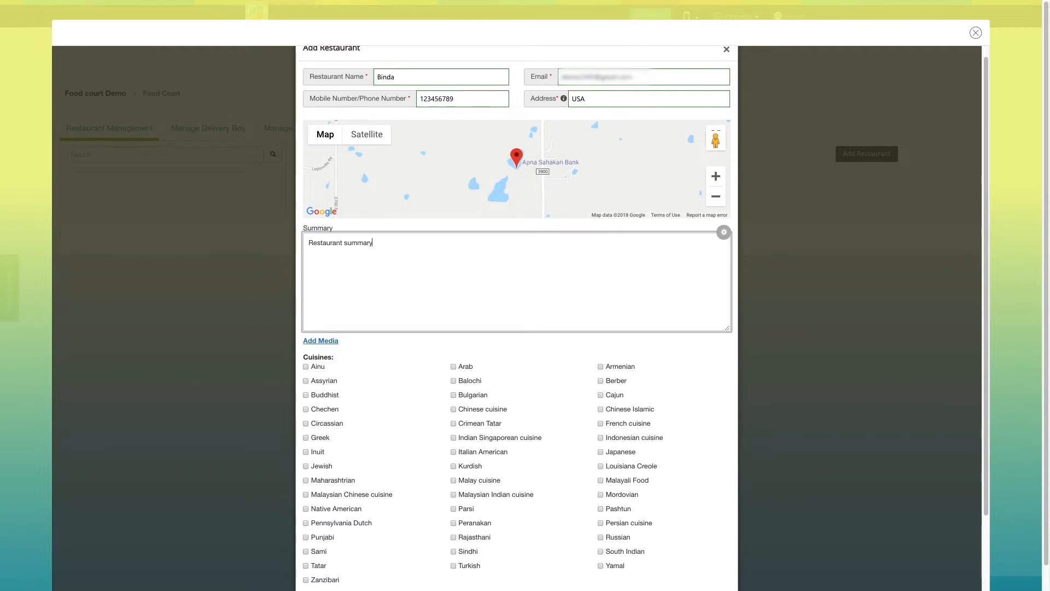
scroll("down", 3)
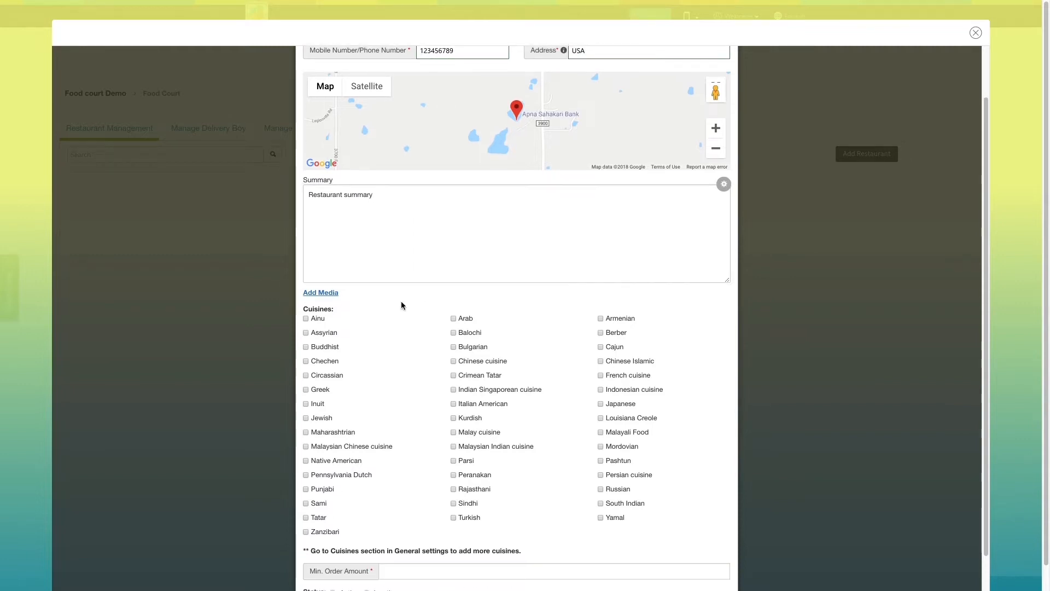
Step: Attach an image via Add Media, set cuisines and 300 minimum order, and save Binda
left_click(321, 292)
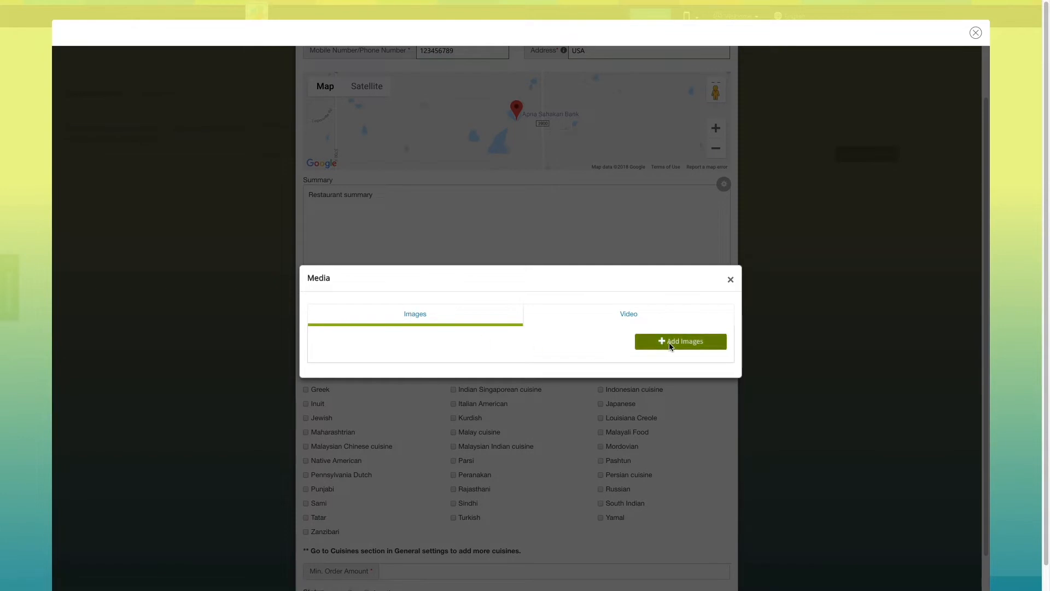
mouse_move(680, 348)
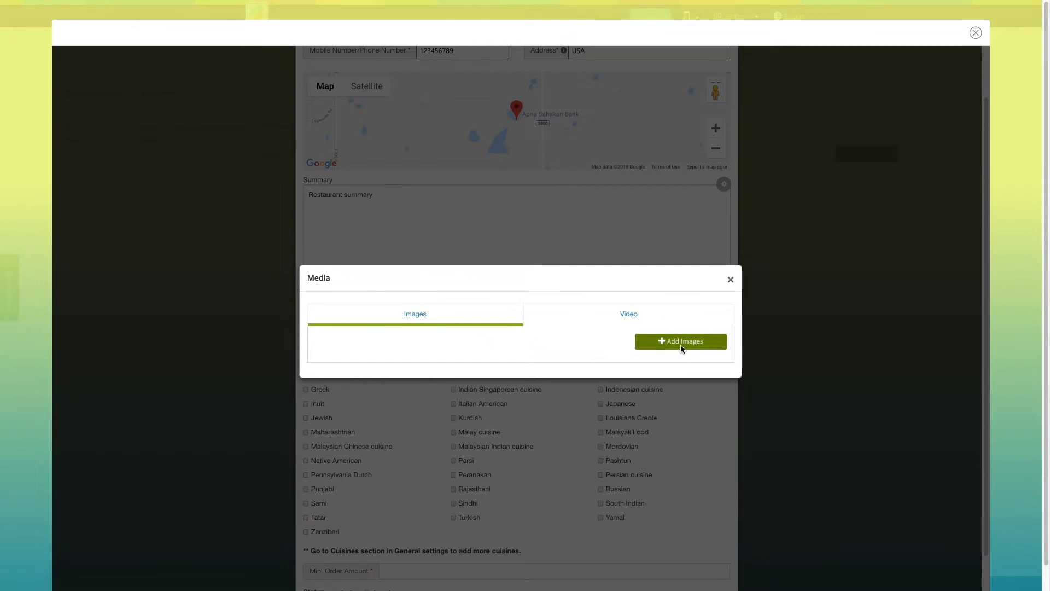
left_click(730, 279)
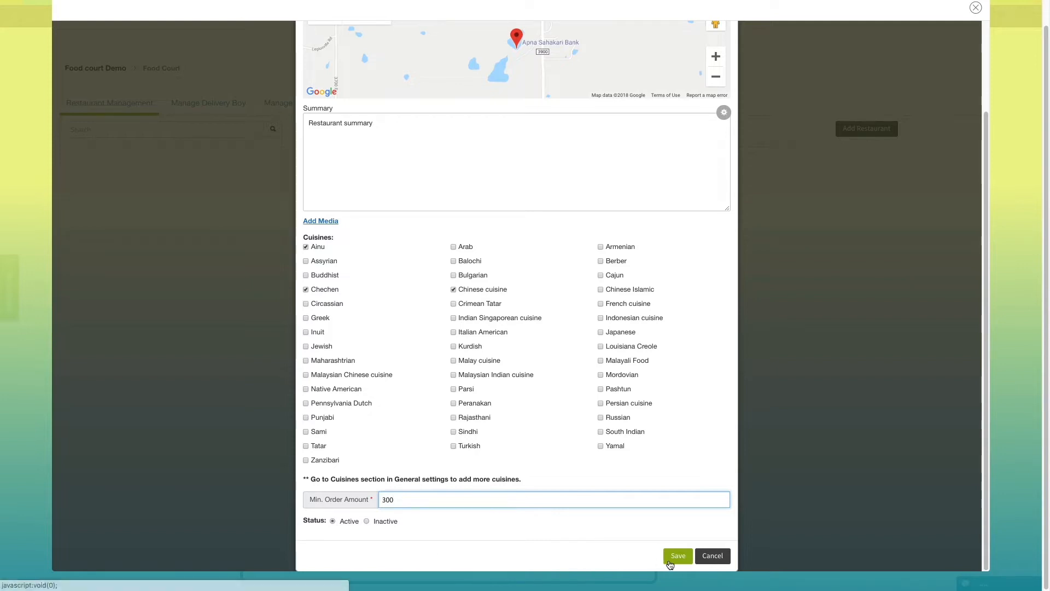
left_click(677, 556)
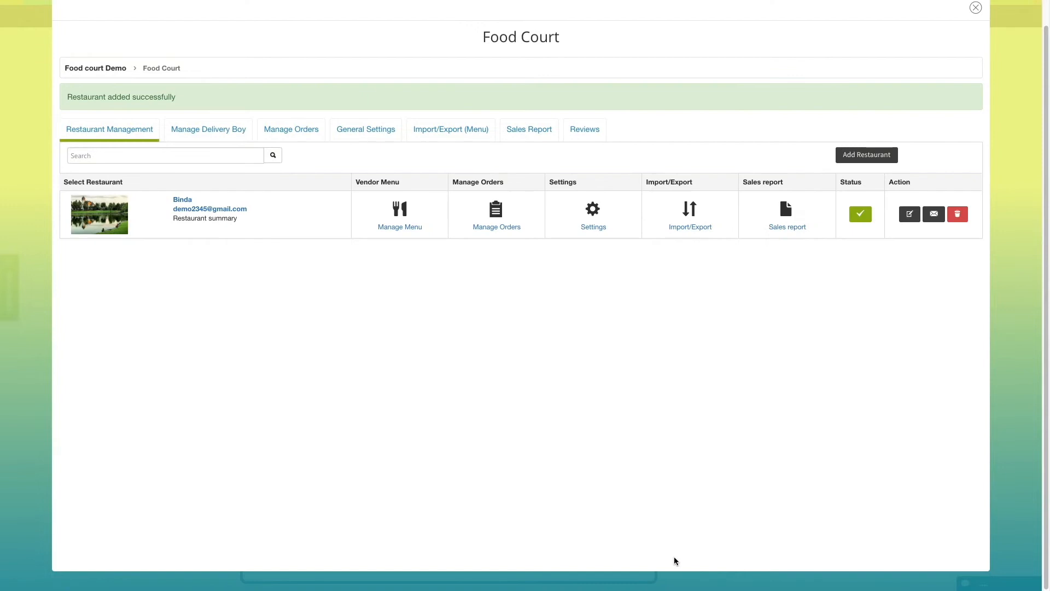
Step: Go to Manage Menu for Binda and keep Binda as the selected restaurant
left_click(399, 211)
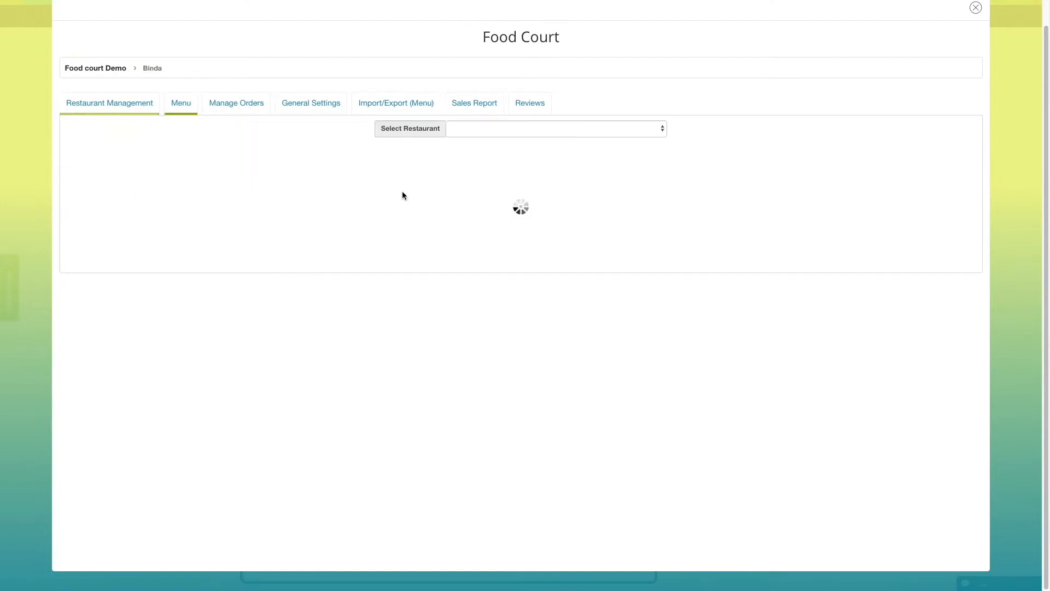
left_click(554, 128)
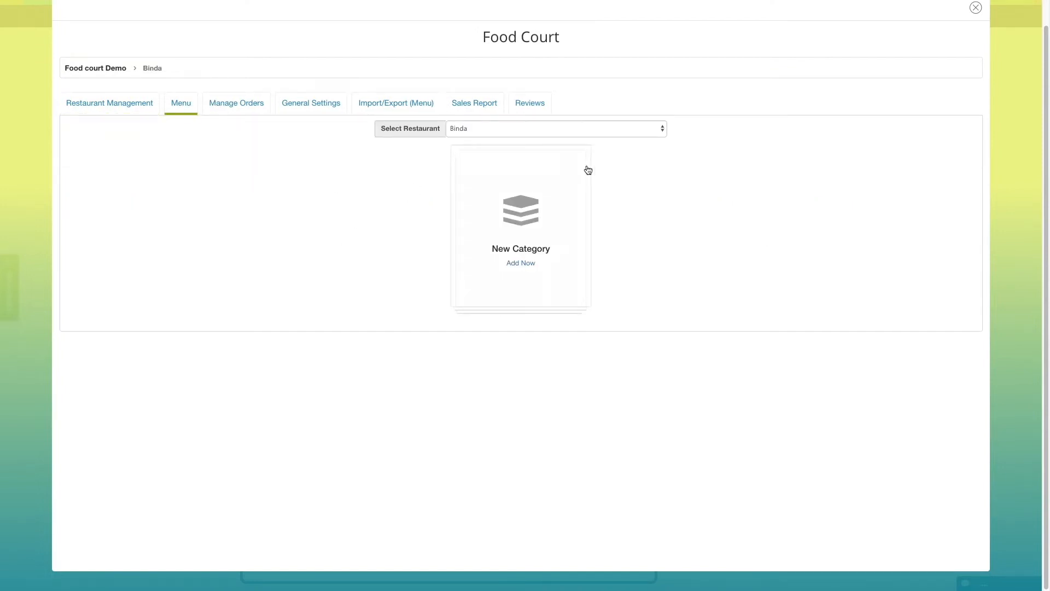
left_click(555, 129)
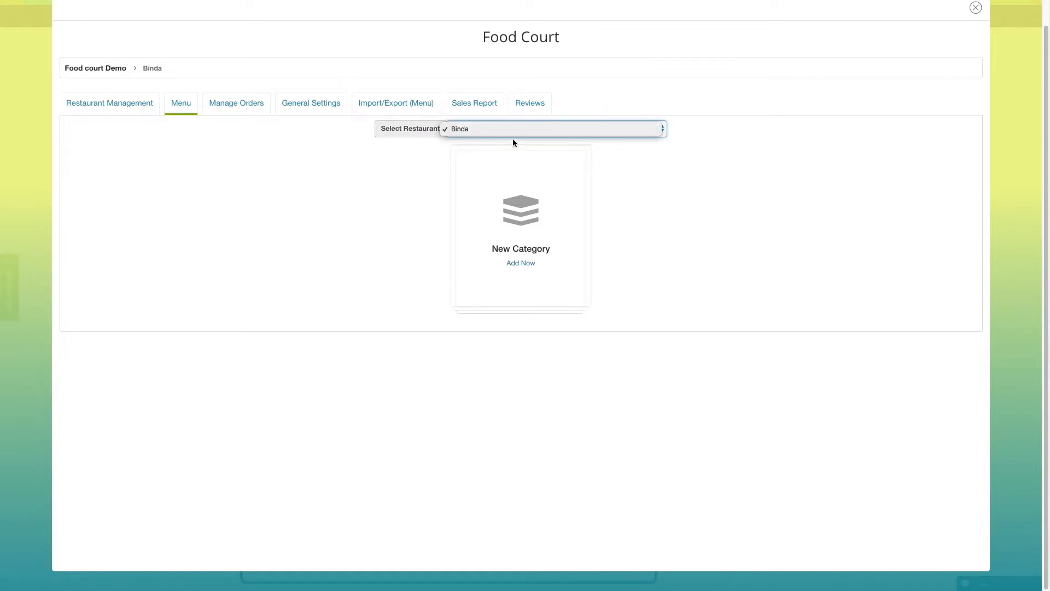
left_click(460, 129)
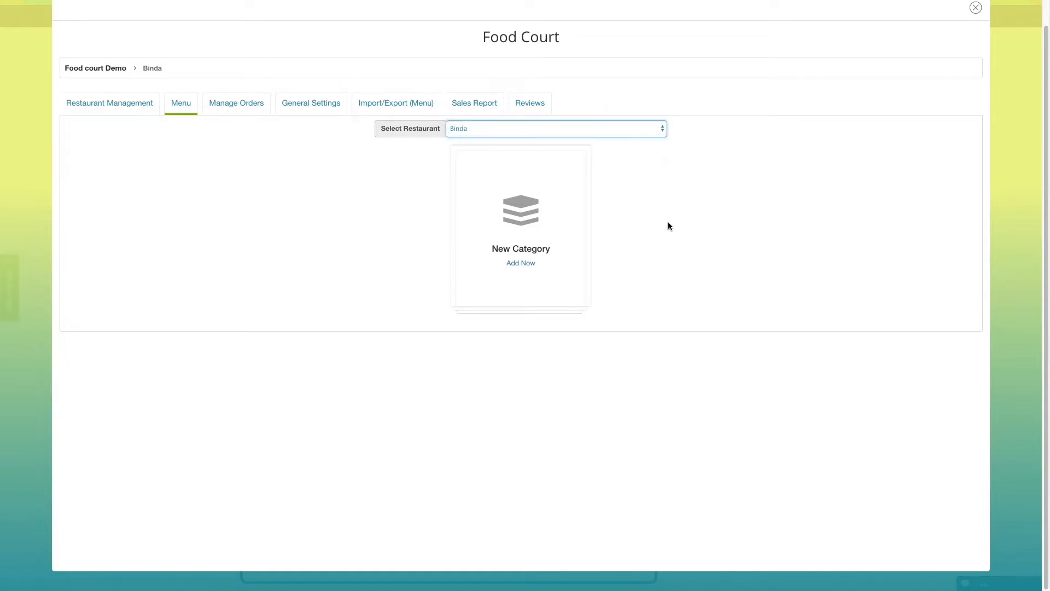
mouse_move(380, 297)
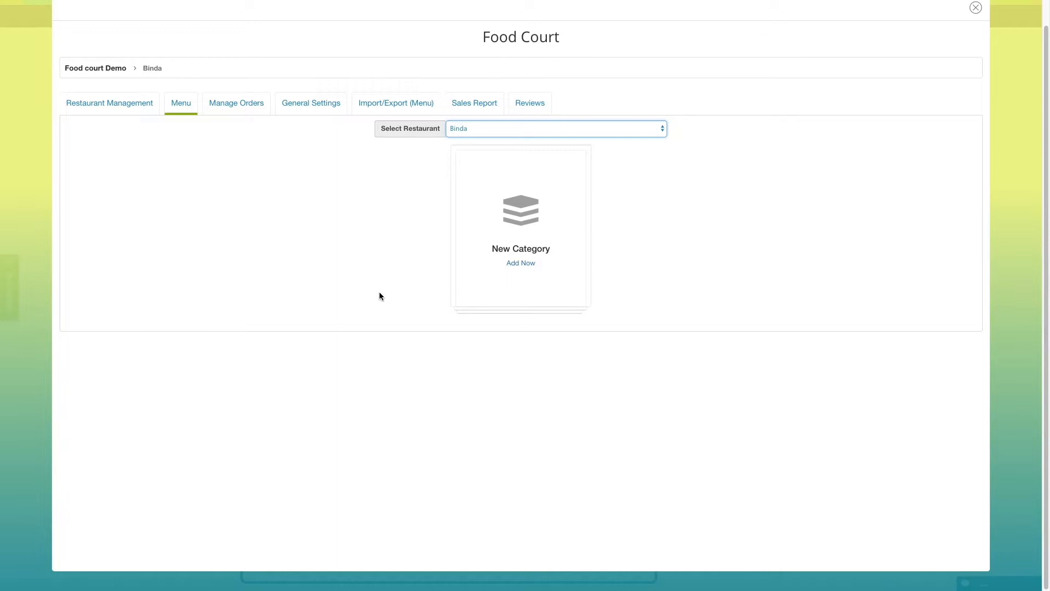
mouse_move(578, 291)
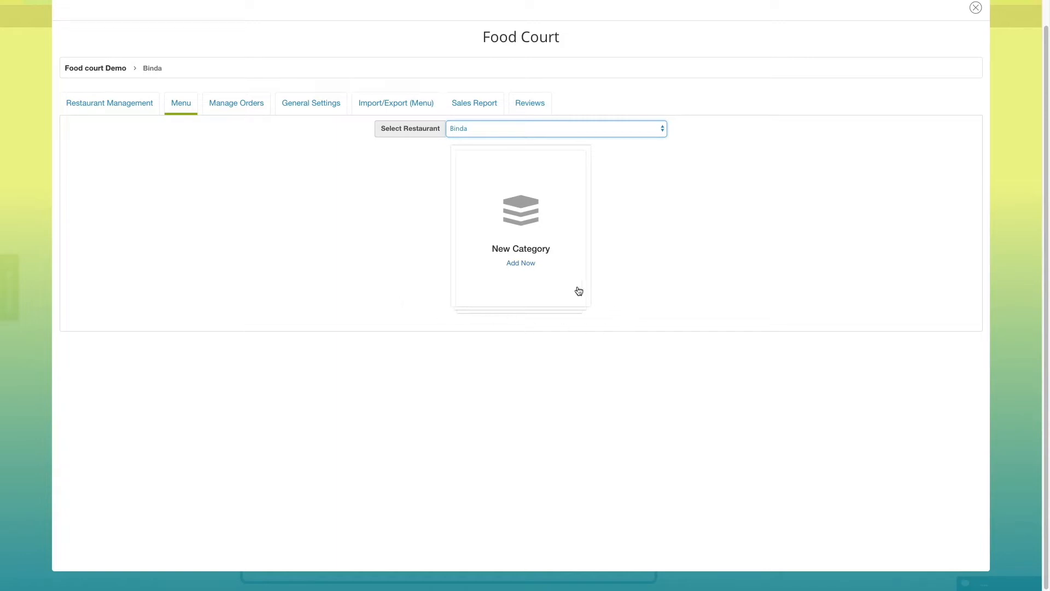
Step: Create a new menu category named Sweets with a thumbnail
left_click(520, 263)
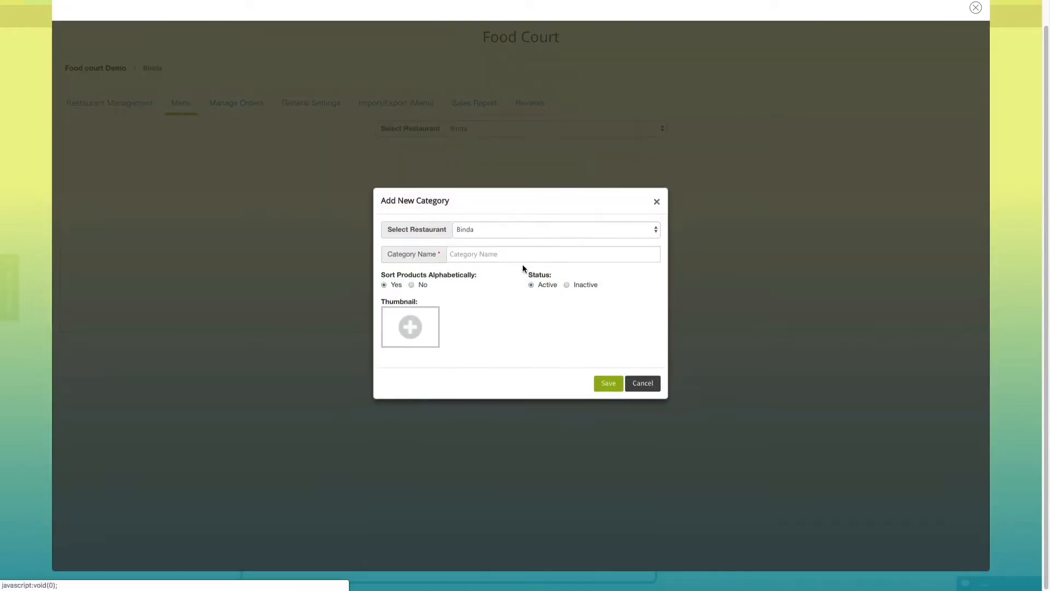
type("Sweets")
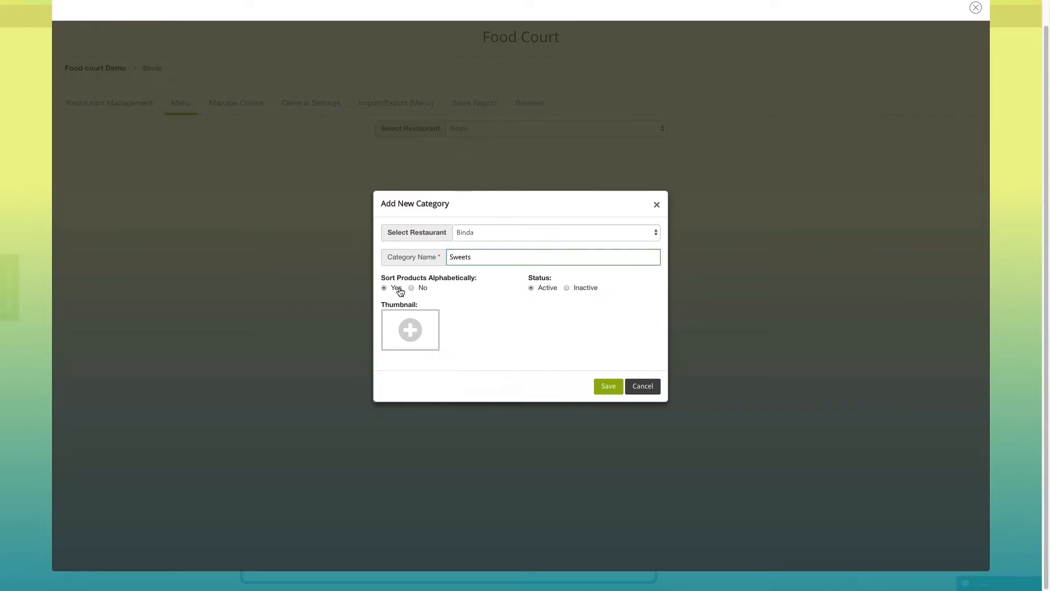
mouse_move(567, 294)
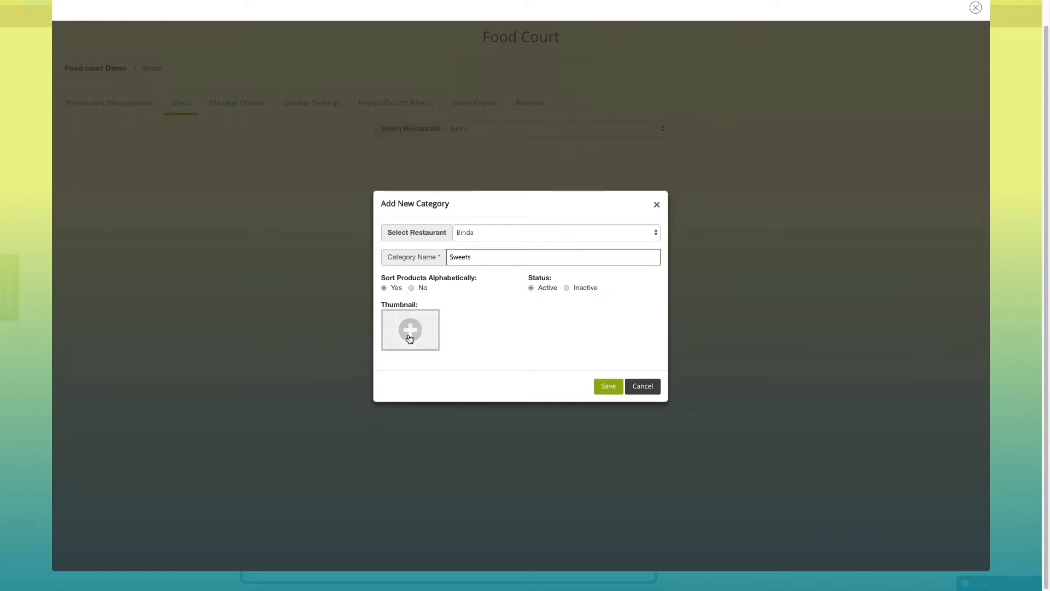
left_click(607, 387)
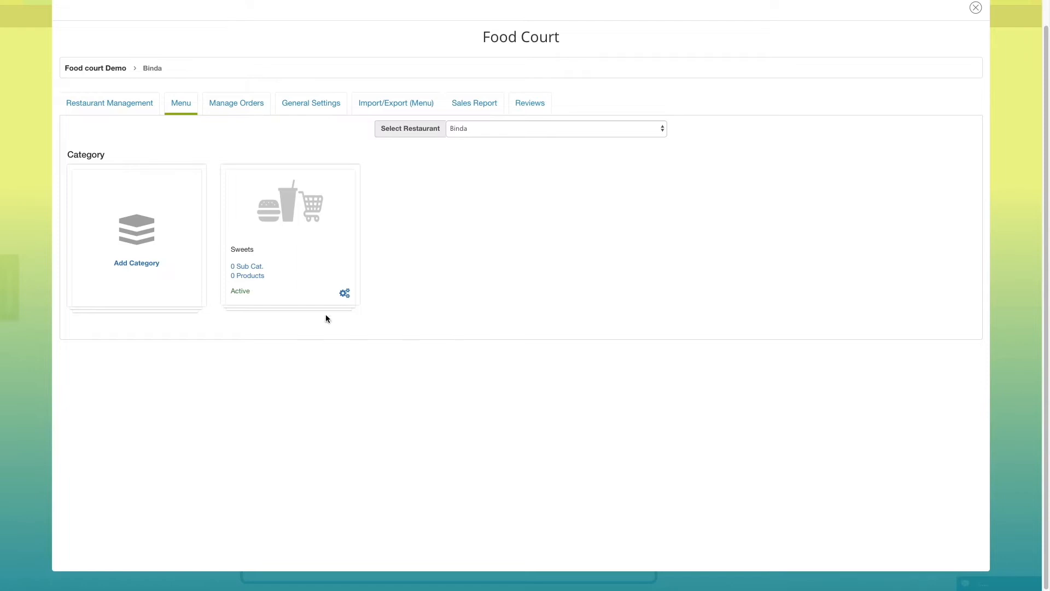
mouse_move(248, 275)
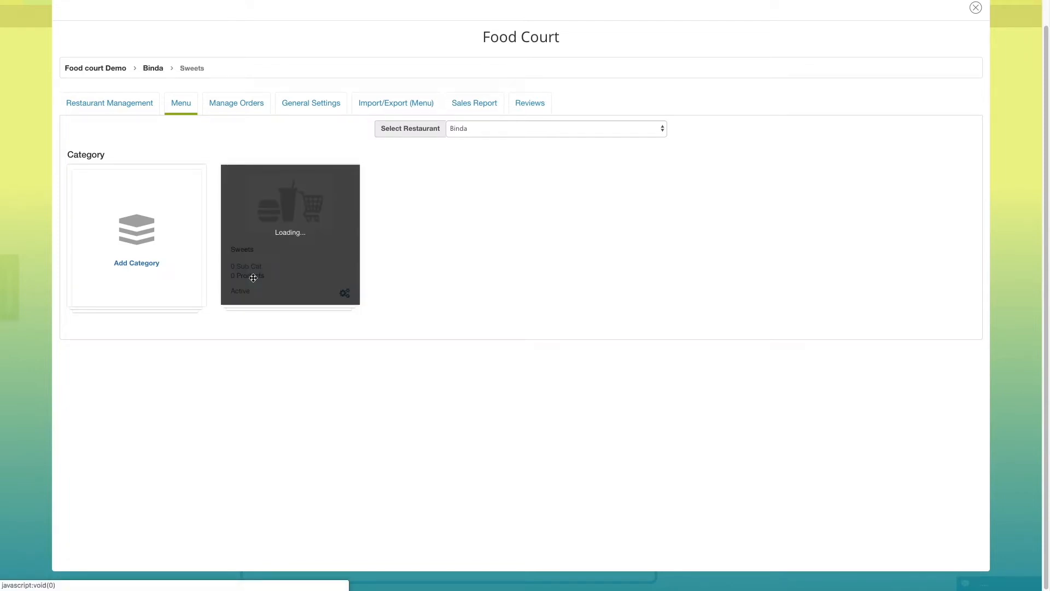
Step: Start a new product, available with inventory tracked, quantity 10 and price 300
left_click(289, 234)
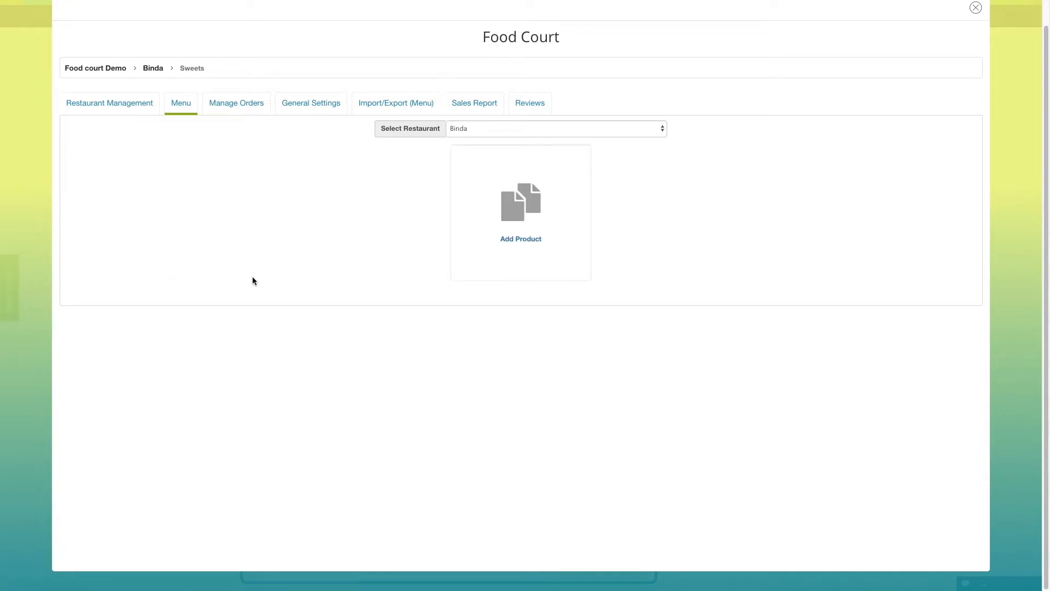
left_click(521, 211)
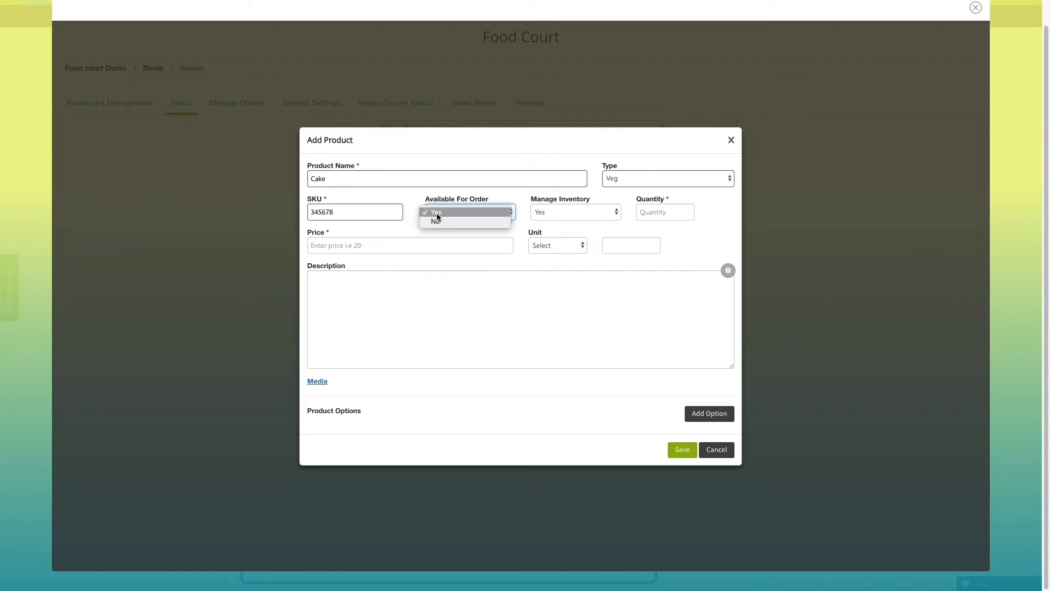
left_click(436, 211)
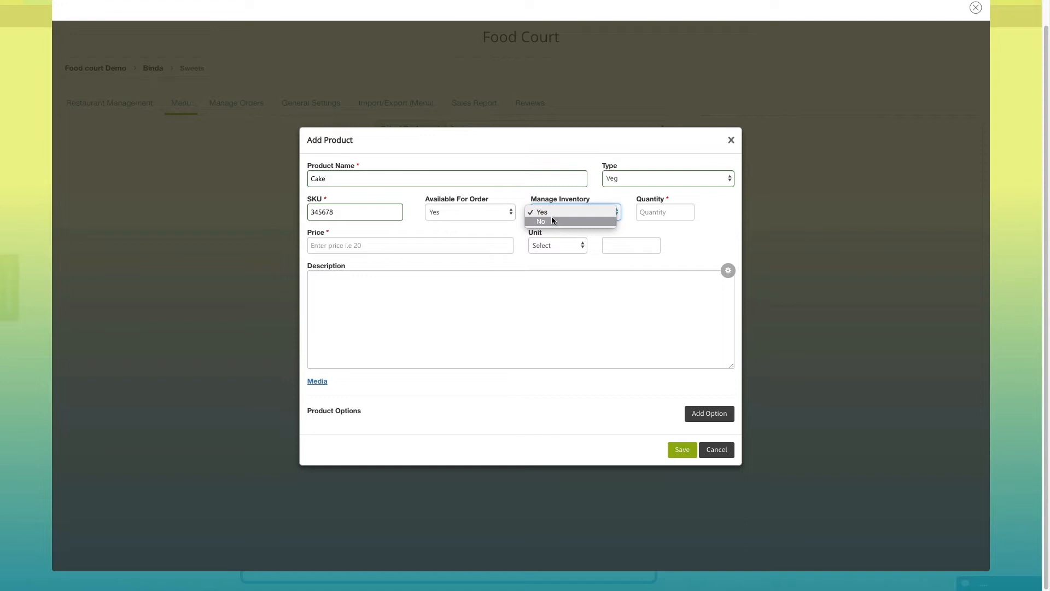
left_click(541, 211)
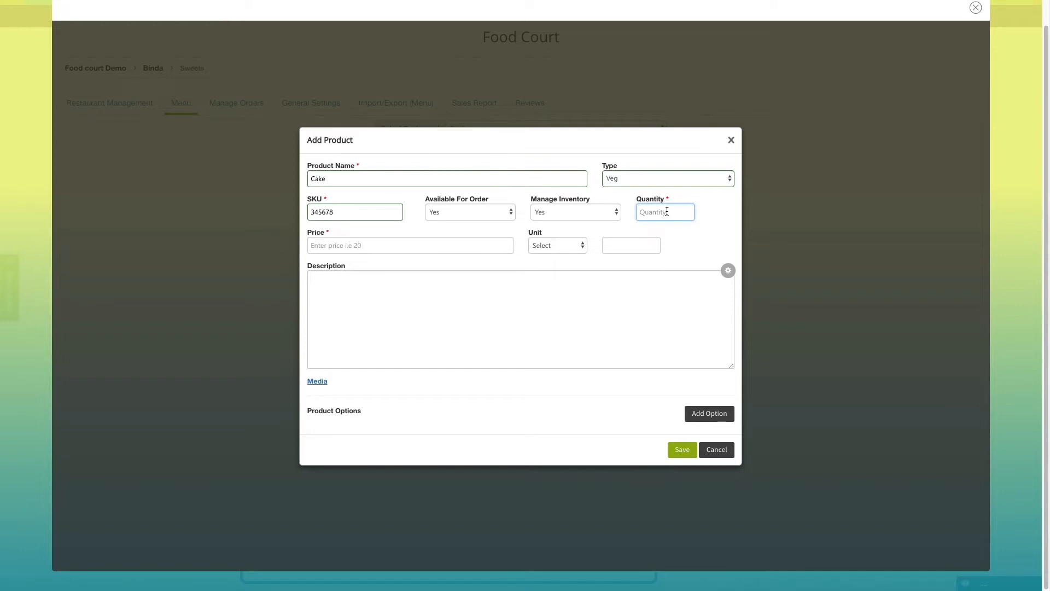
type("10")
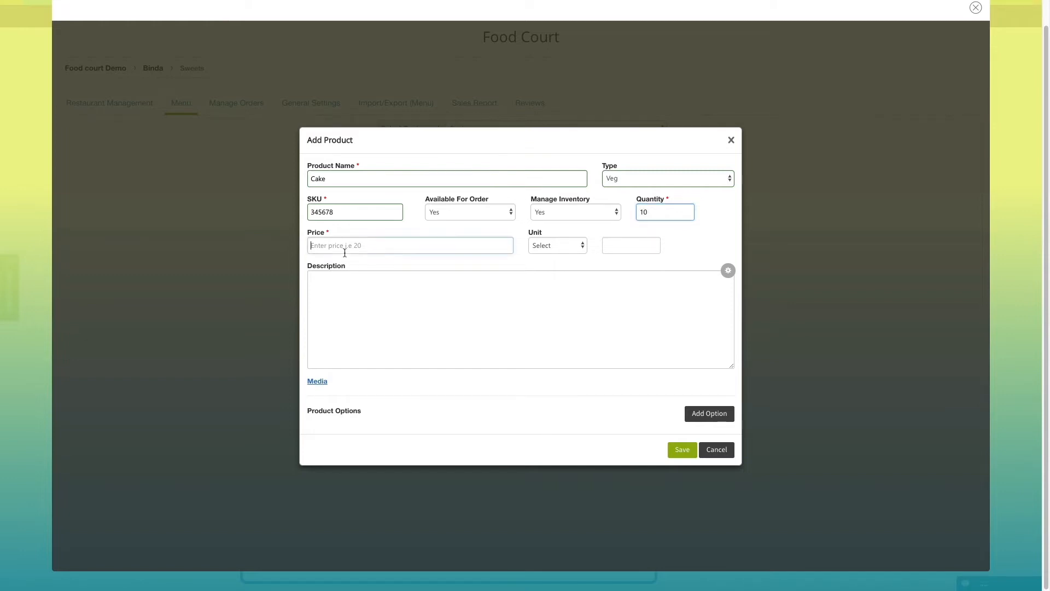
type("300")
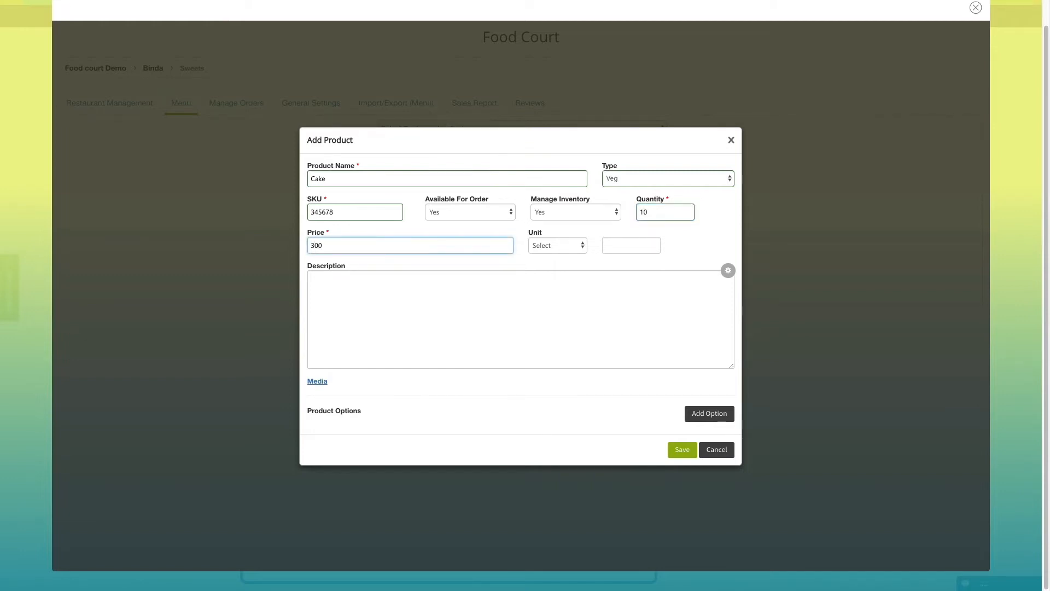
Step: Set unit Box, name Cake, description 'Description', and check Media without adding any
left_click(557, 245)
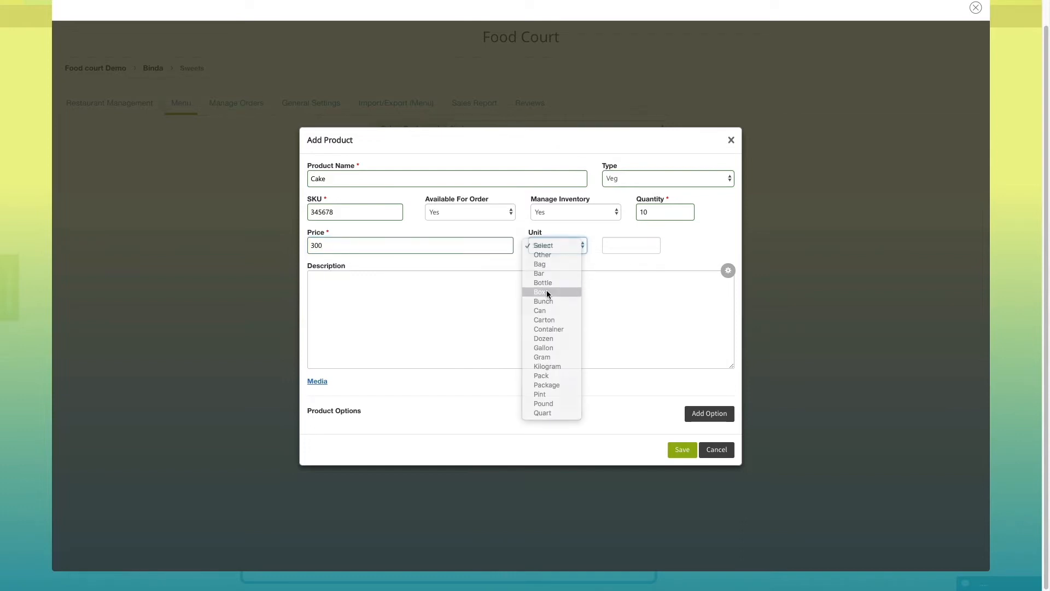
left_click(540, 291)
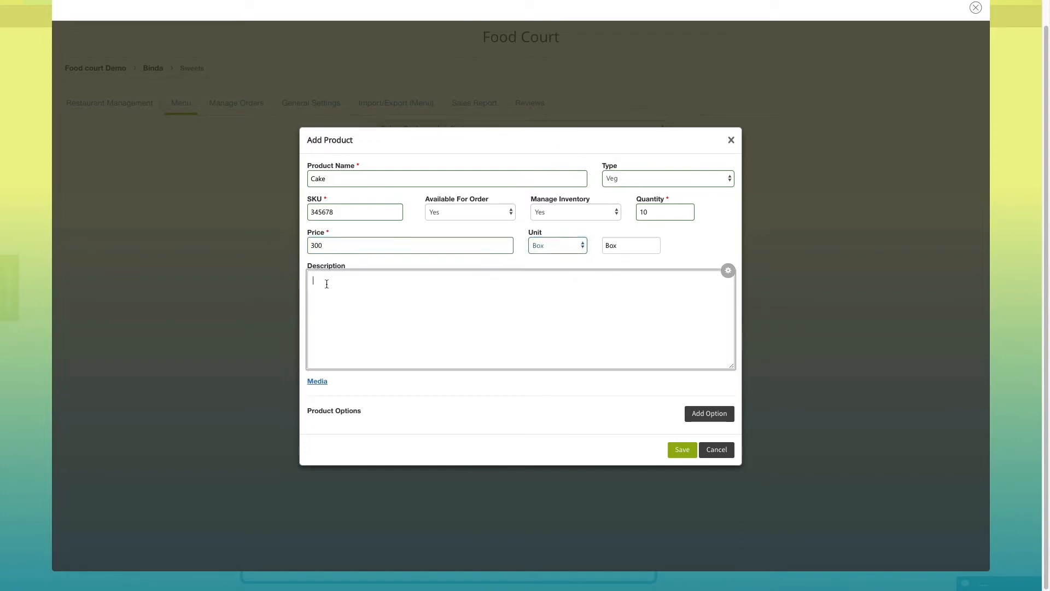
type("Cake")
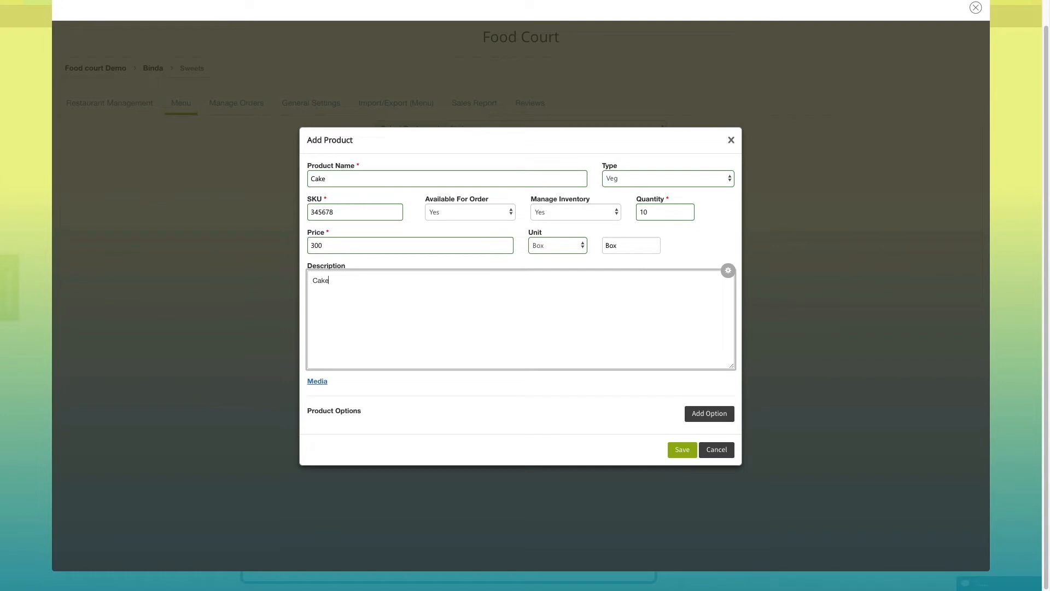
type("Description")
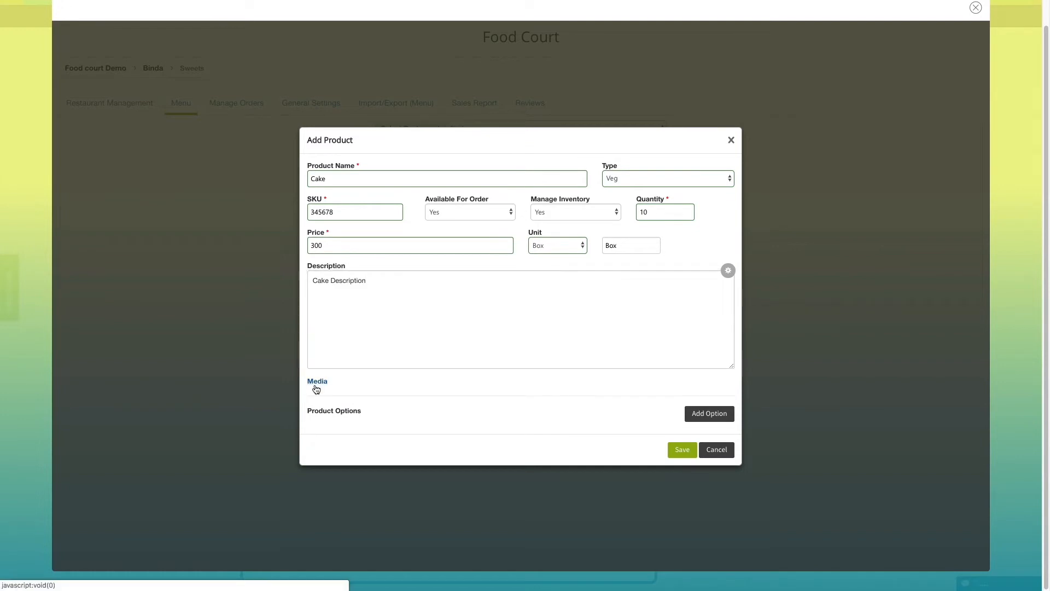
left_click(317, 381)
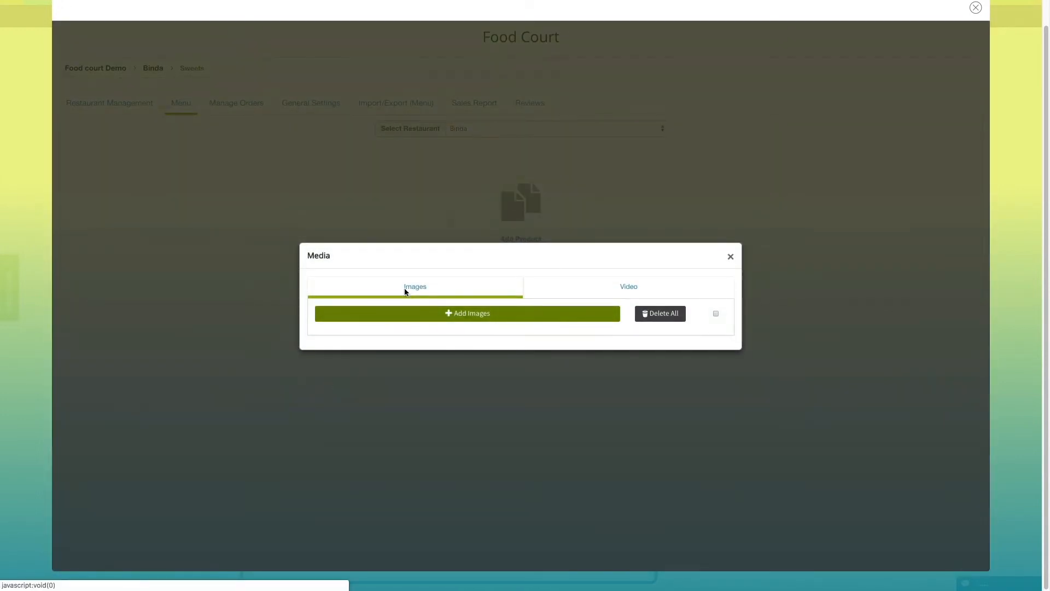
left_click(730, 256)
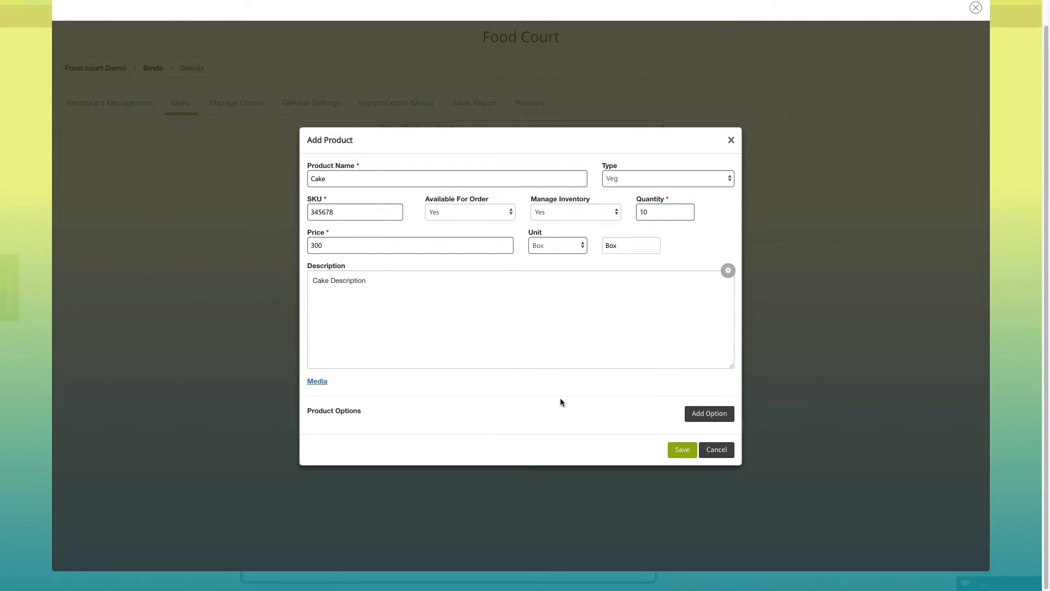
Step: Add a Starter option of multiple-choice type with maximum 2 selections
left_click(709, 414)
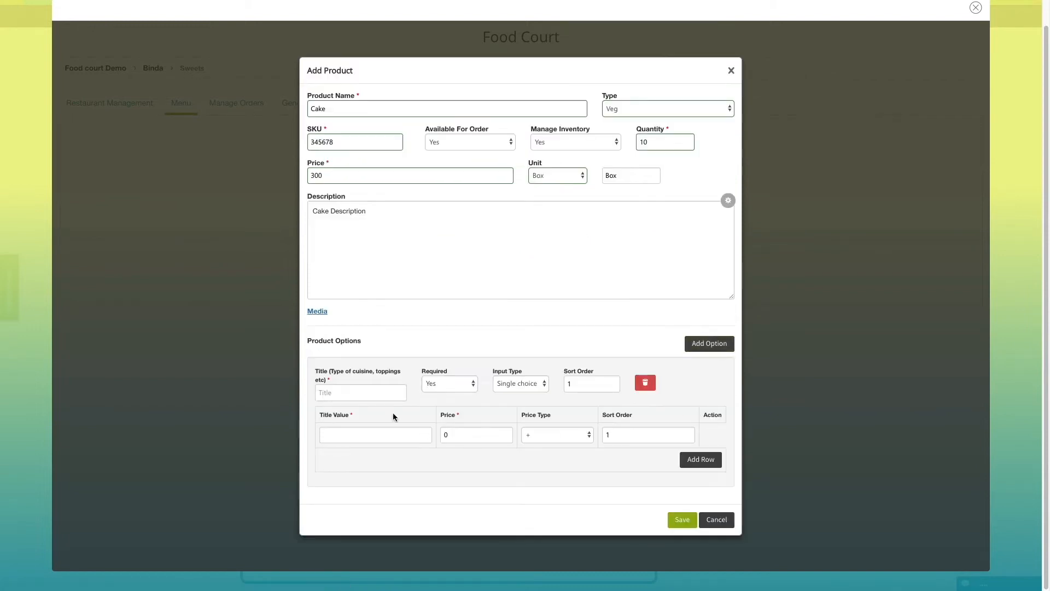
left_click(360, 393)
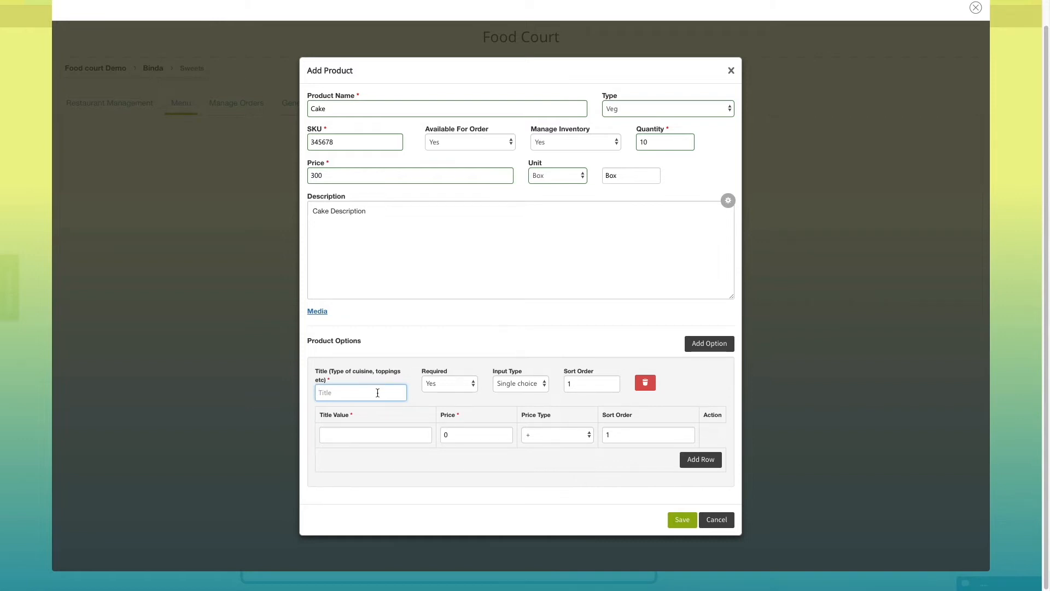
type("Starter")
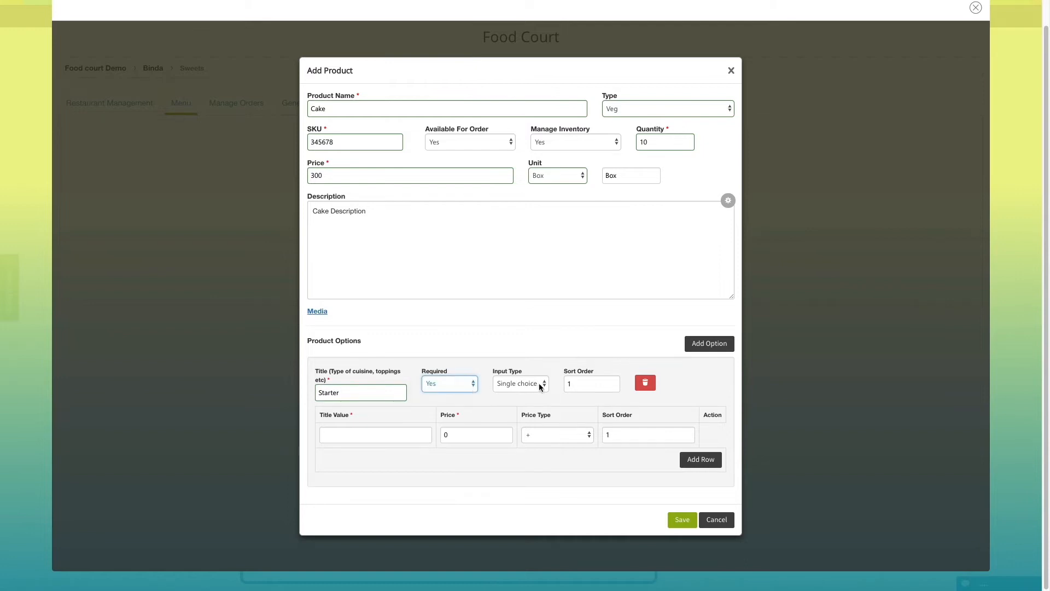
left_click(521, 383)
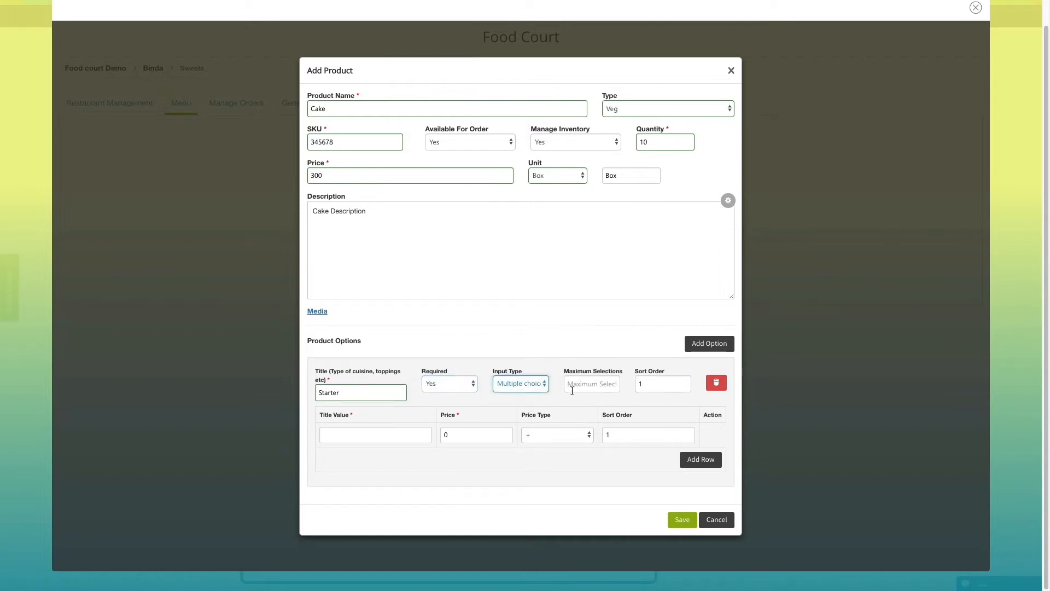
left_click(591, 383)
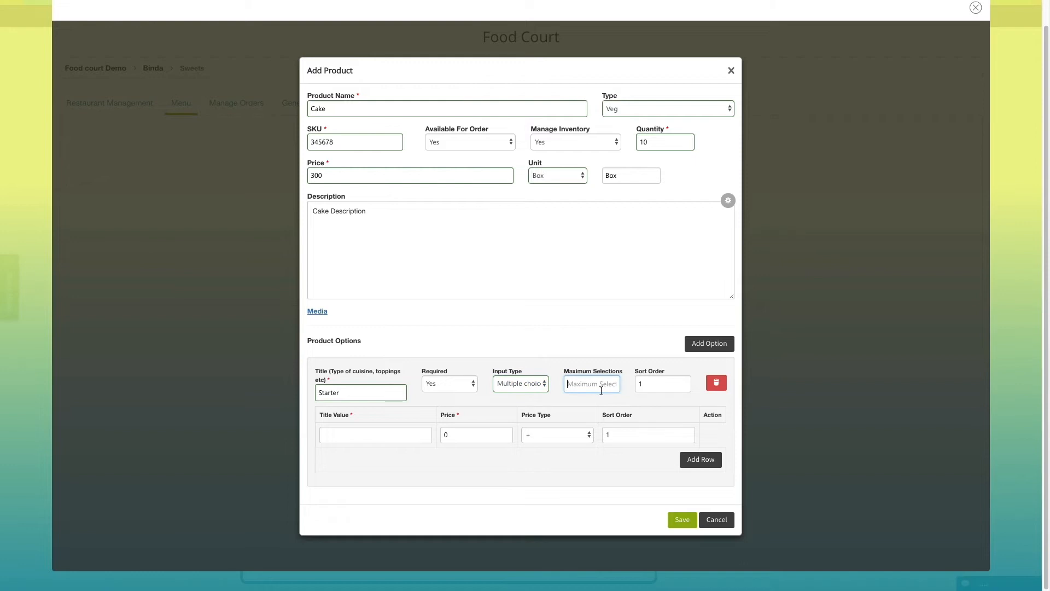
type("2")
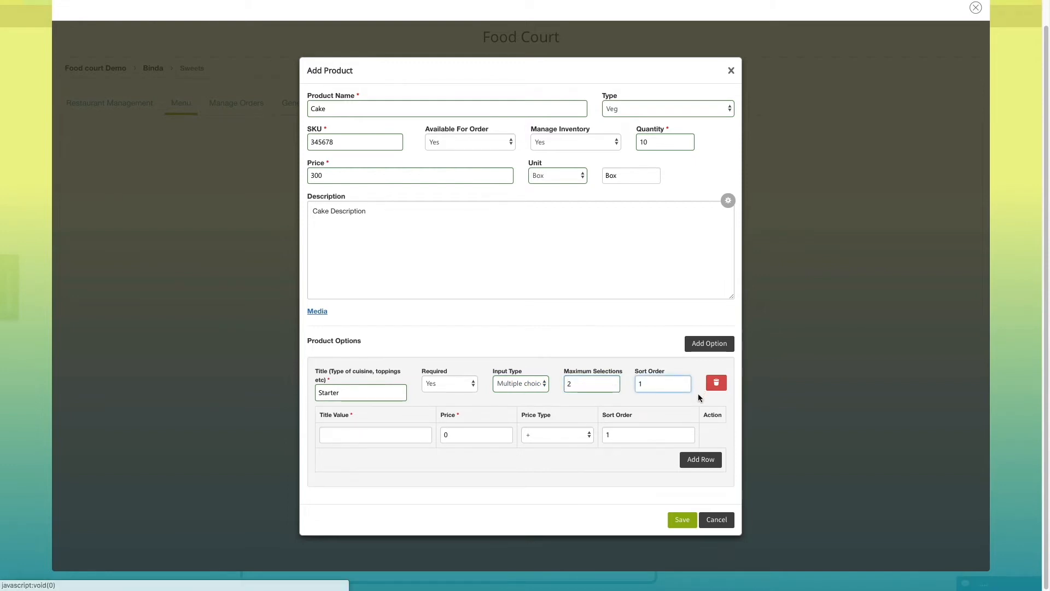
left_click(662, 383)
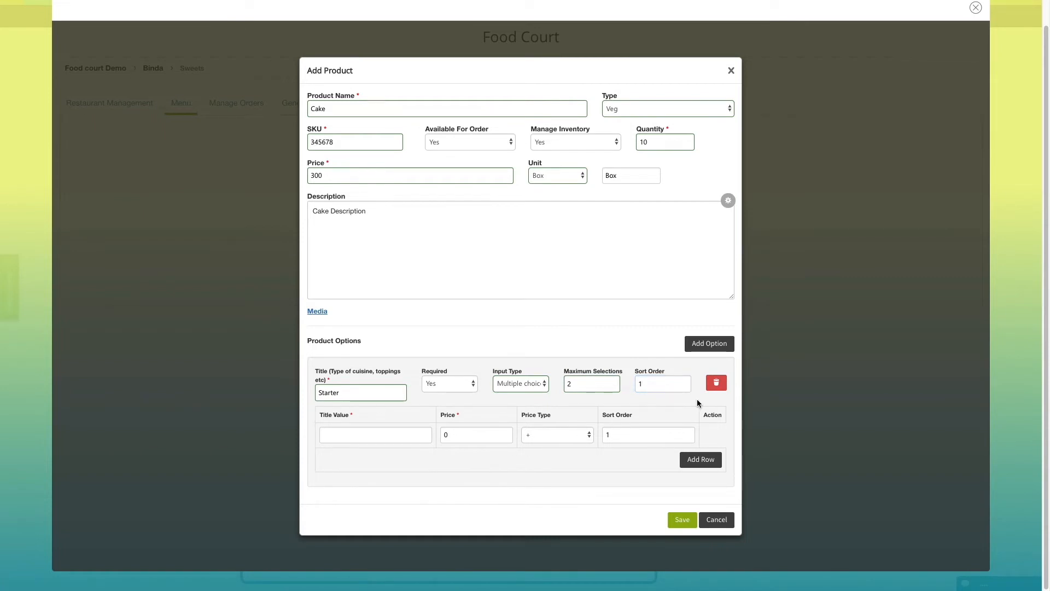
mouse_move(539, 447)
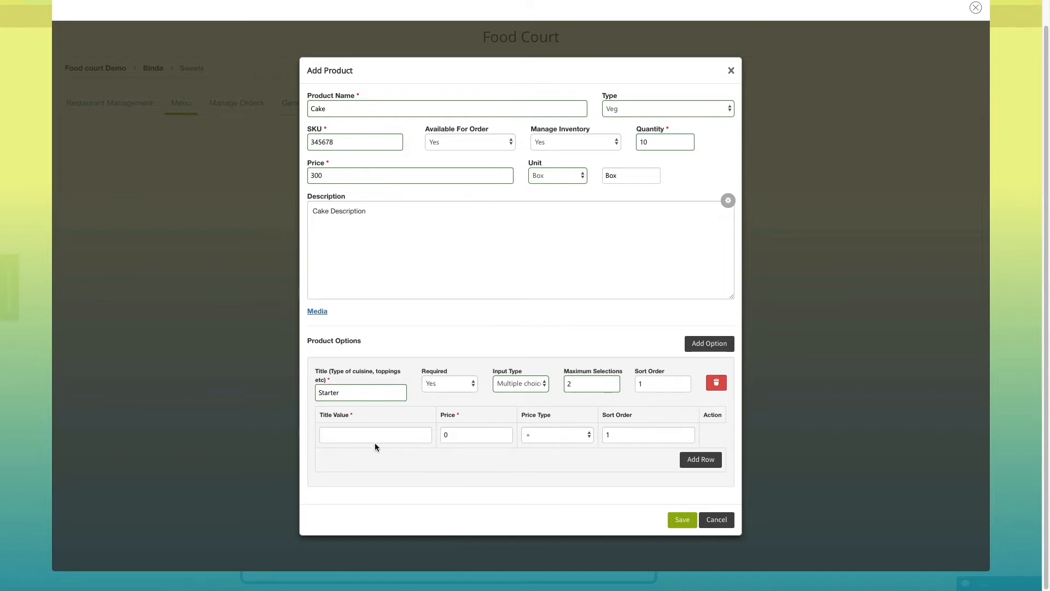
Step: Give the option value title 1 at price 200 and save the Cake product
left_click(375, 434)
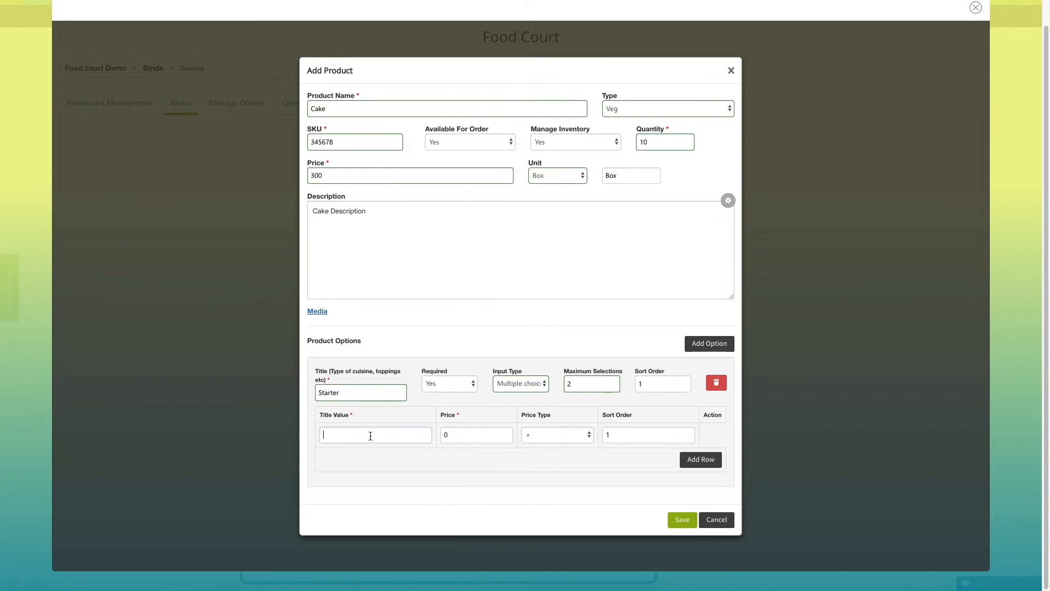
left_click(375, 435)
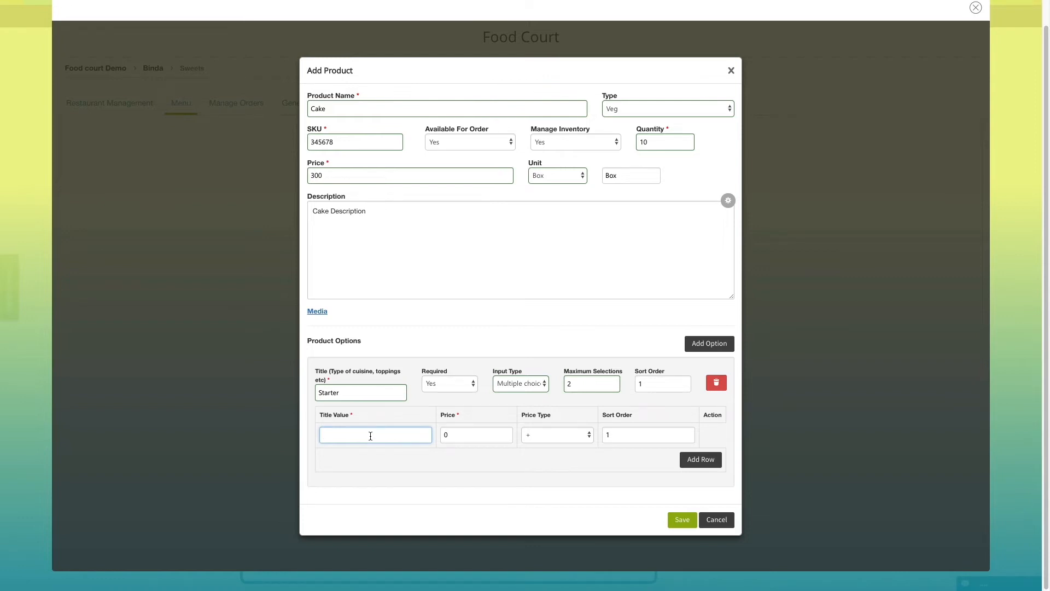
type("1")
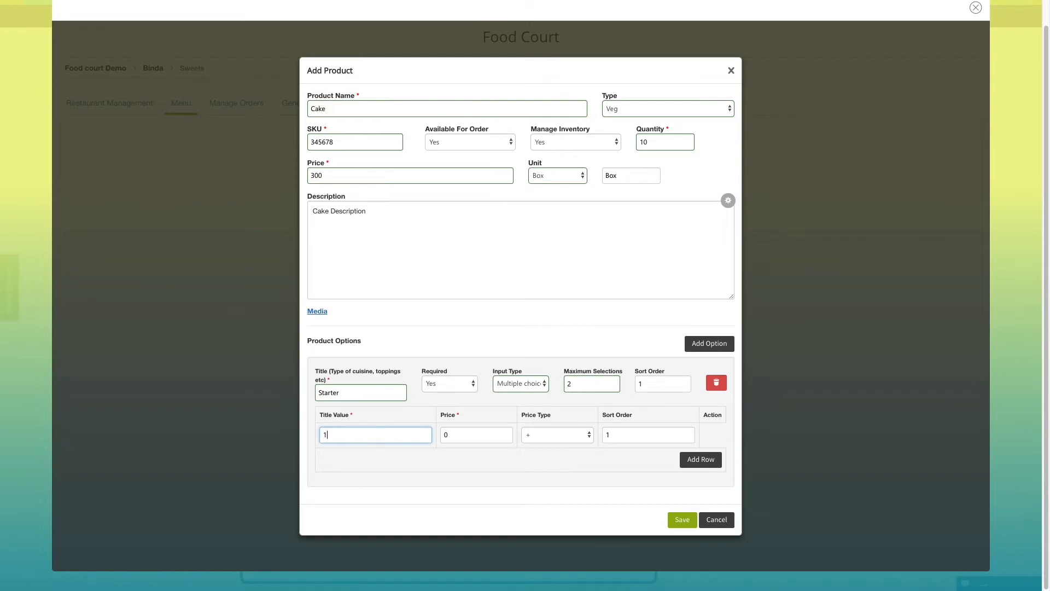
type("200")
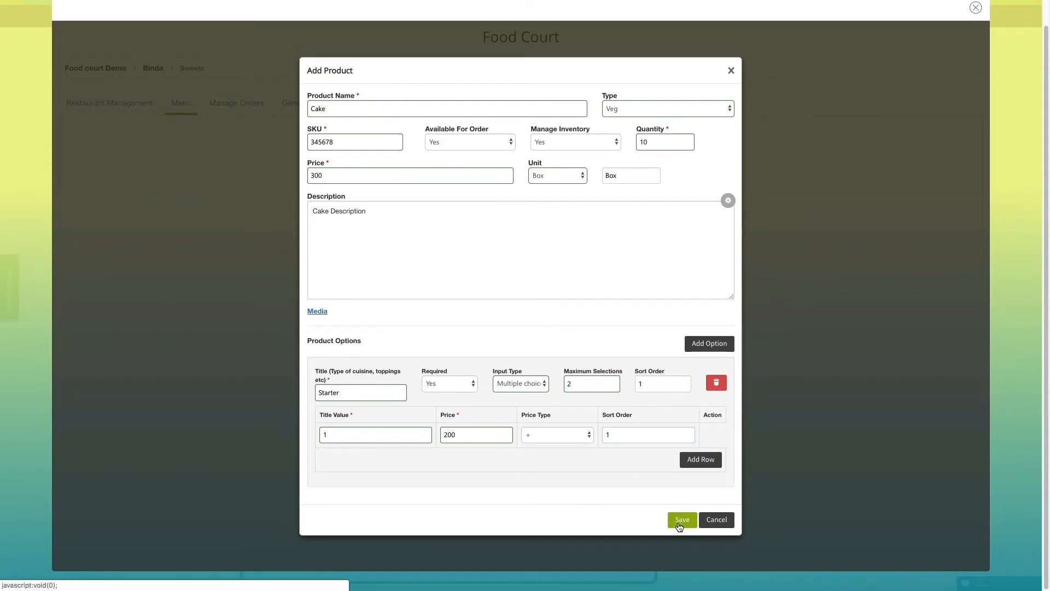
left_click(682, 520)
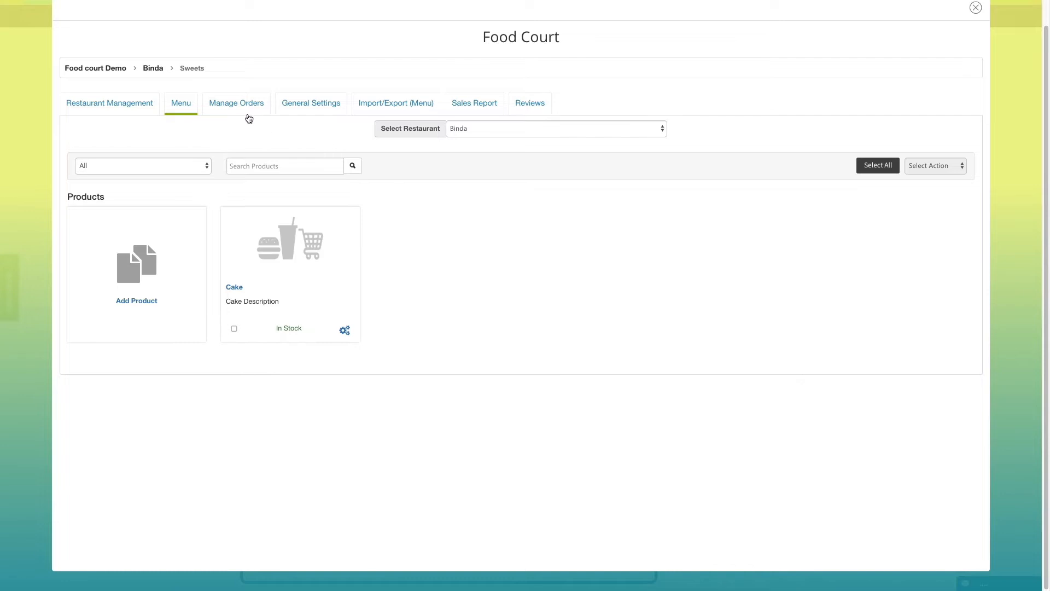
Step: Review Manage Orders (none yet) and move to General Settings
left_click(236, 103)
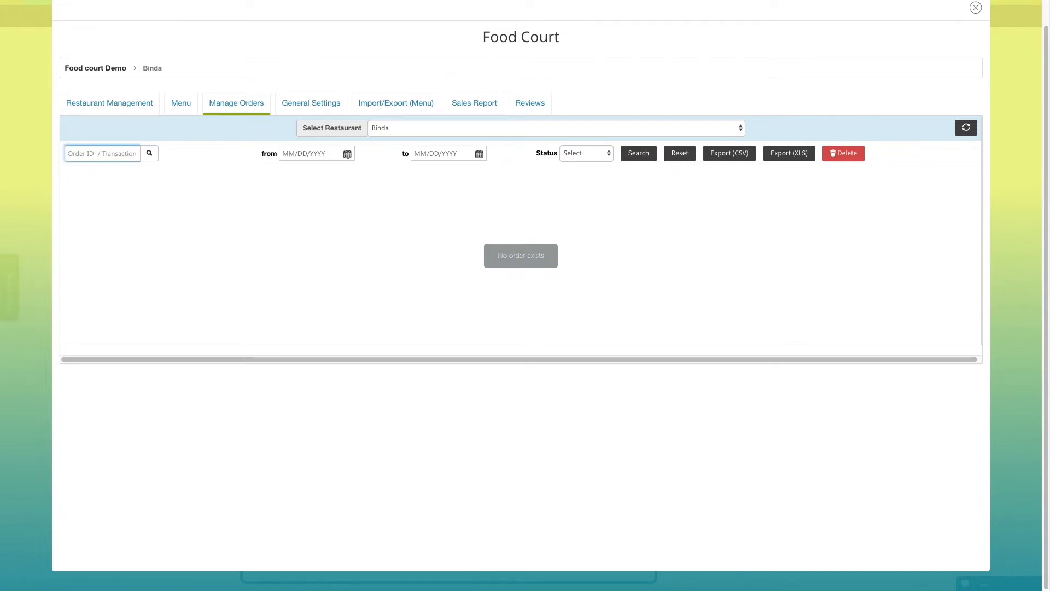
left_click(310, 103)
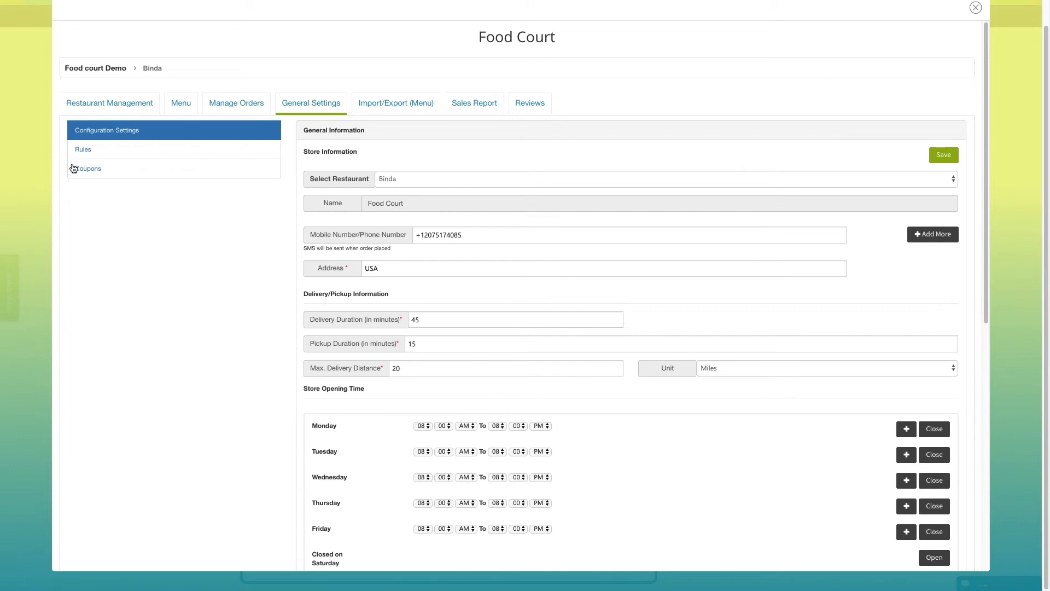
Step: Review Configuration Settings and keep Miles as the distance unit
left_click(107, 131)
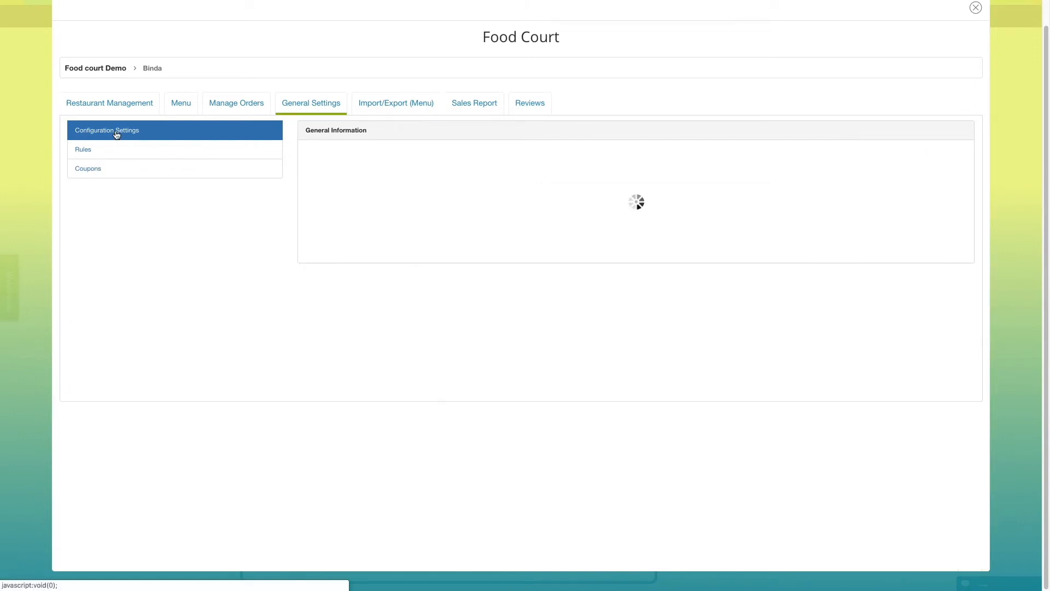
left_click(106, 130)
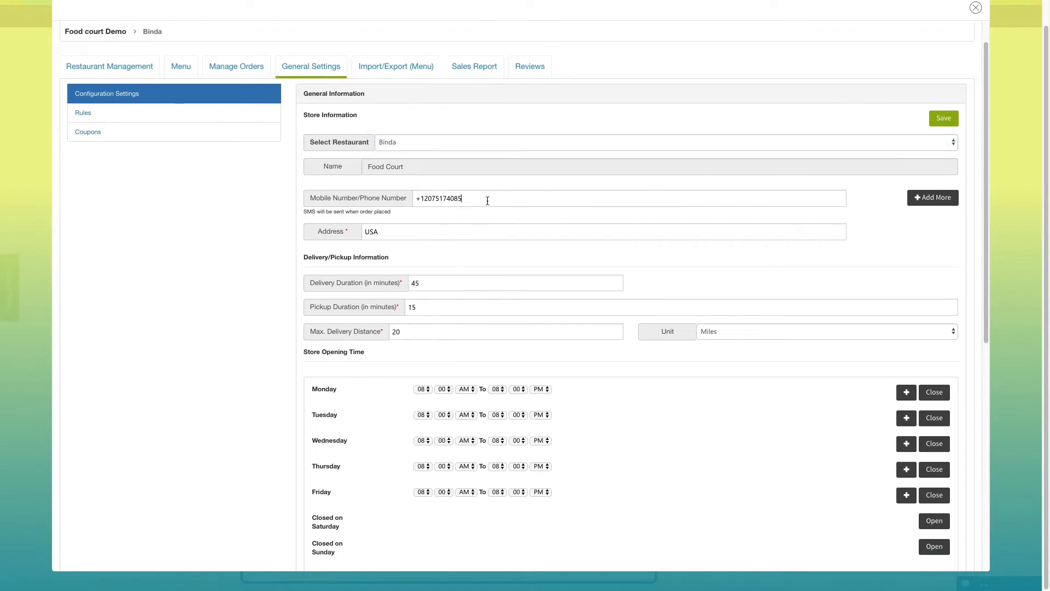
scroll("up", 3)
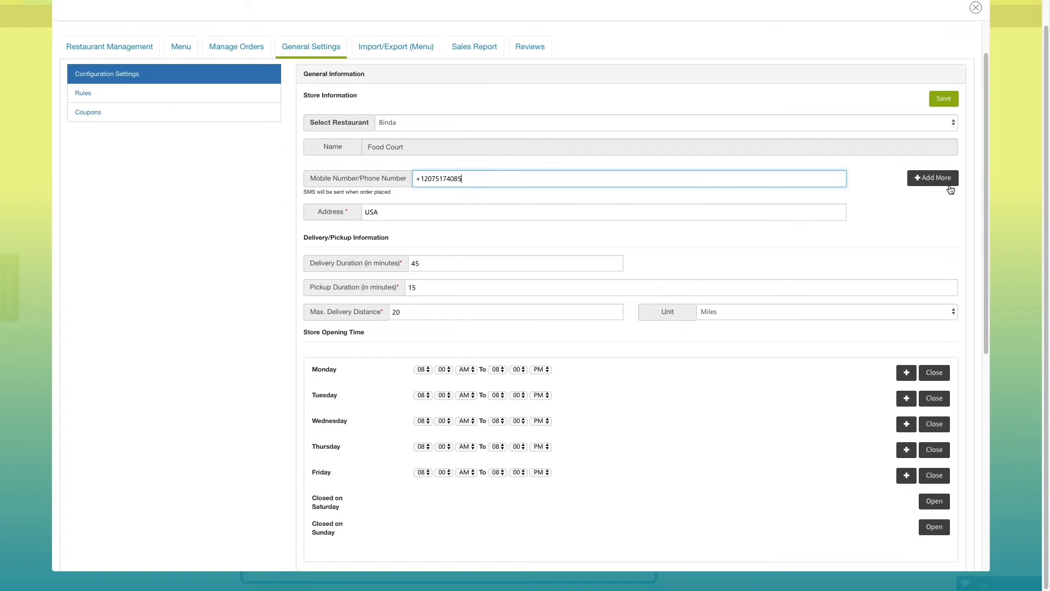
scroll("down", 3)
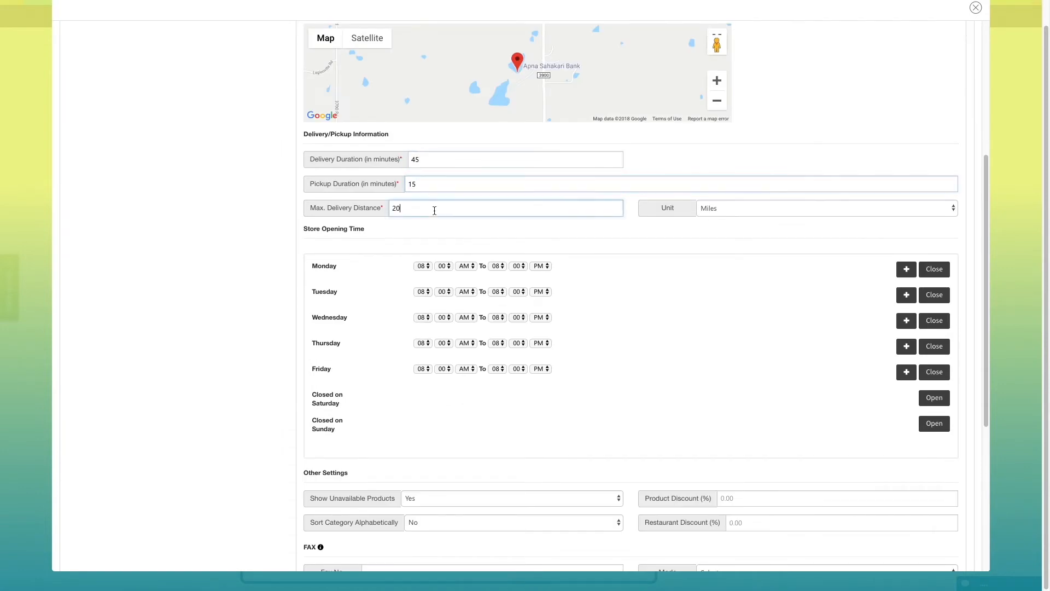
left_click(824, 208)
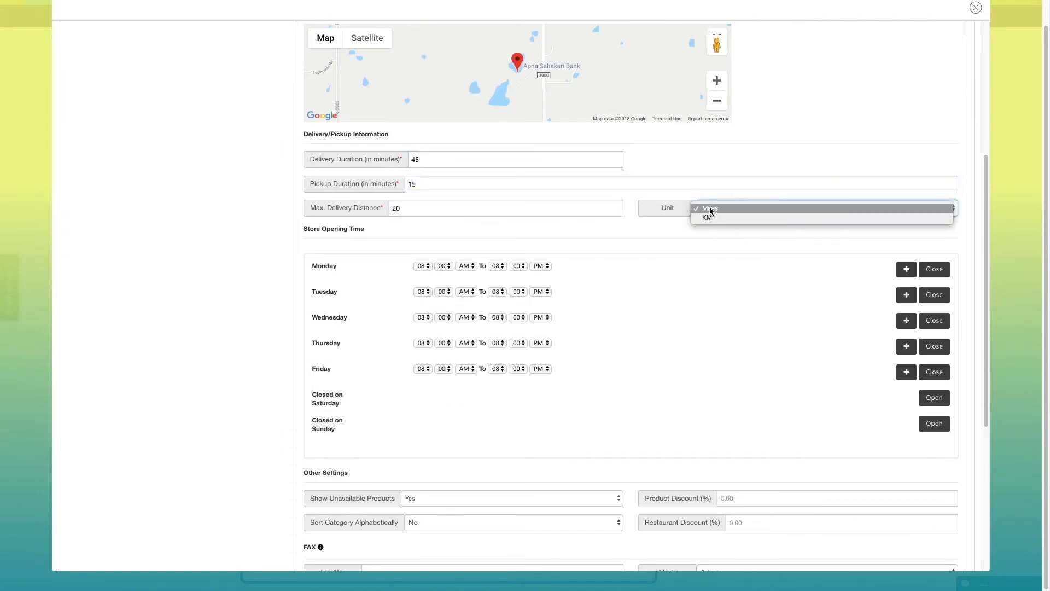
left_click(709, 208)
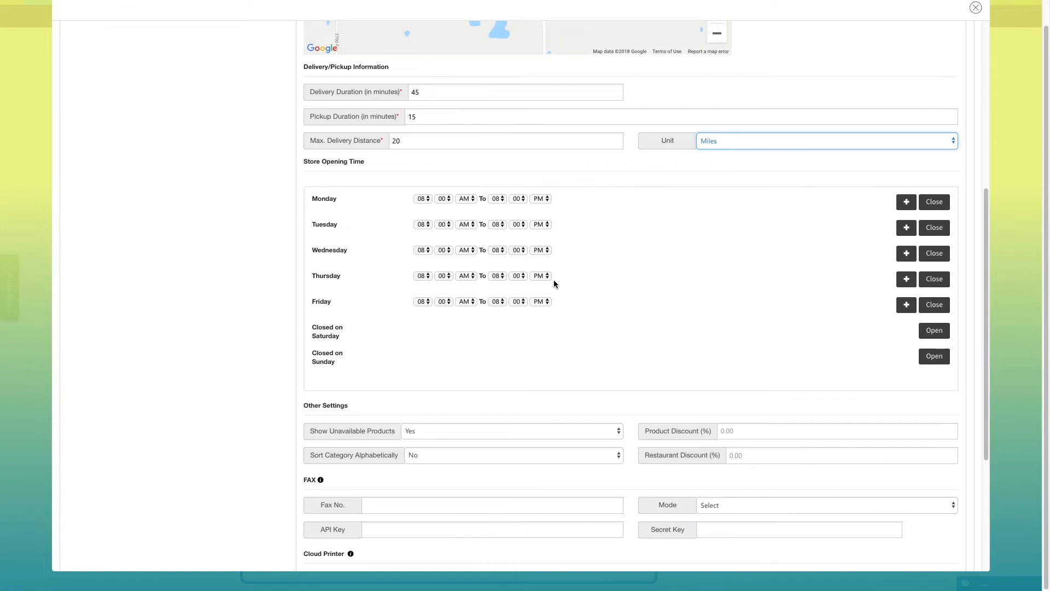
scroll("down", 3)
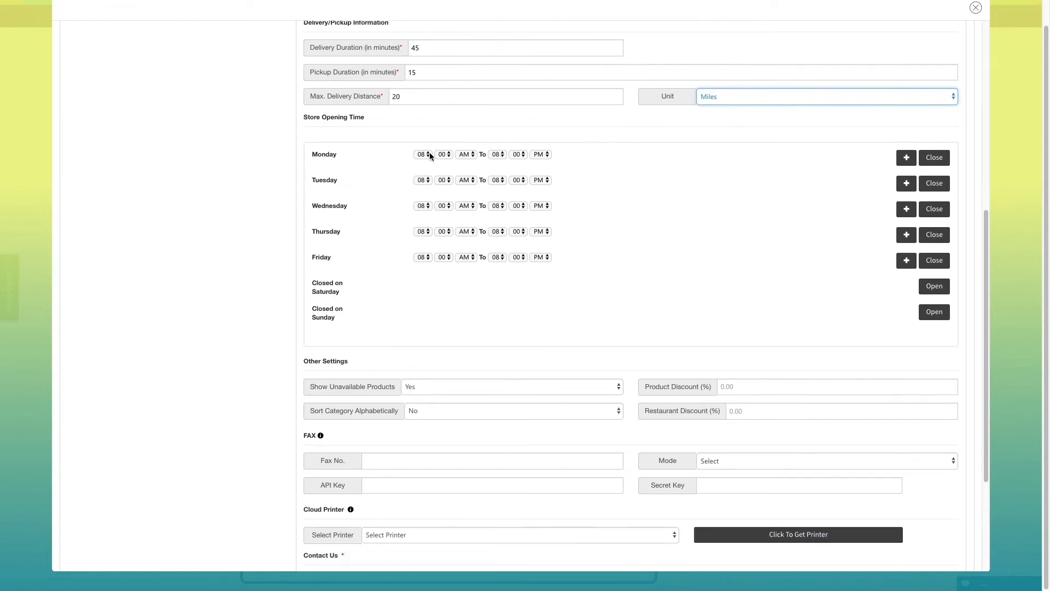
scroll("down", 3)
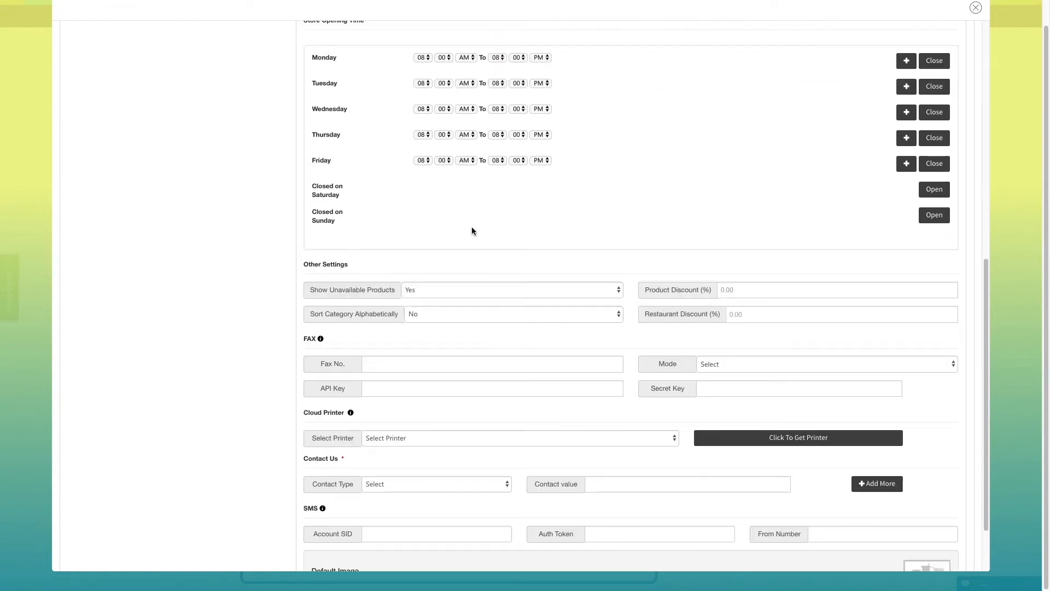
Step: Enter product discount 10 and restaurant discount 15, visit SMS fields, and save the configuration
left_click(511, 289)
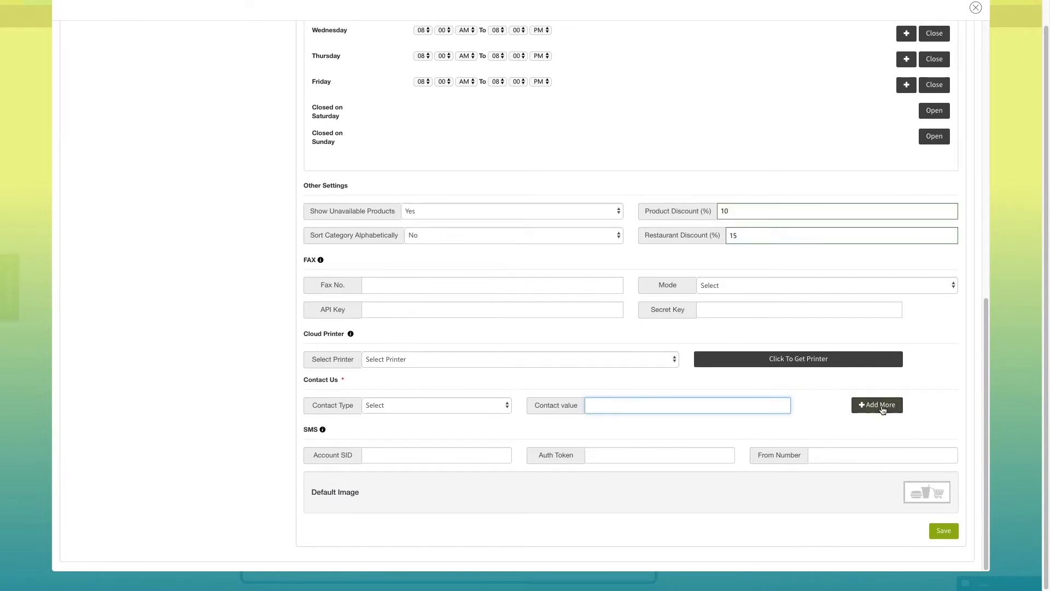
left_click(435, 456)
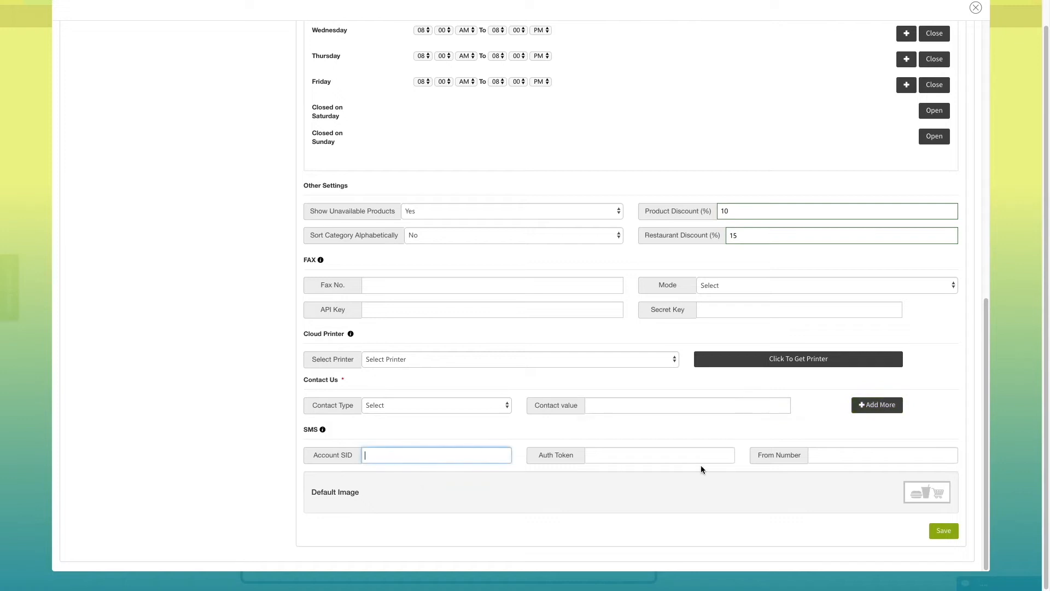
left_click(882, 455)
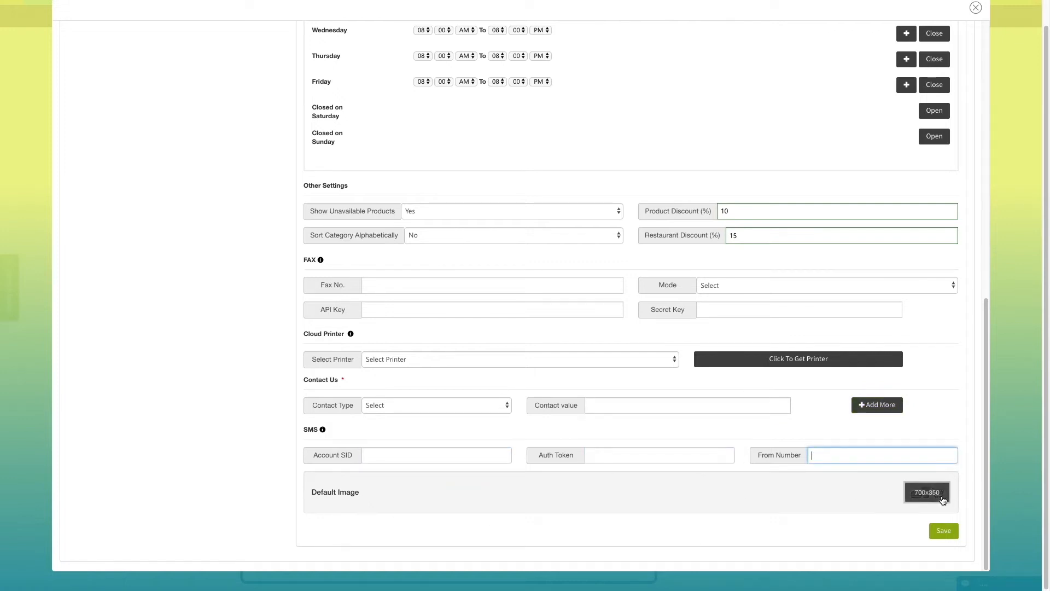
left_click(943, 530)
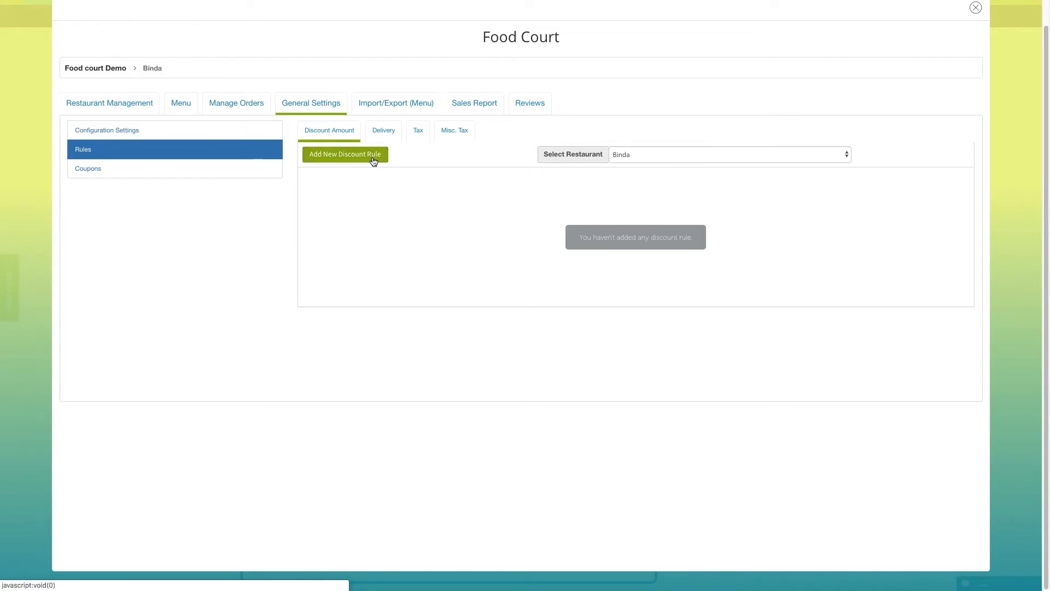
Step: Add a discount rule, then a Fixed delivery rule with charge 50
left_click(345, 154)
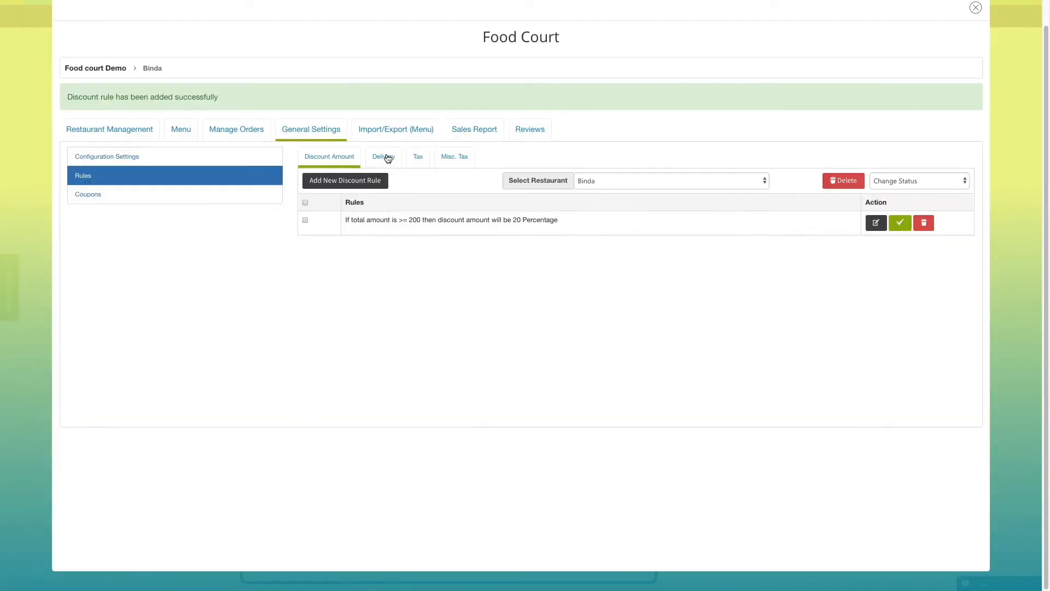
left_click(383, 156)
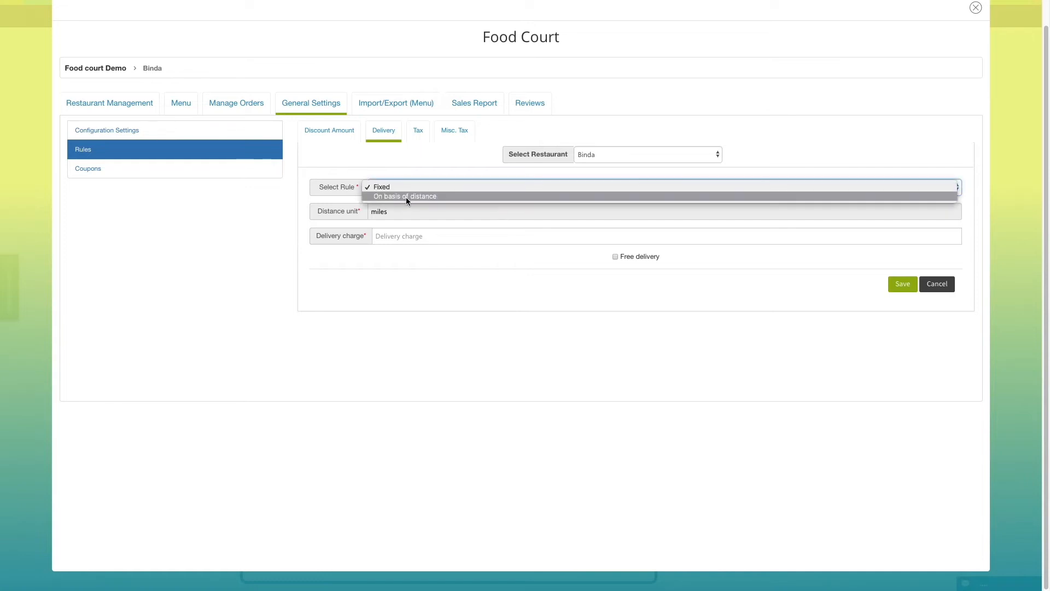
left_click(381, 187)
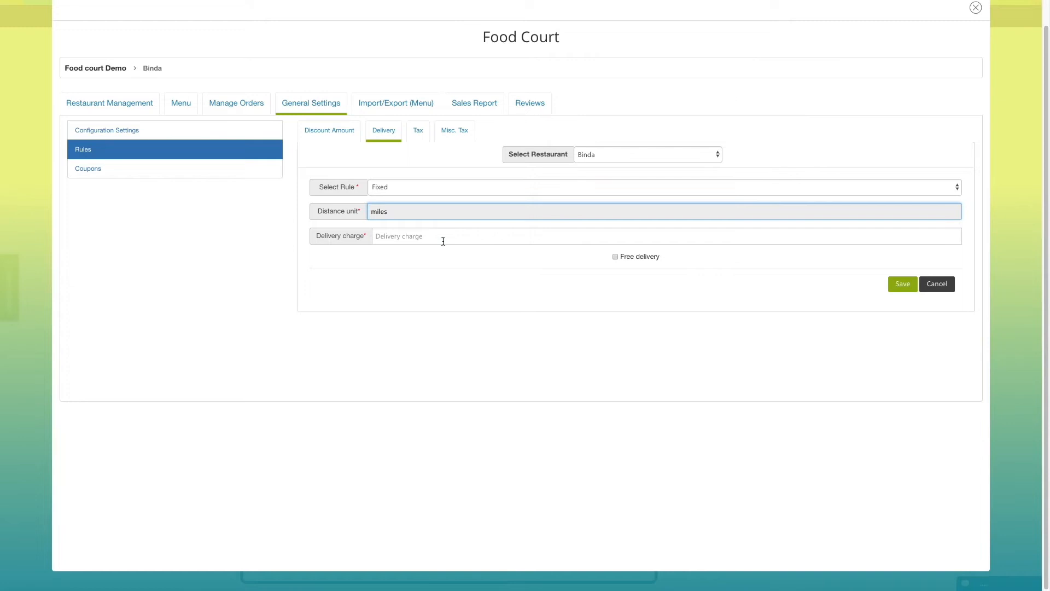
left_click(666, 236)
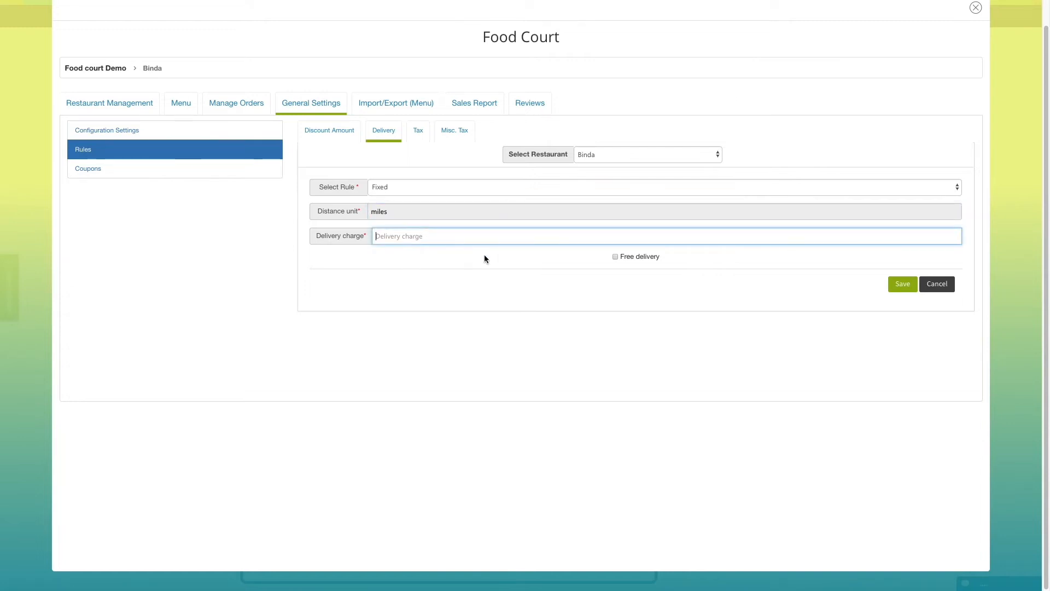
type("5")
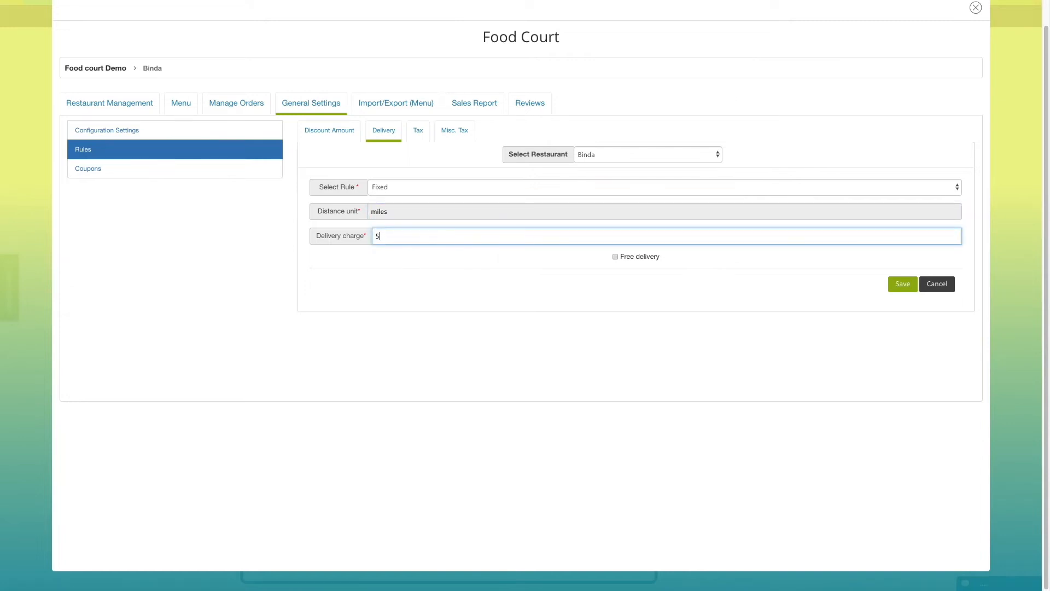
type("0")
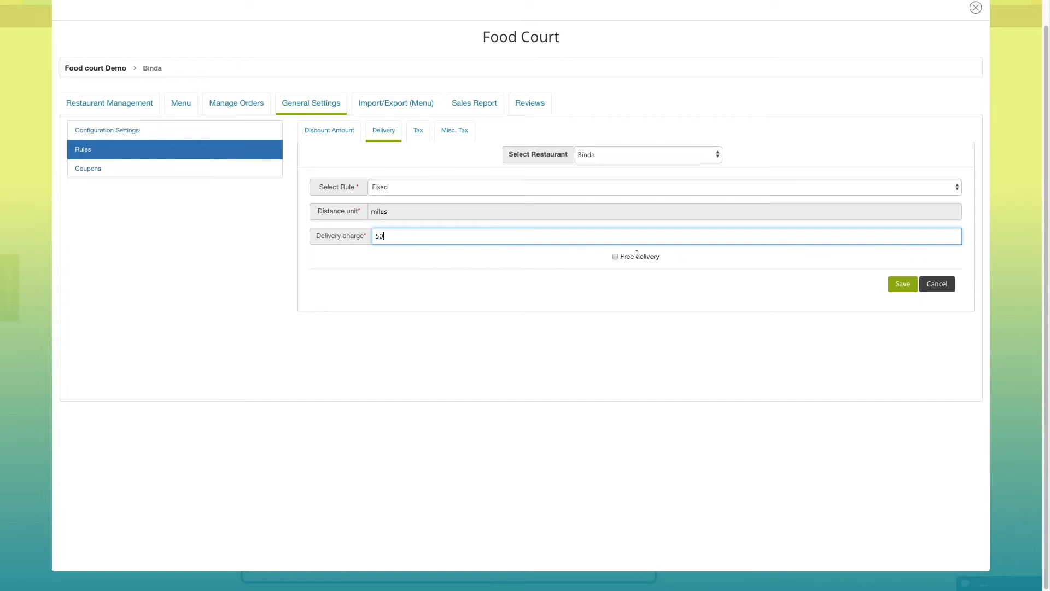
Step: Enable free delivery for amounts greater than 300 and save the delivery rule
left_click(614, 256)
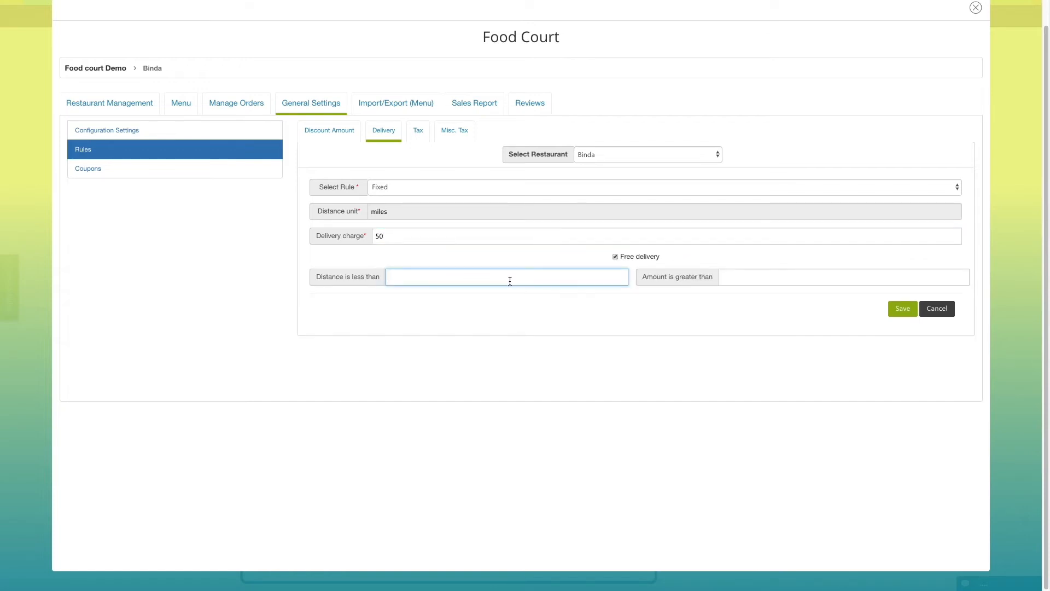
left_click(843, 277)
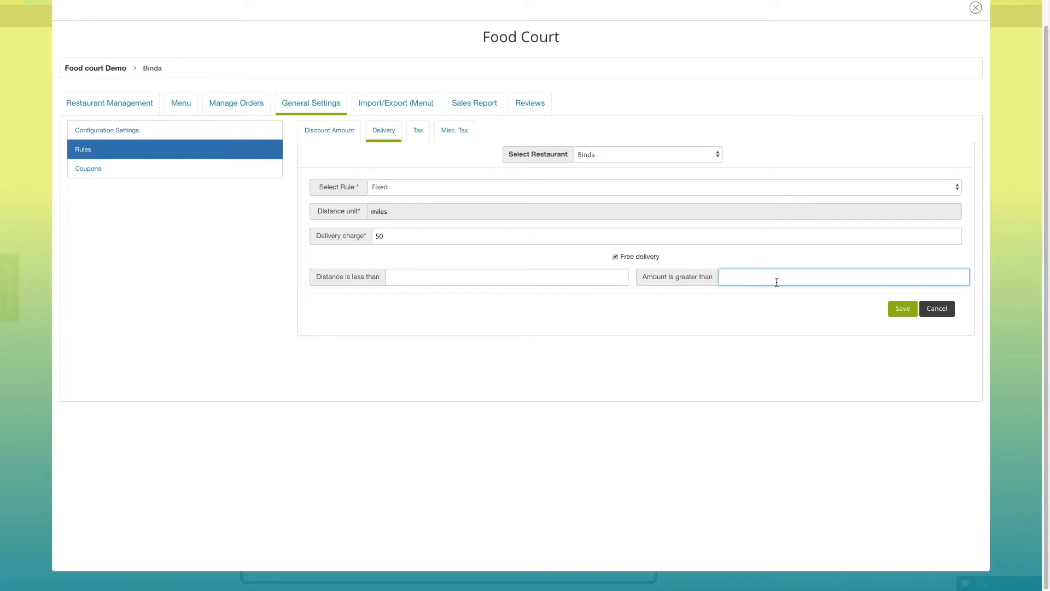
type("3")
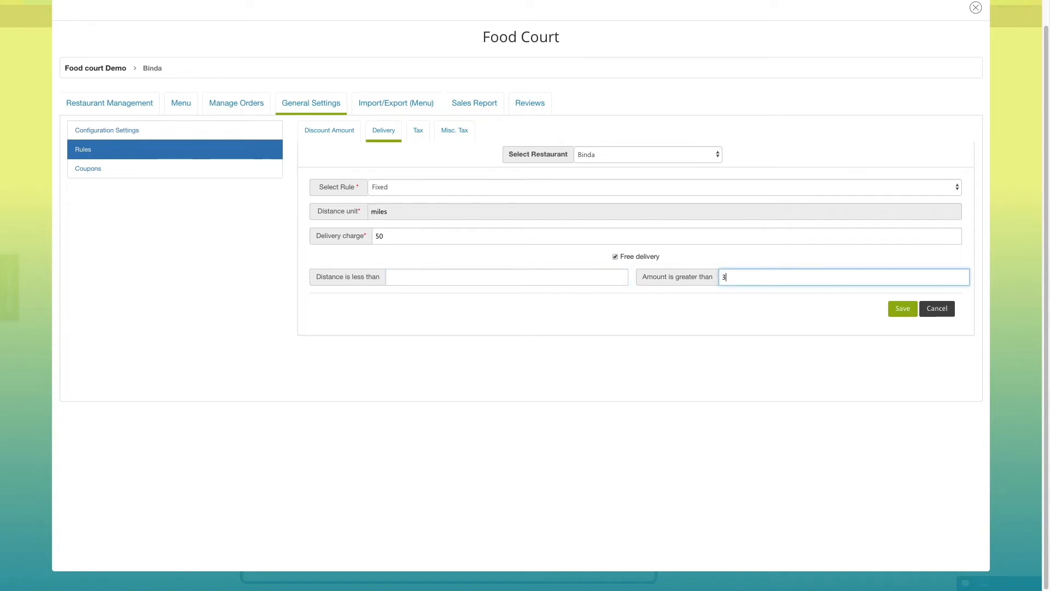
type("00")
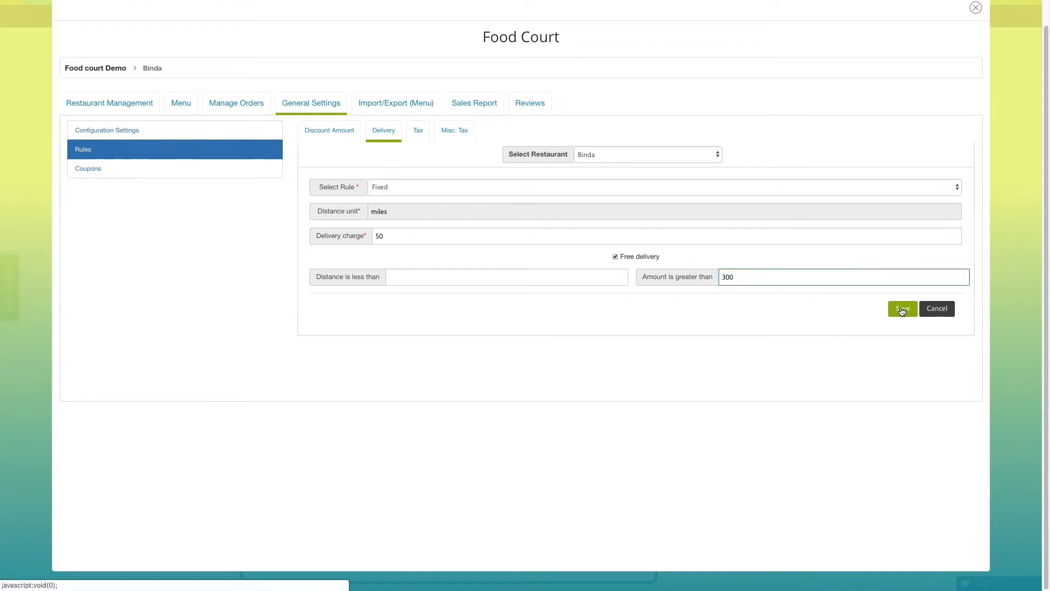
left_click(902, 308)
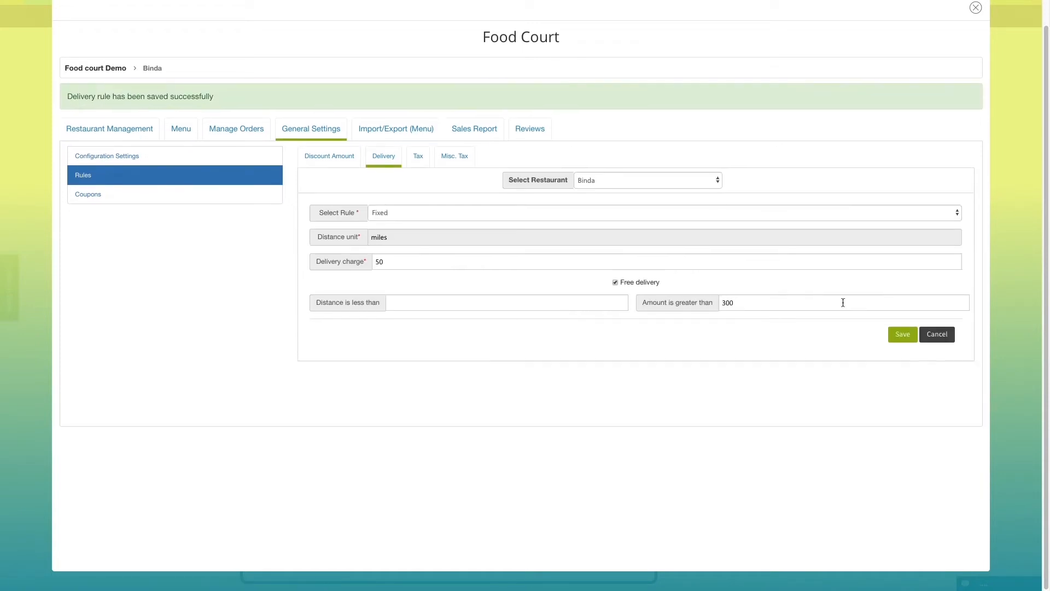
mouse_move(775, 355)
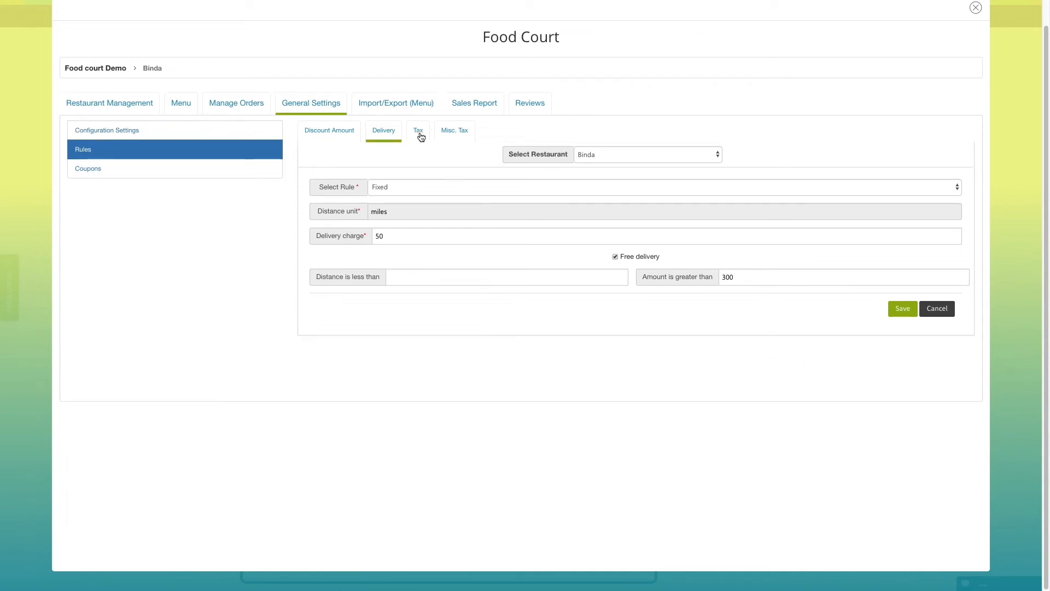
Step: Add a 50% tax rule for totals of 500 or more and save the misc. tax settings
left_click(416, 130)
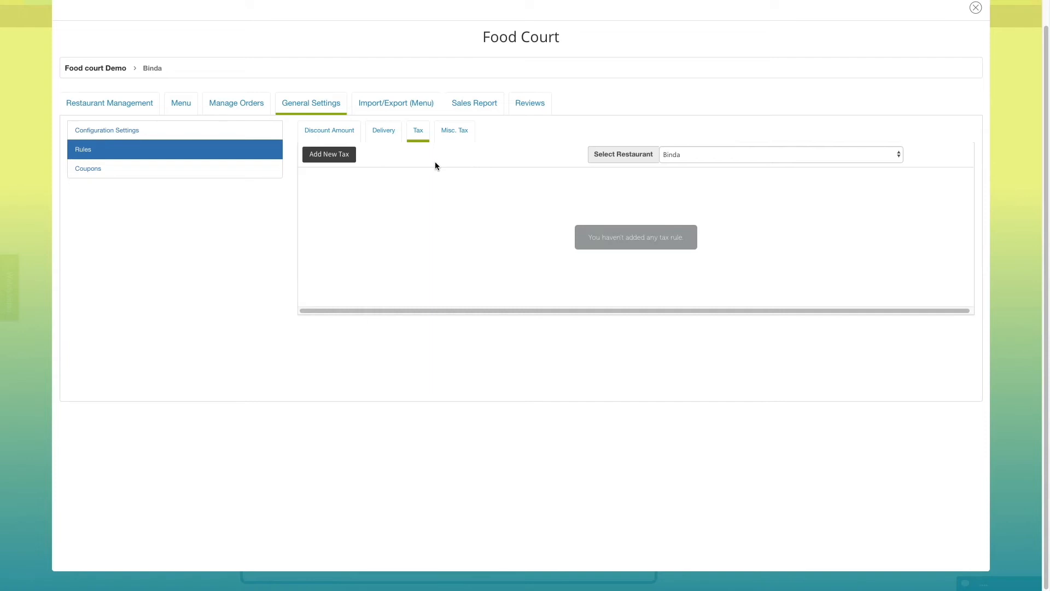
left_click(328, 155)
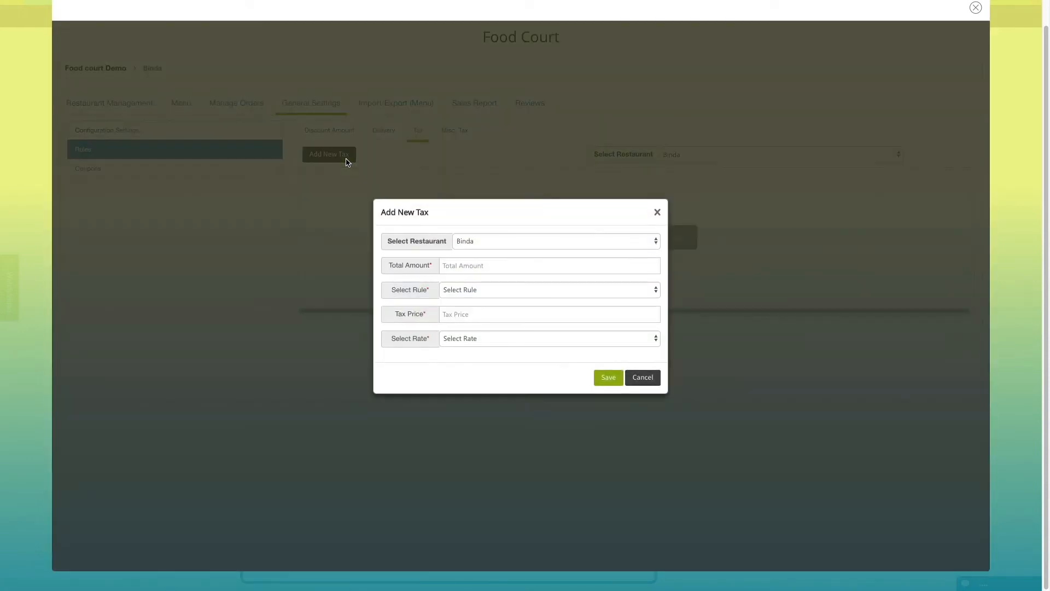
left_click(608, 378)
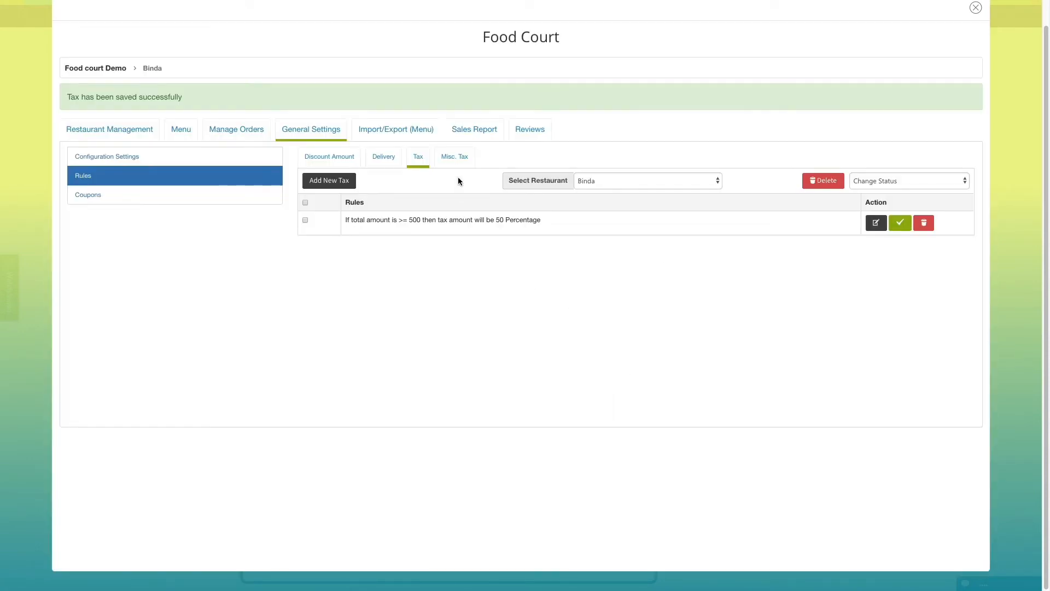
left_click(453, 156)
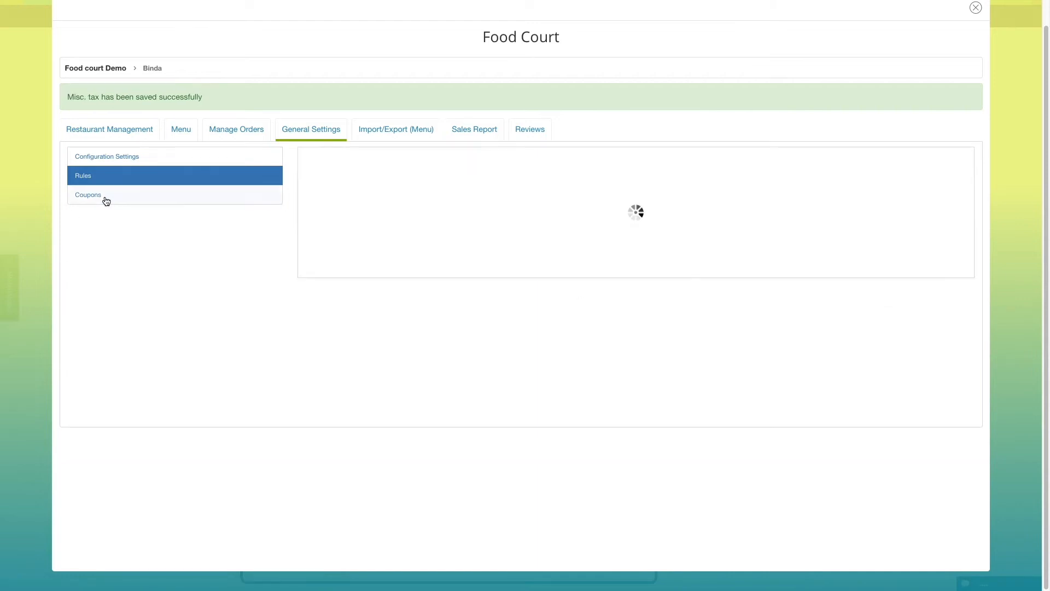
Step: Save a Super coupon (super50) giving 30% off at Binda, valid 2018/12/20 to 2018/12/25
left_click(87, 195)
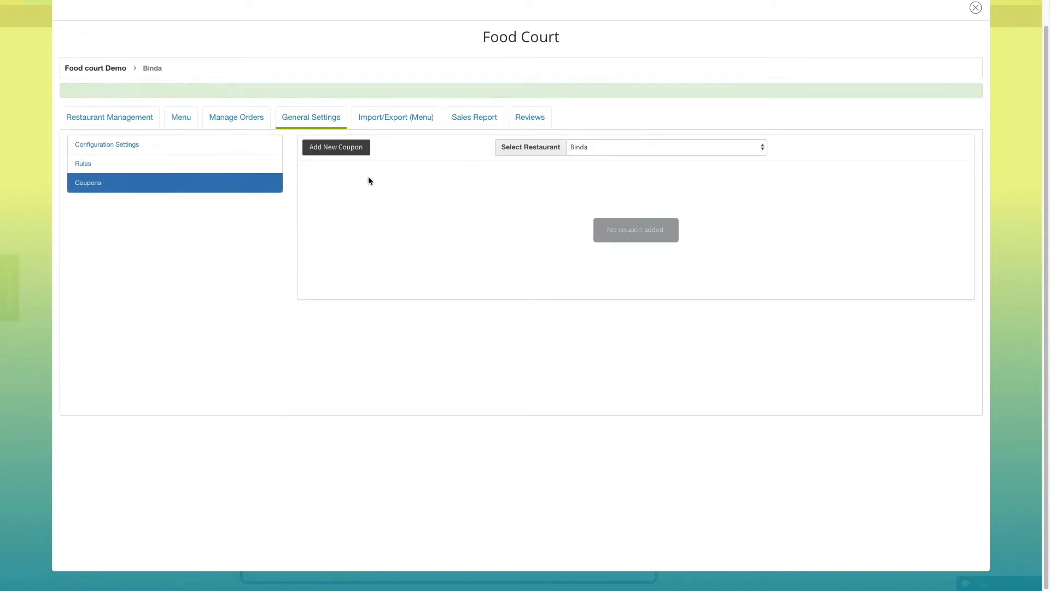
left_click(336, 146)
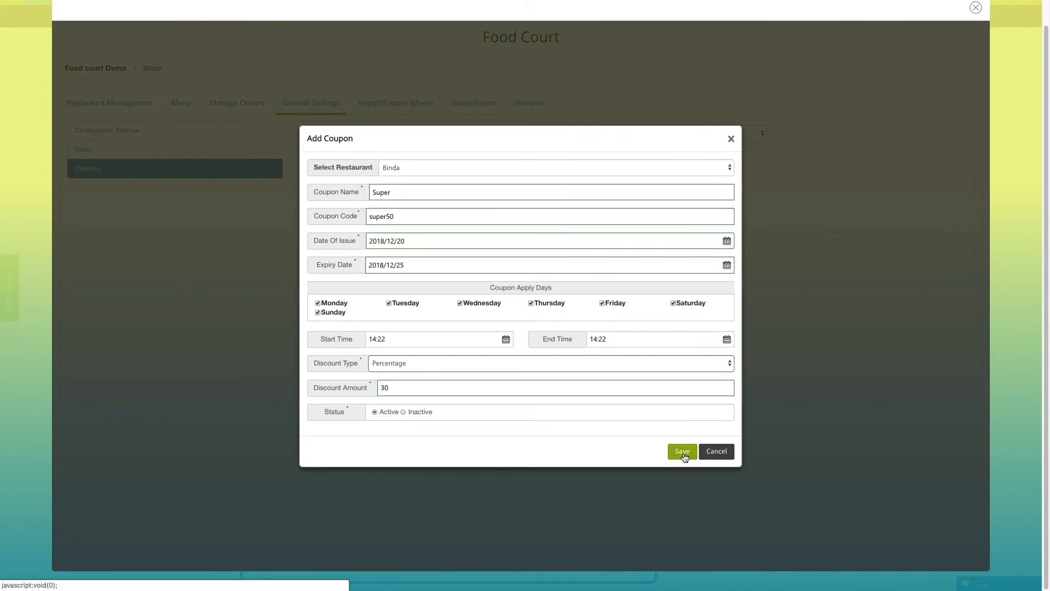
left_click(682, 450)
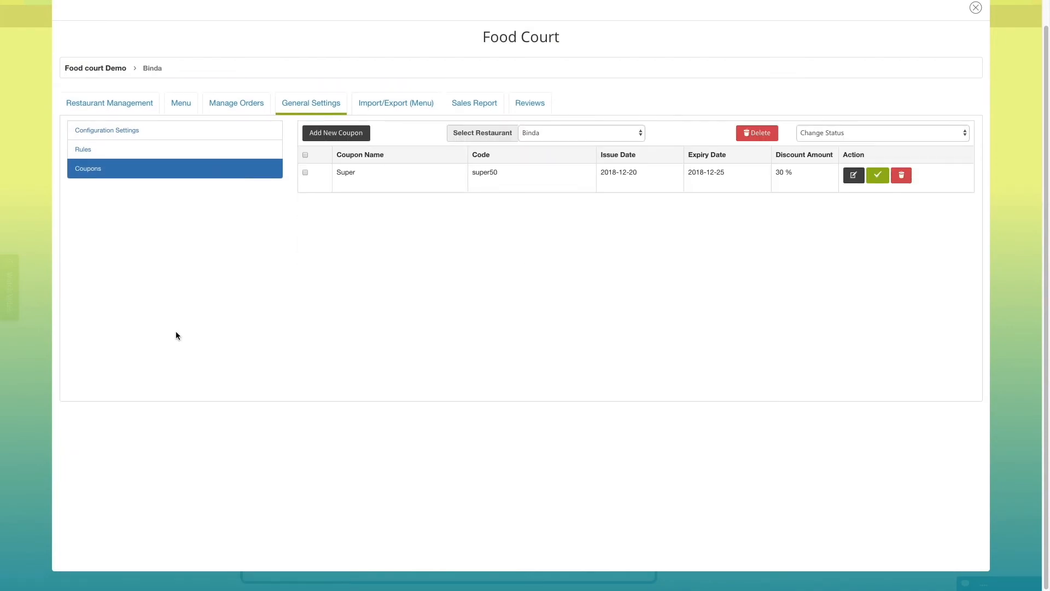
left_click(106, 130)
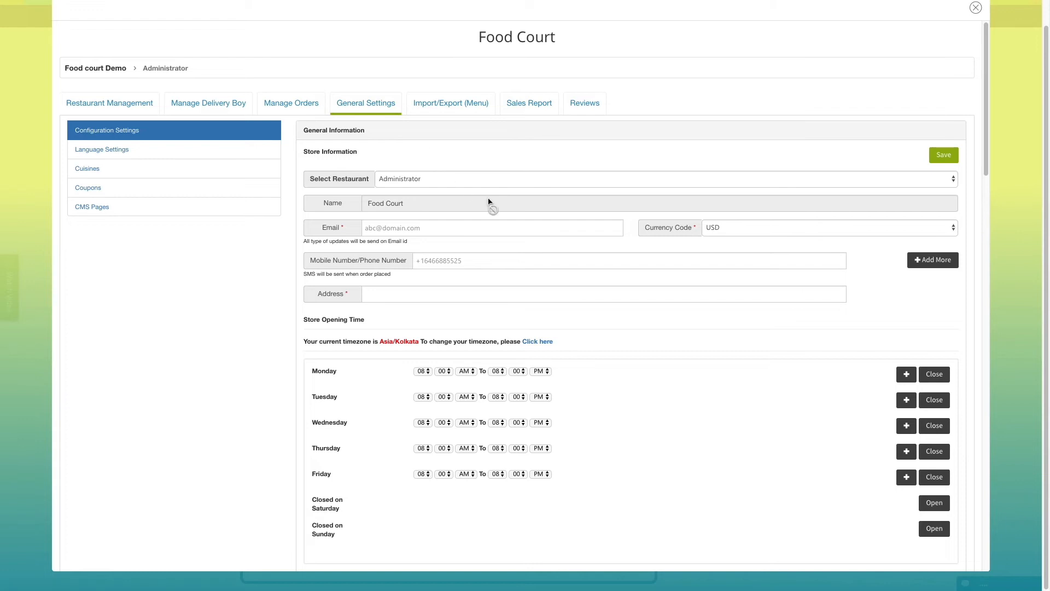
Step: Switch the Delivery System toggle ON under Advanced Settings in Configuration Settings
scroll("down", 3)
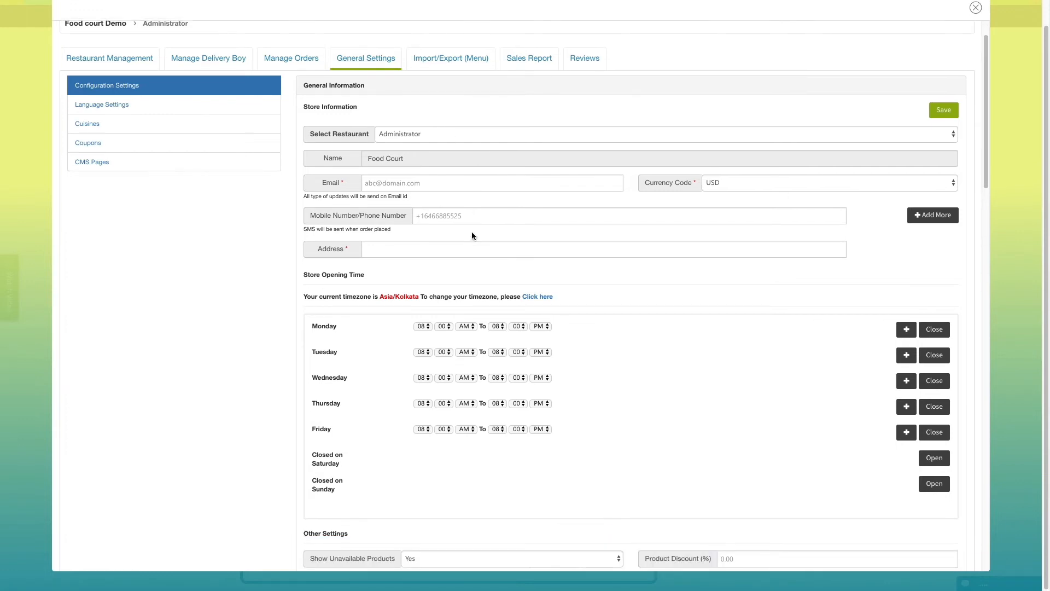
scroll("down", 3)
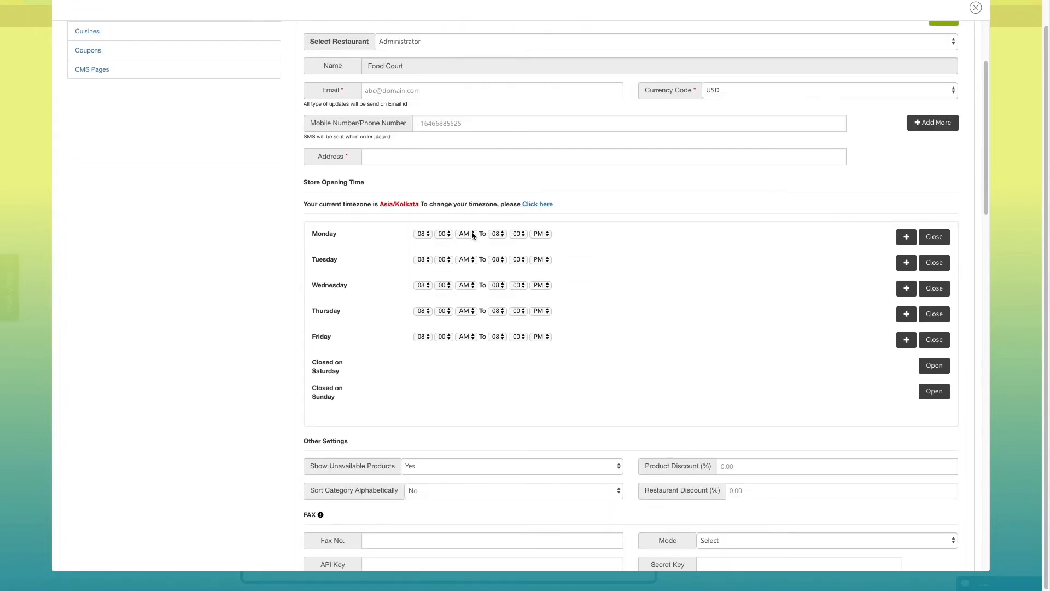
scroll("up", 3)
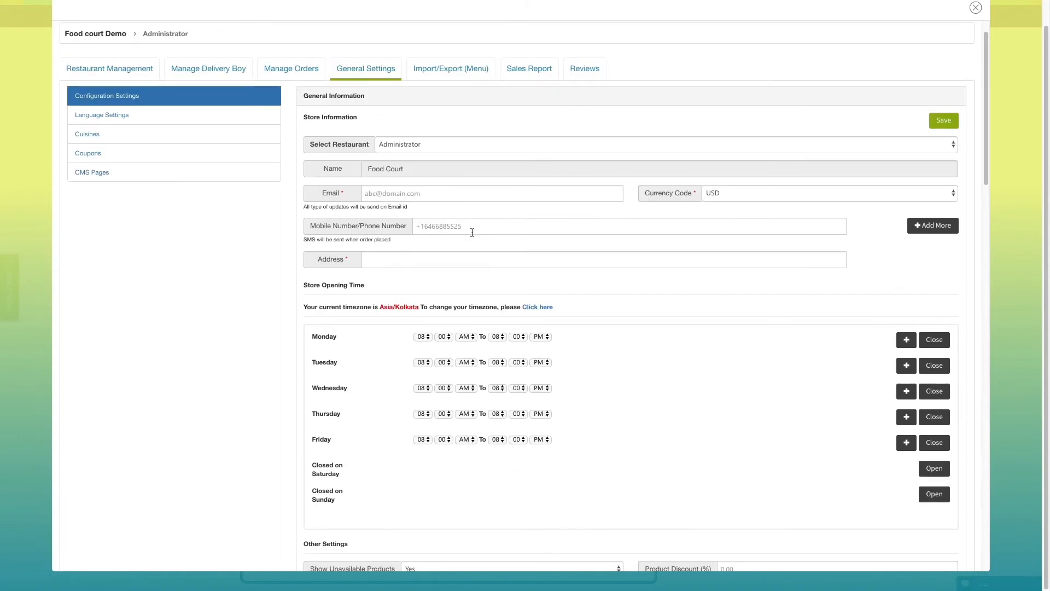
scroll("down", 3)
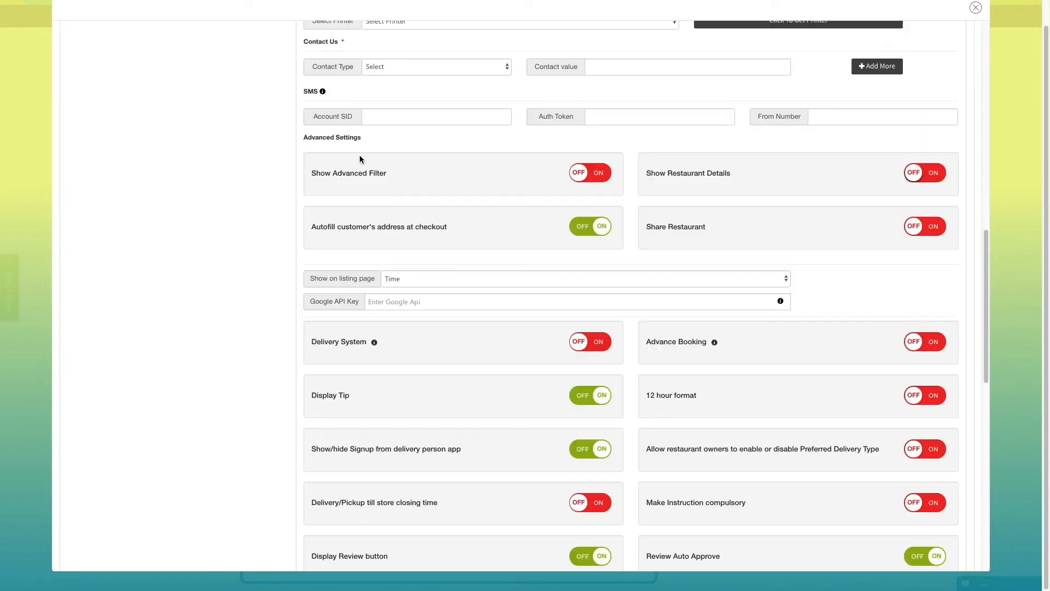
scroll("down", 3)
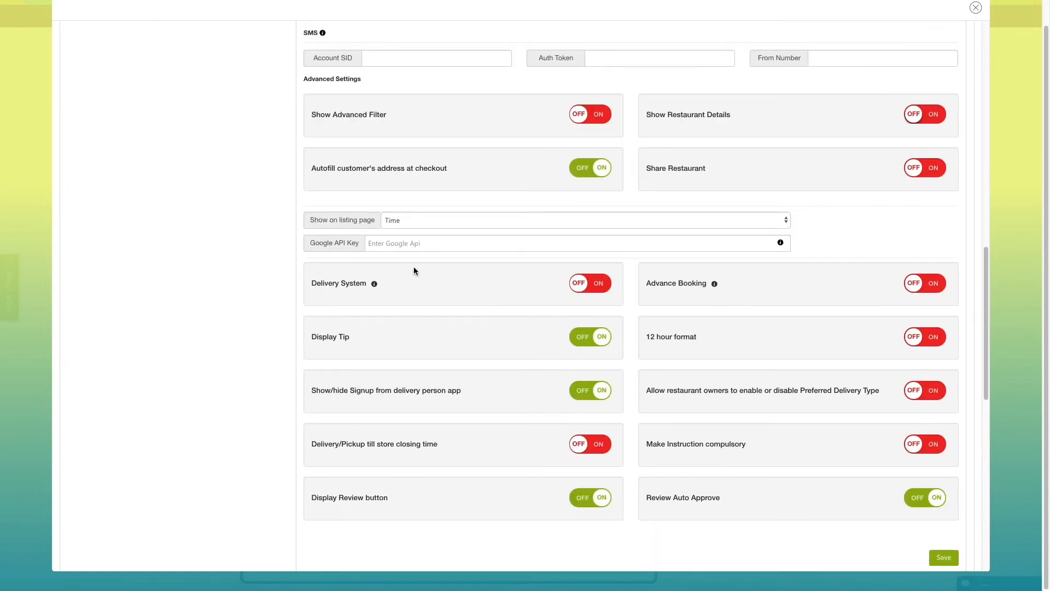
left_click(589, 282)
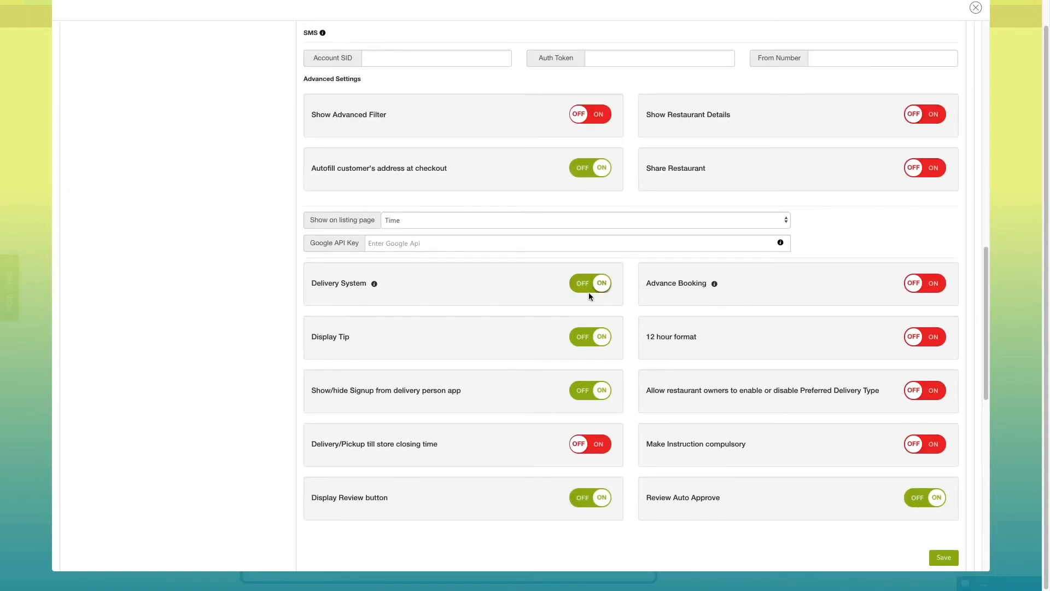
scroll("down", 3)
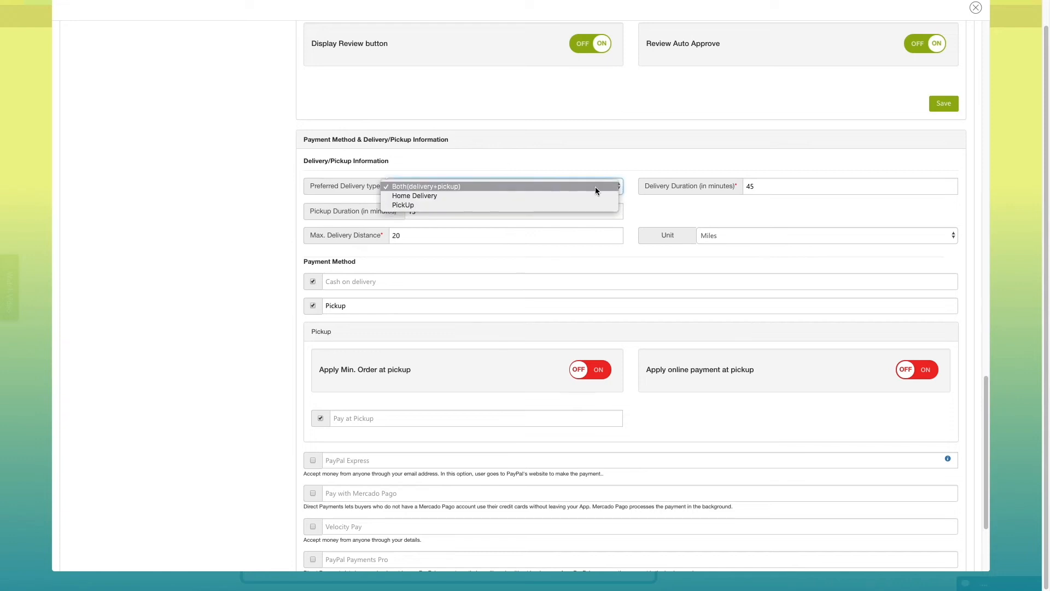
Step: Choose Both (delivery + pickup) as the preferred delivery type
left_click(425, 186)
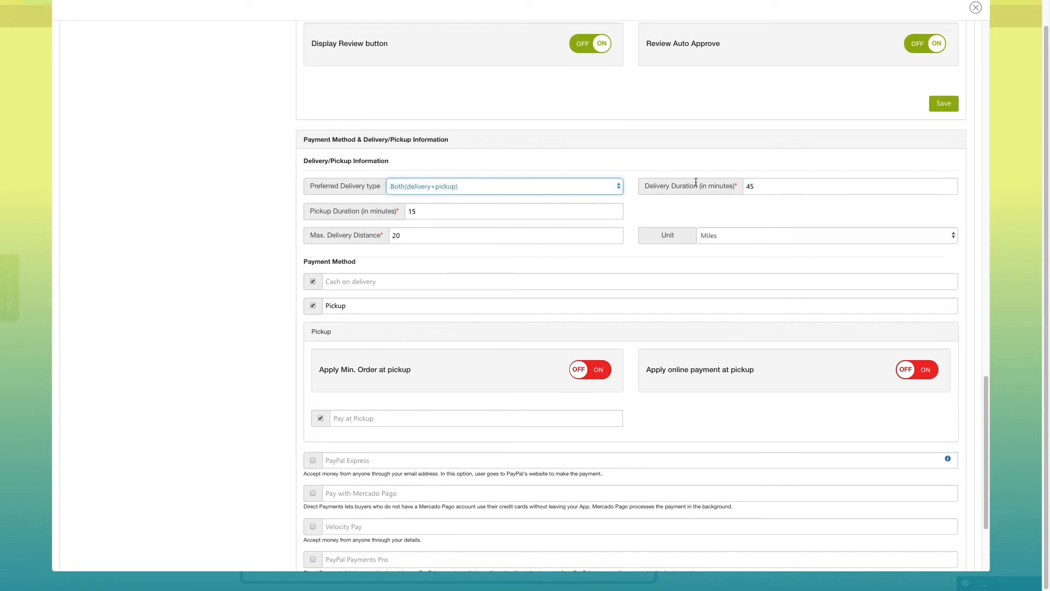
left_click(849, 186)
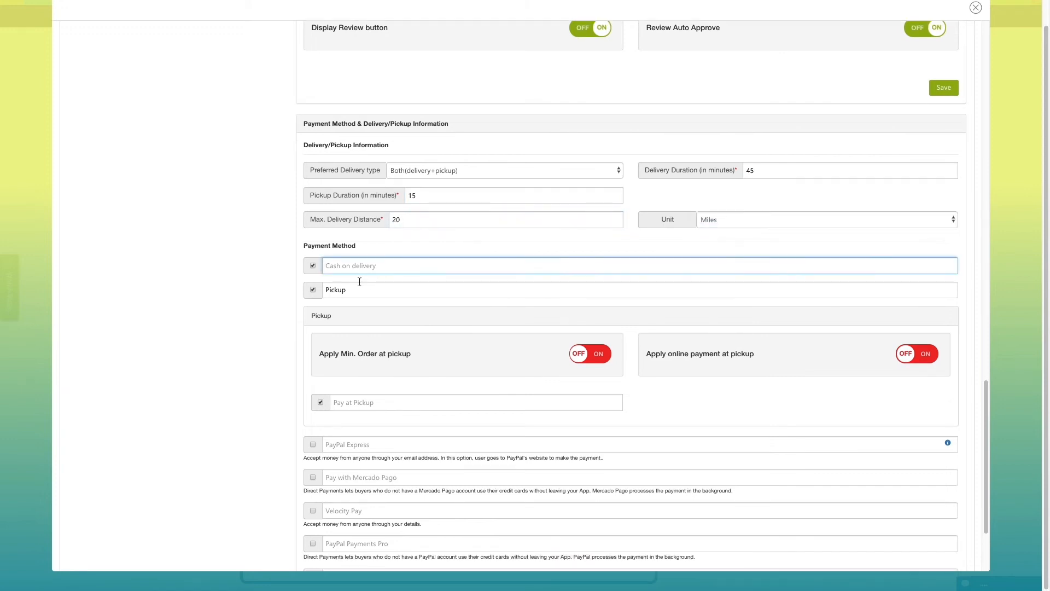
scroll("down", 3)
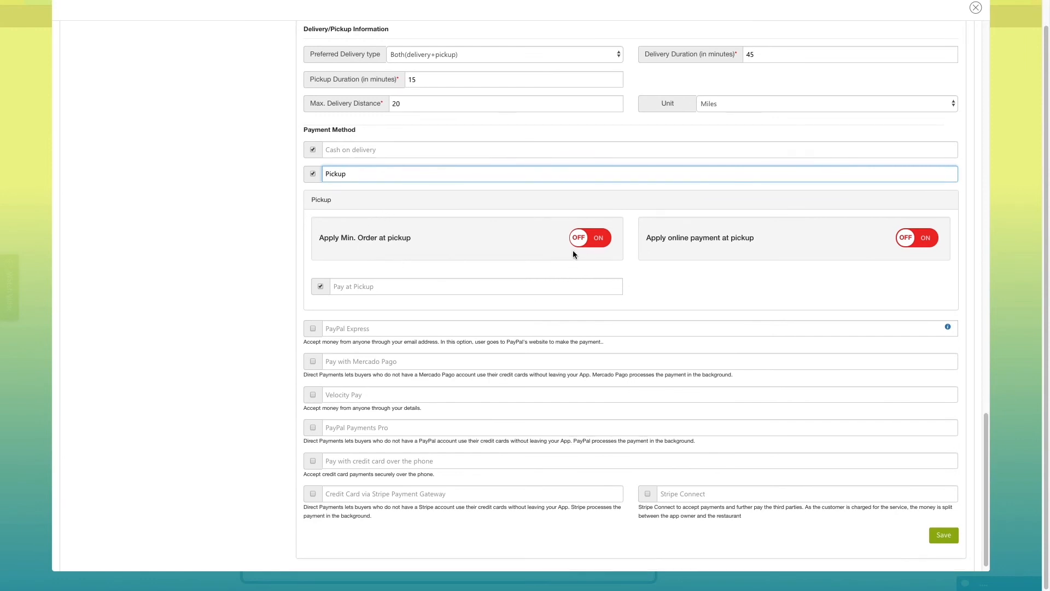
scroll("up", 3)
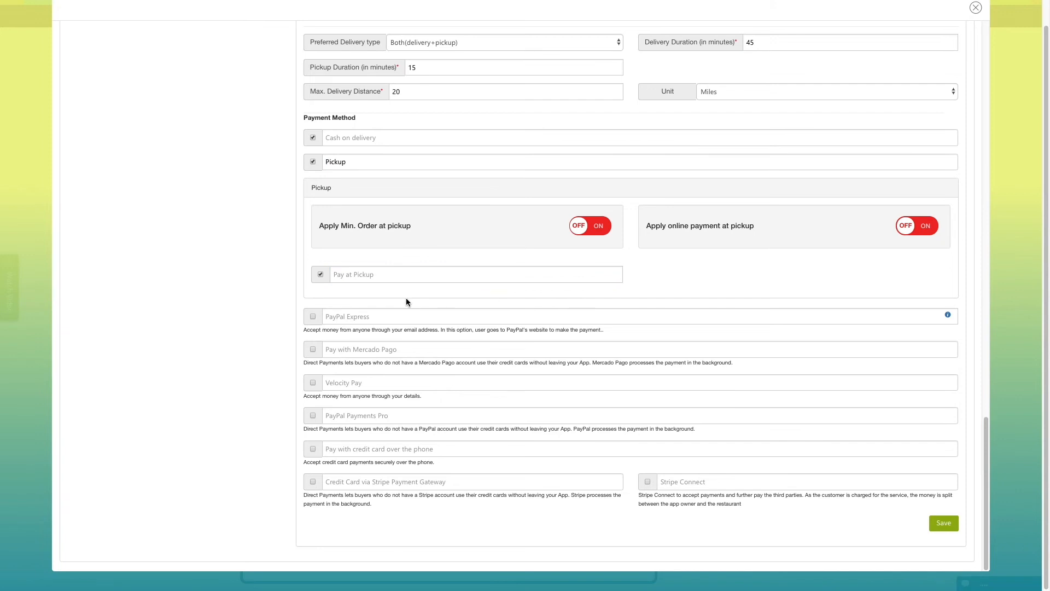
Step: Leave PayPal Express unchecked and save the delivery and payment settings
left_click(313, 316)
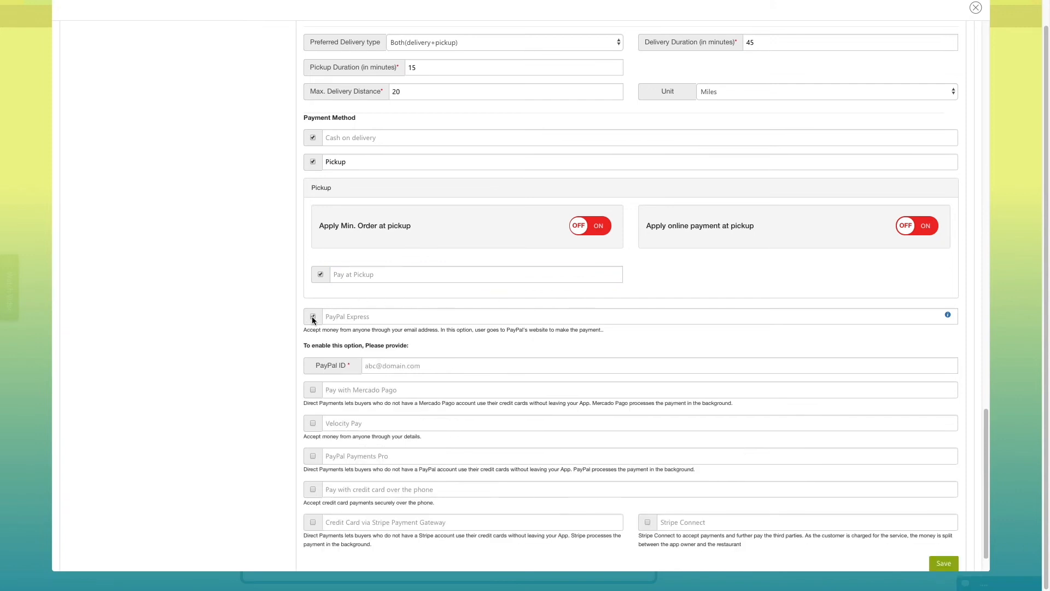
left_click(312, 316)
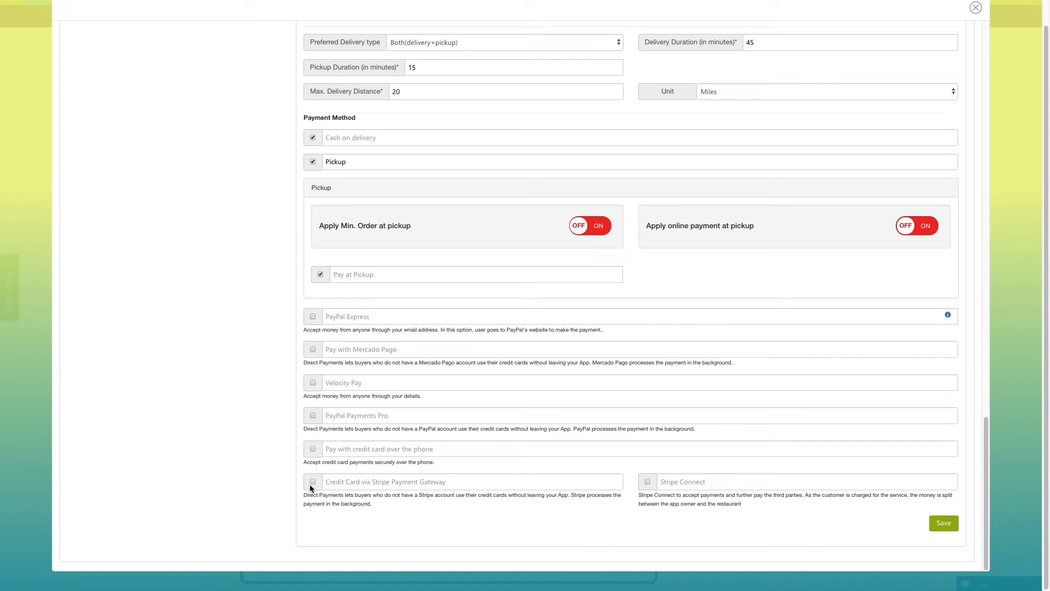
mouse_move(648, 482)
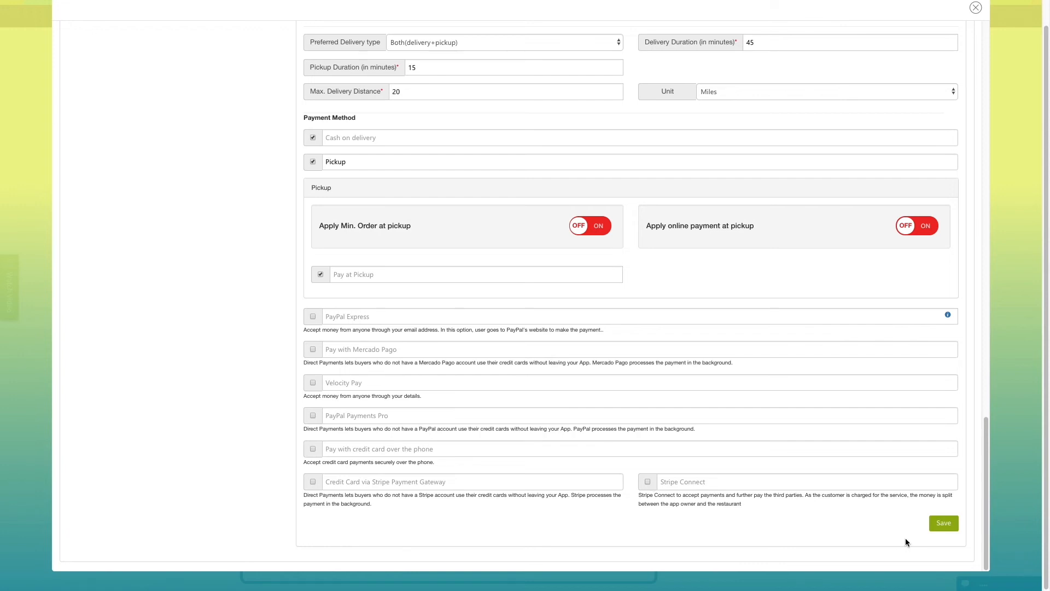
left_click(942, 523)
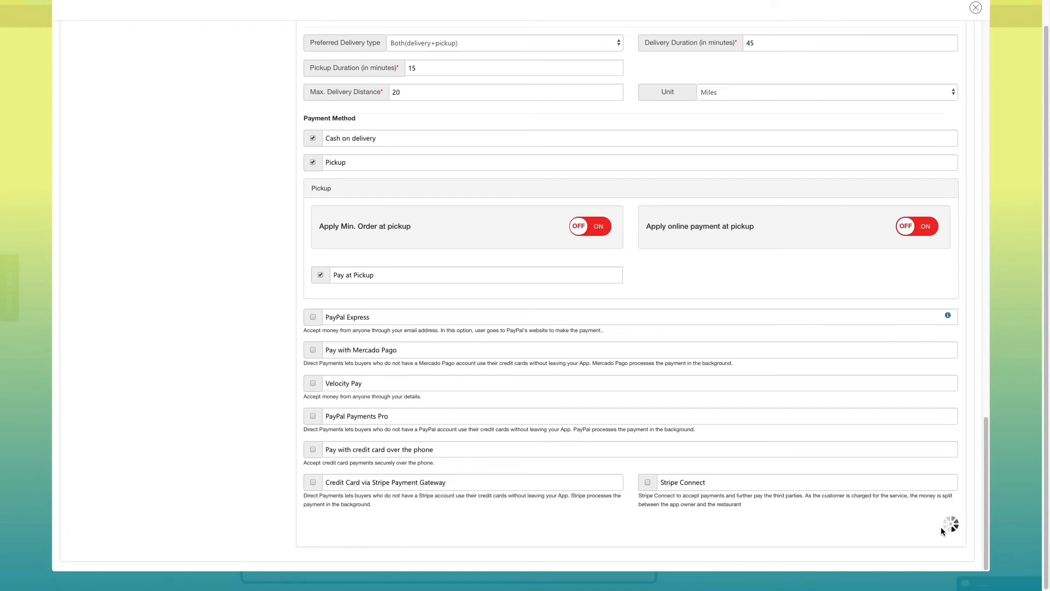
left_click(365, 103)
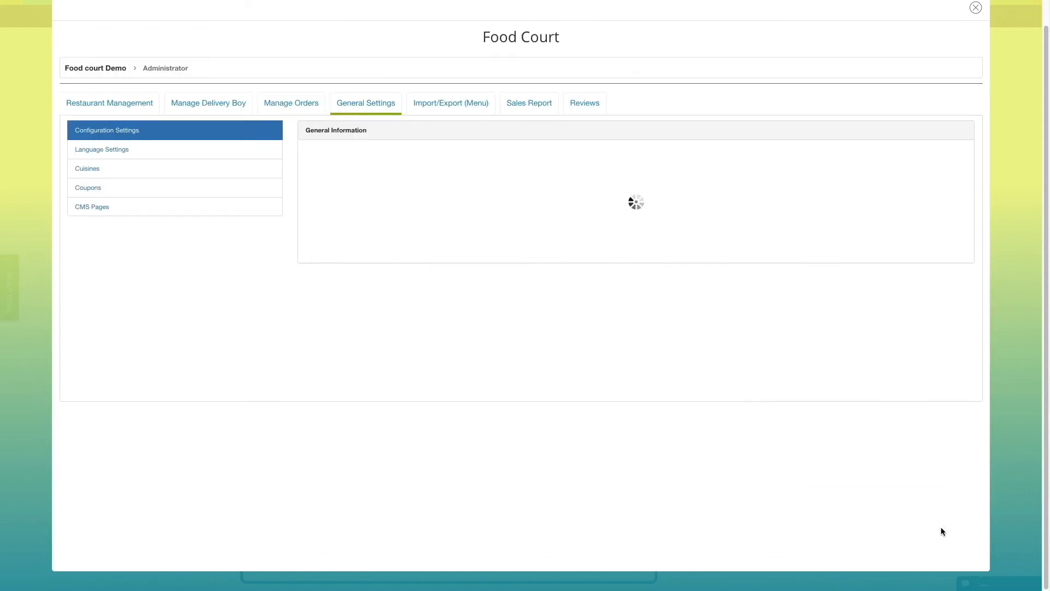
Step: Review the Language Settings text fields and save them
left_click(100, 149)
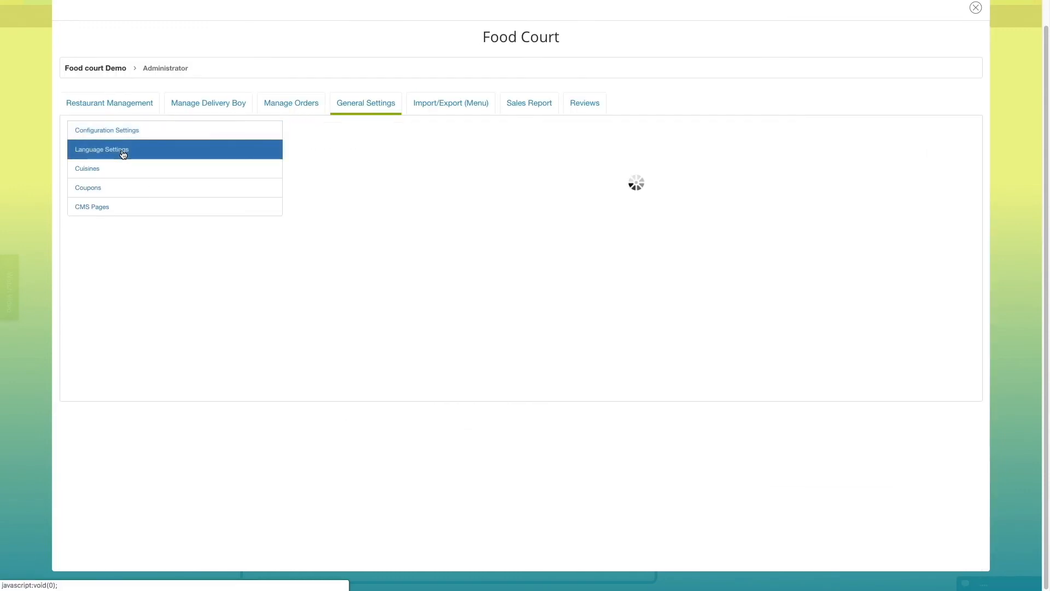
left_click(102, 149)
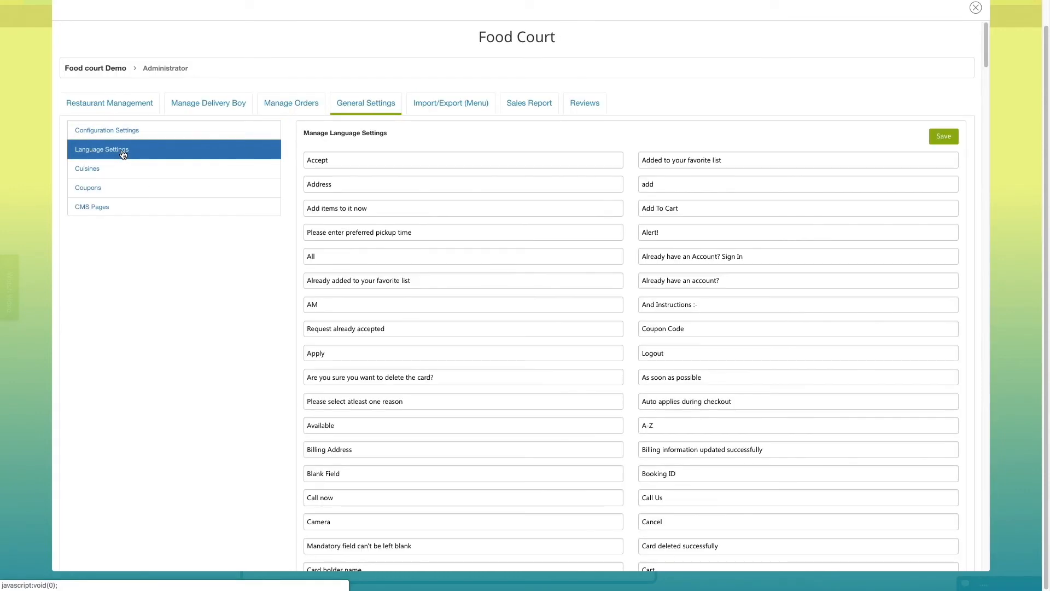
mouse_move(394, 229)
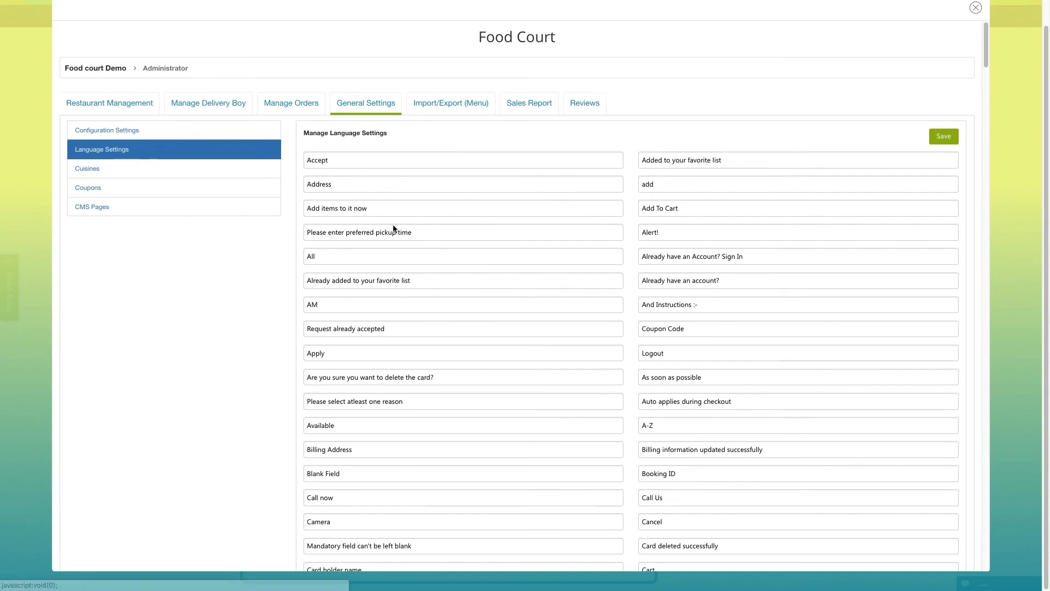
scroll("down", 3)
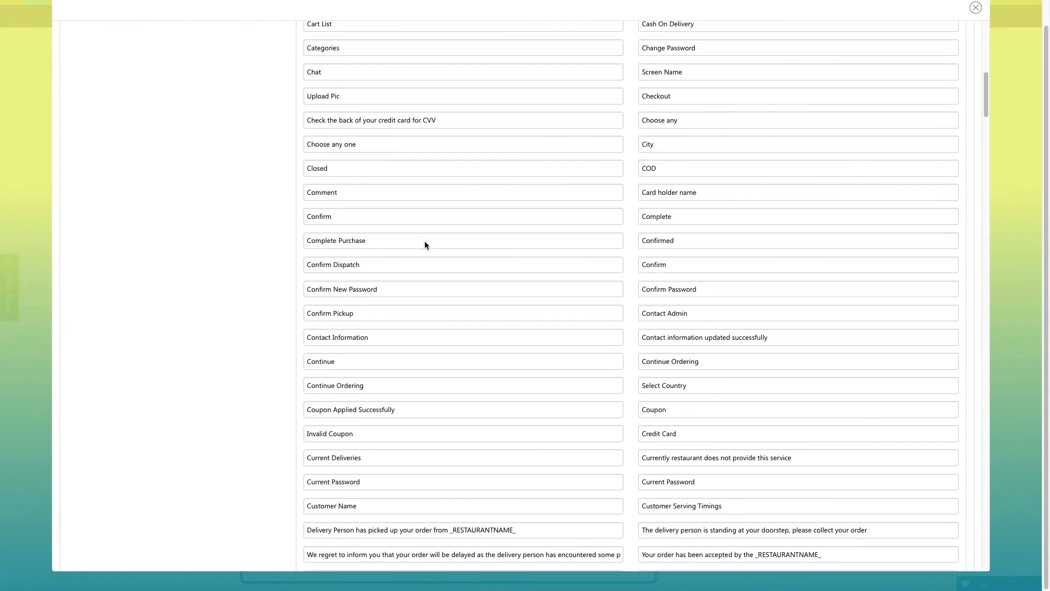
scroll("up", 3)
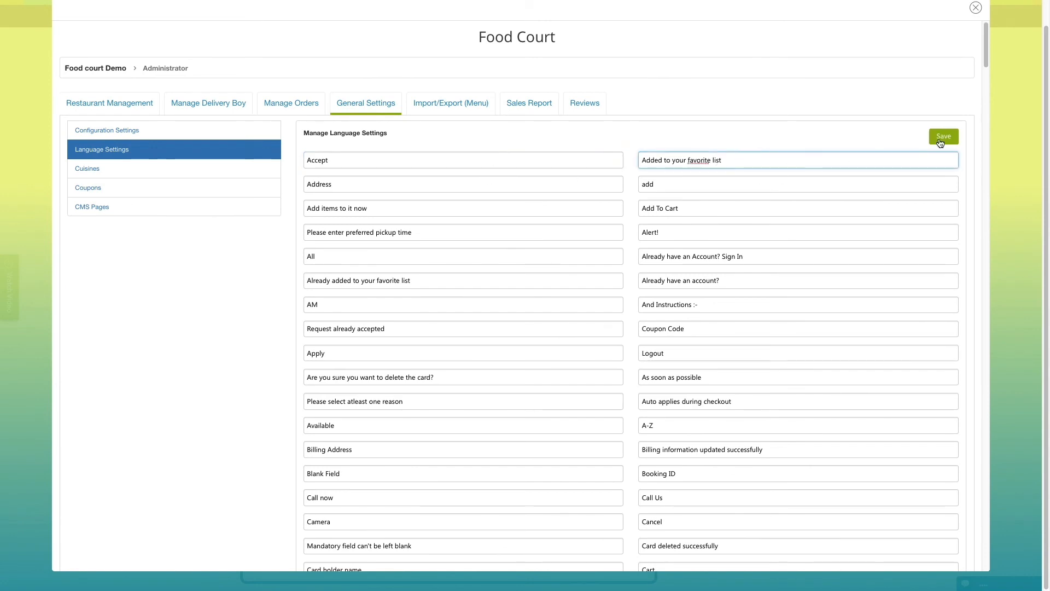
left_click(943, 136)
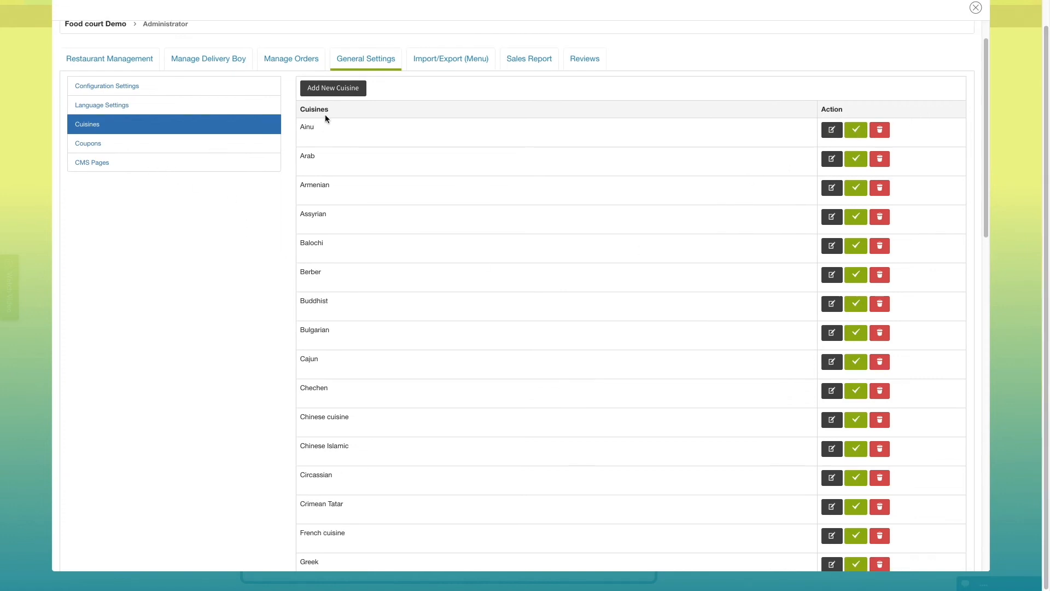
Step: Save a 20% XMAS coupon (XMAS10) and leave the CMS pages
left_click(333, 88)
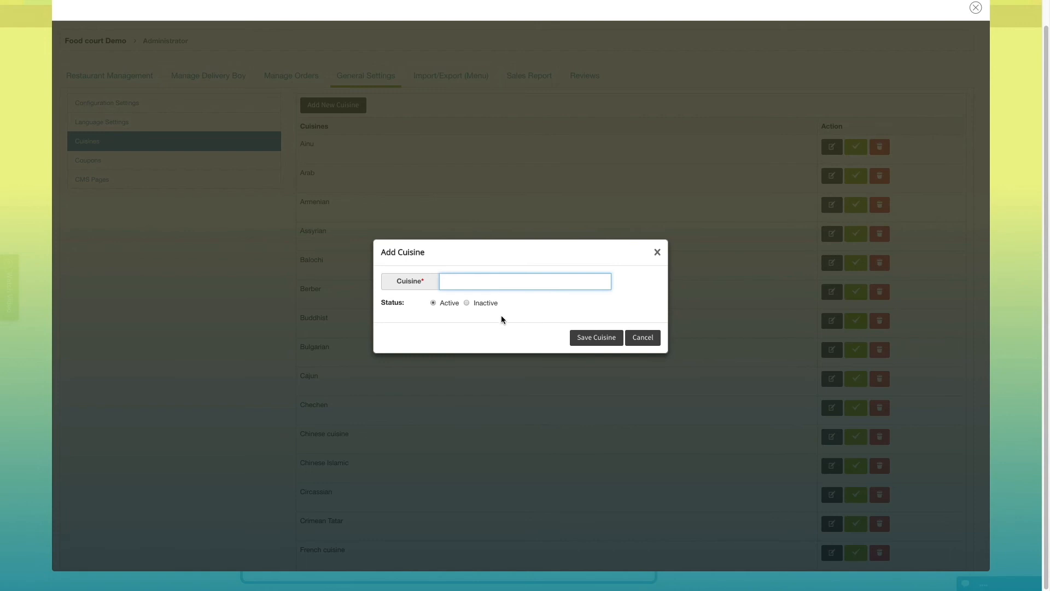
mouse_move(533, 322)
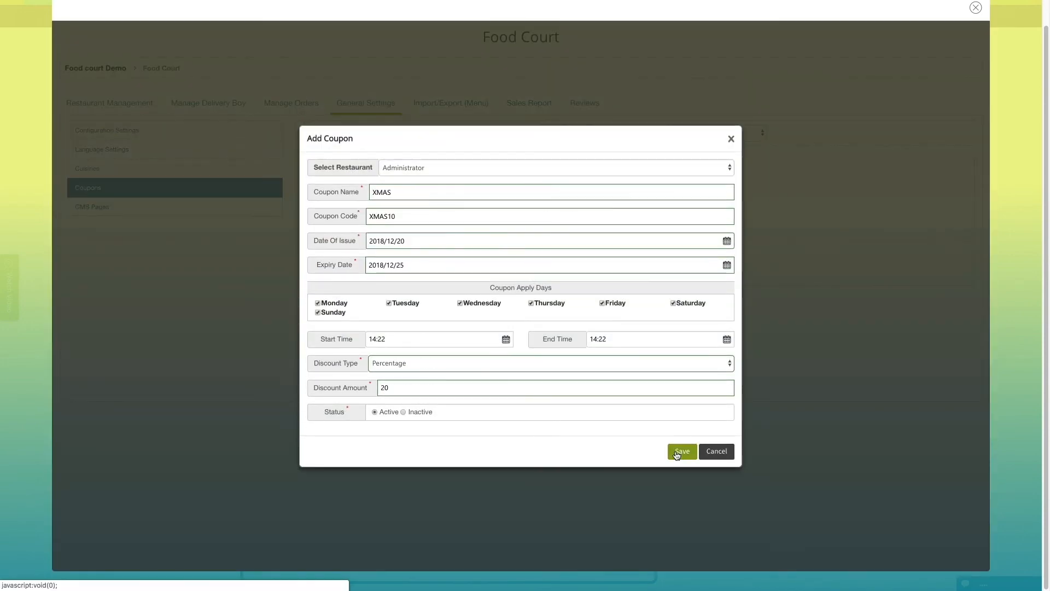
left_click(681, 450)
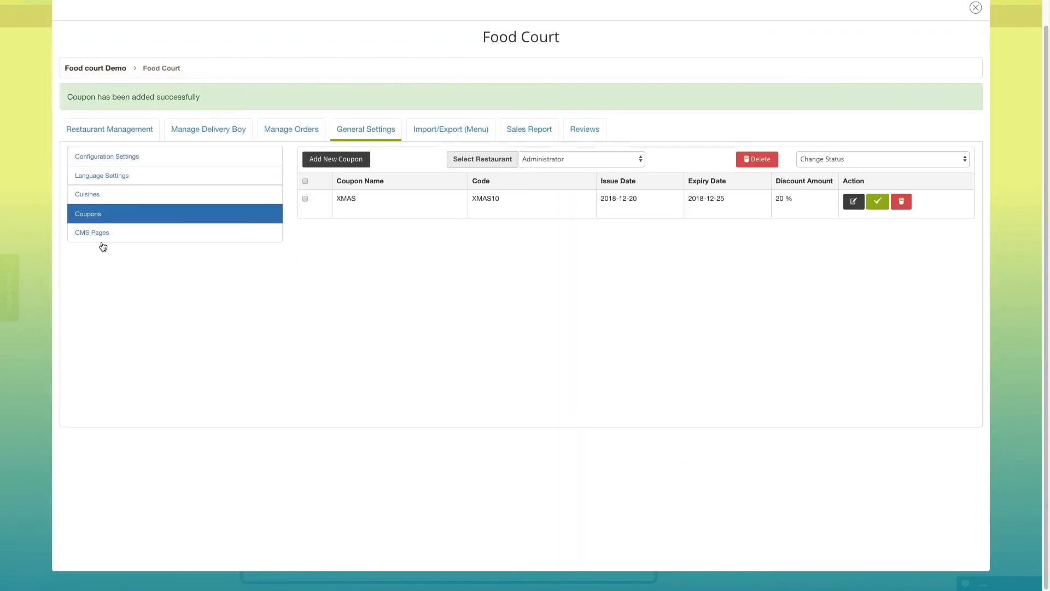
left_click(92, 232)
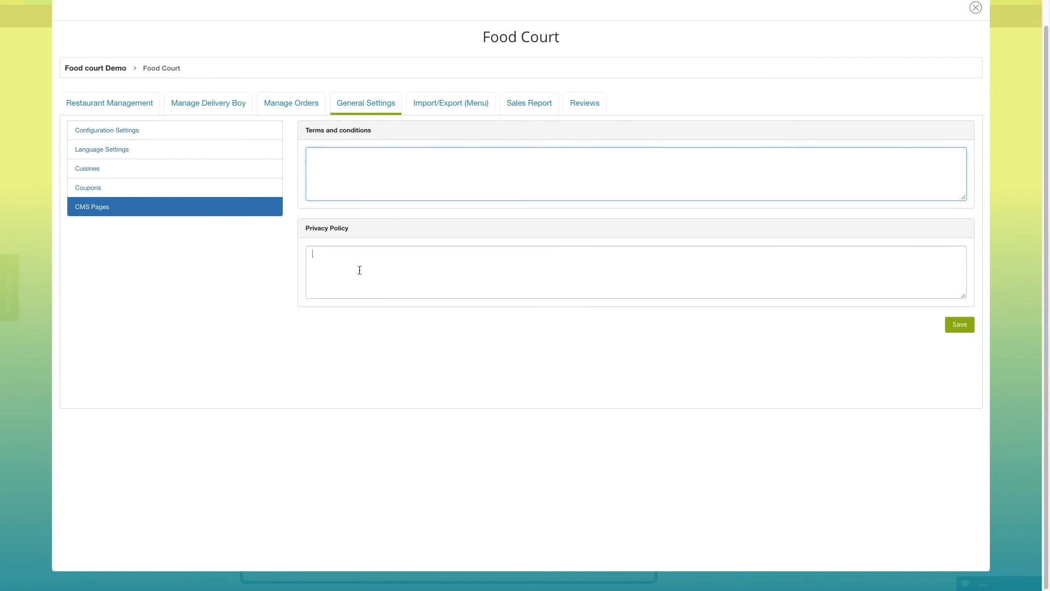
left_click(959, 324)
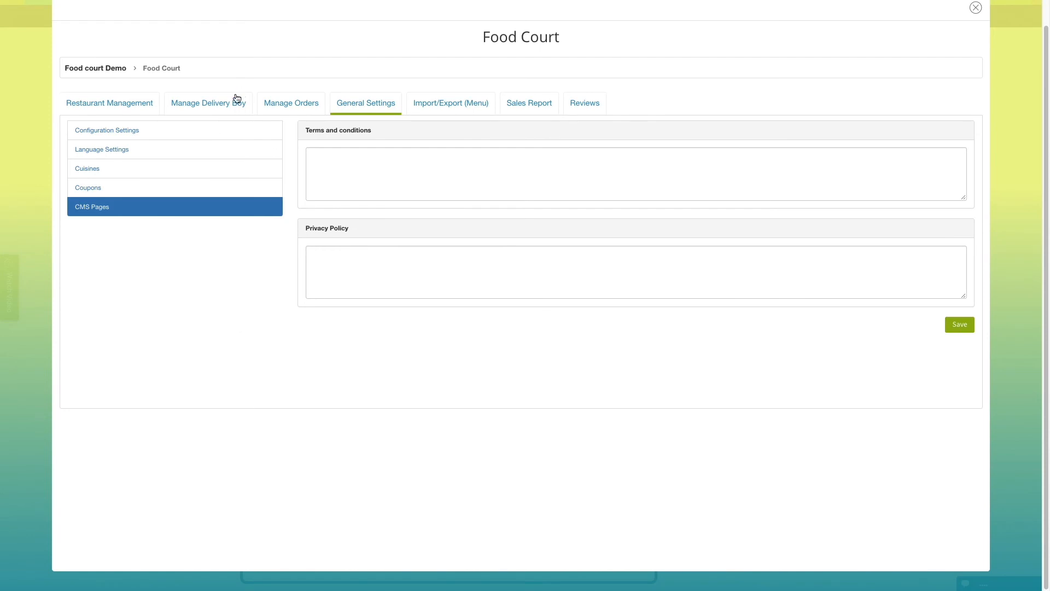
Step: Start a new delivery boy profile from Manage Delivery Boy
left_click(208, 103)
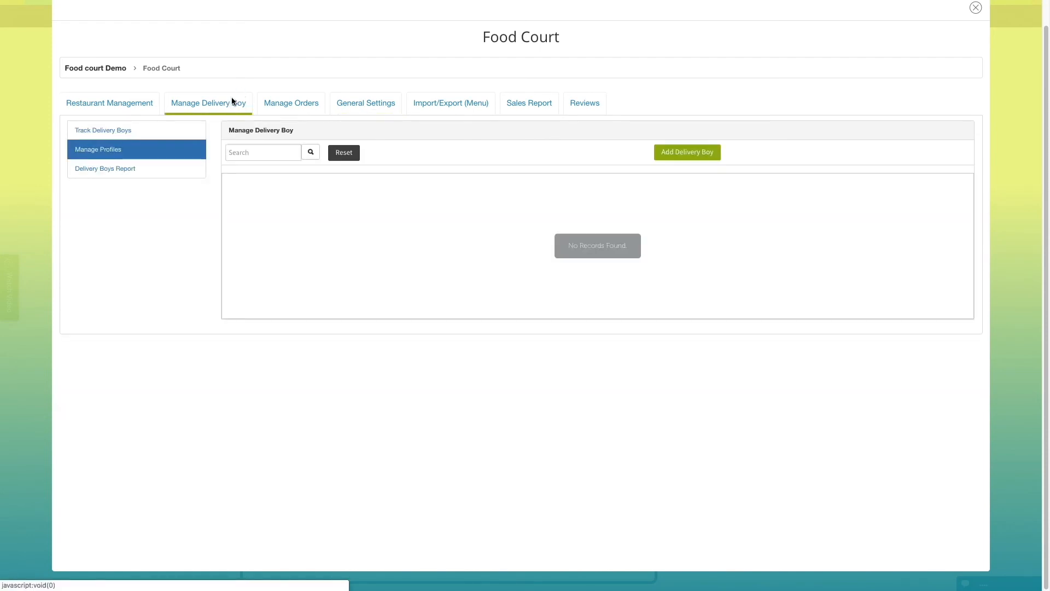
mouse_move(236, 180)
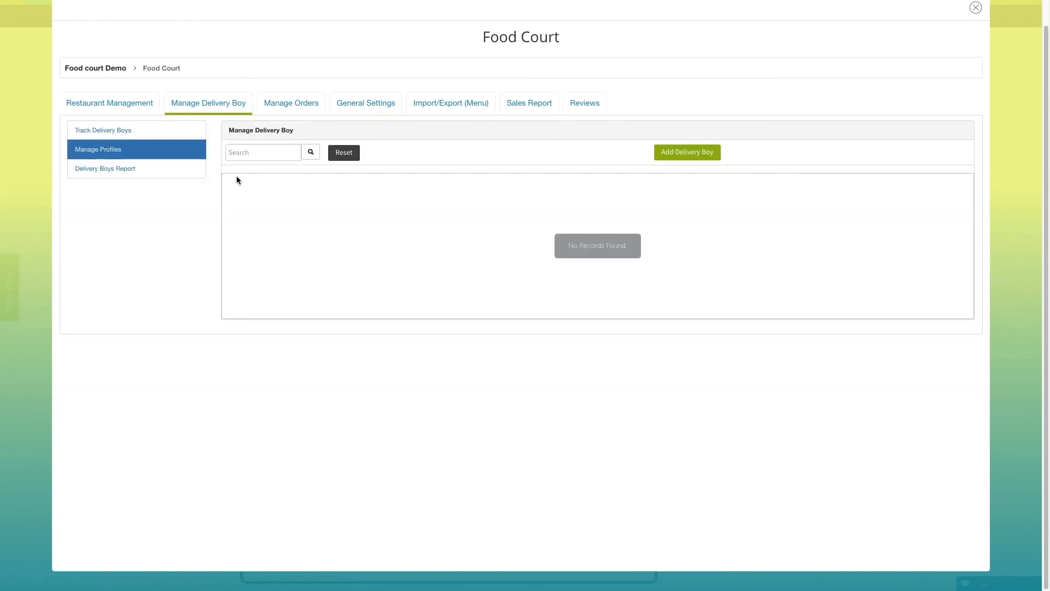
mouse_move(697, 168)
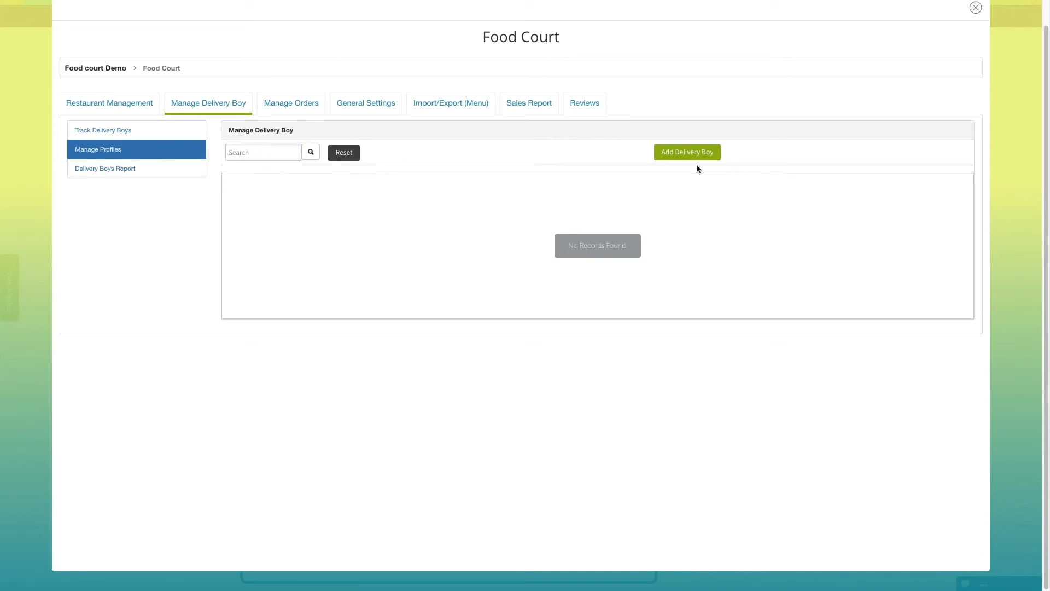
left_click(686, 152)
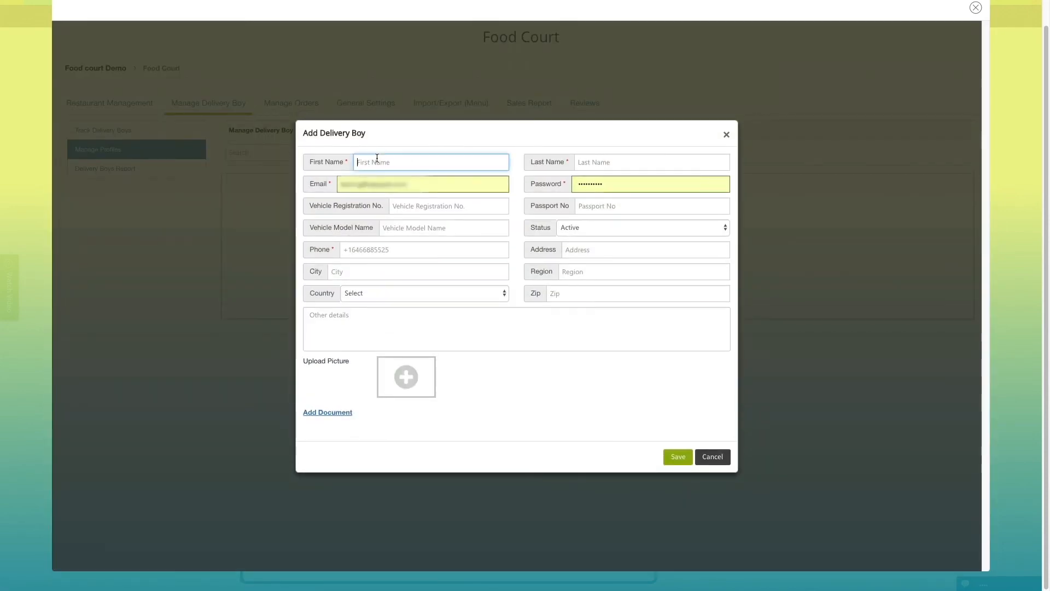
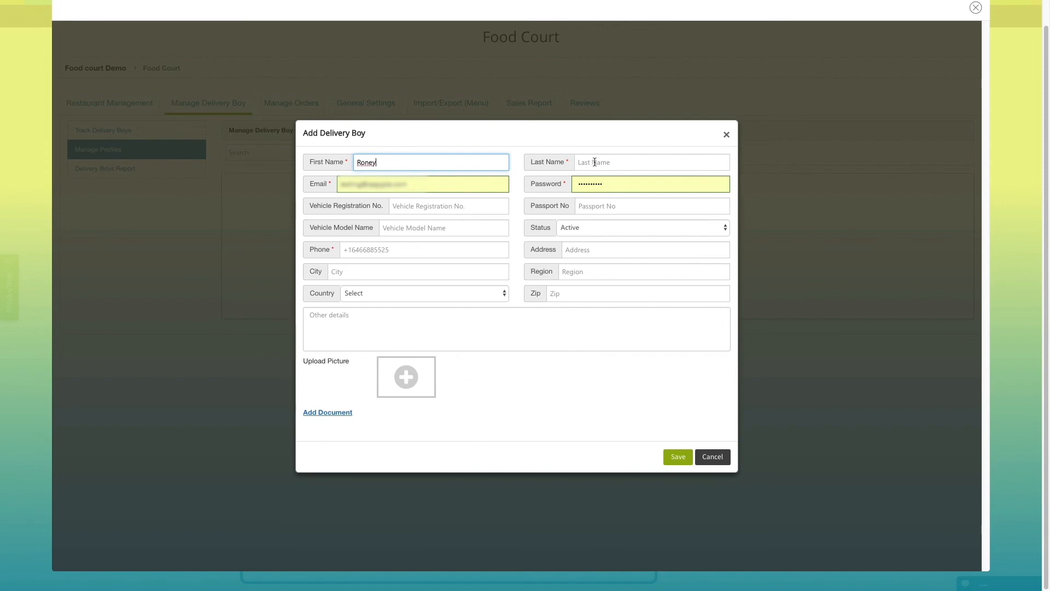
left_click(650, 162)
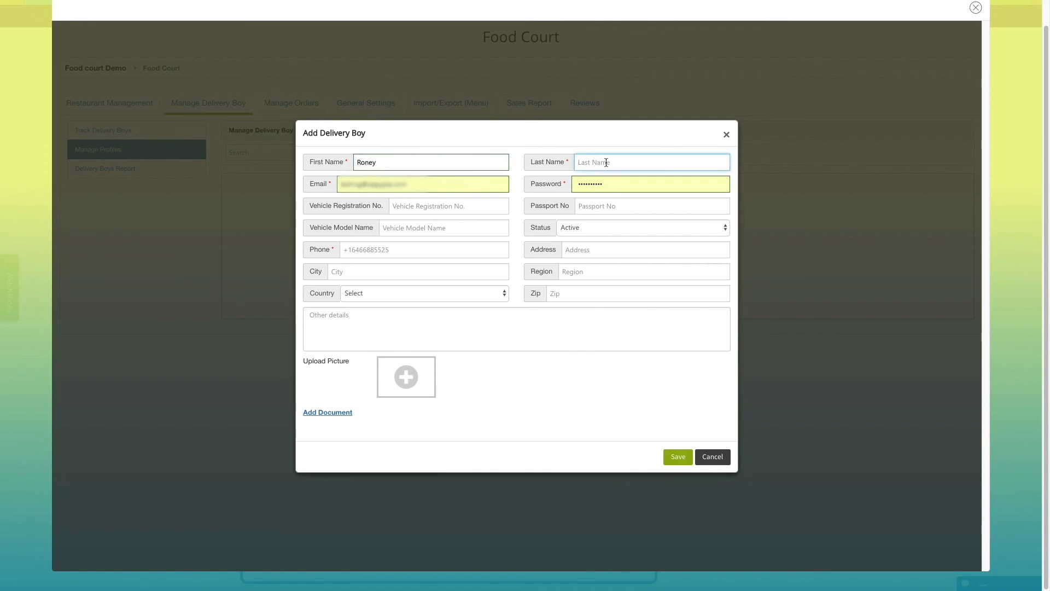
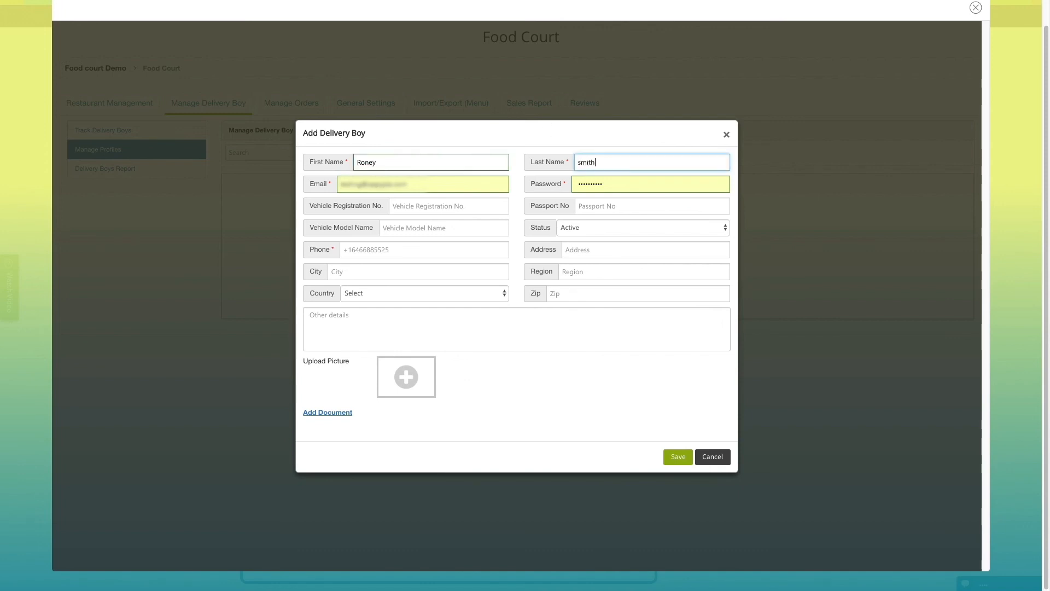
left_click(447, 206)
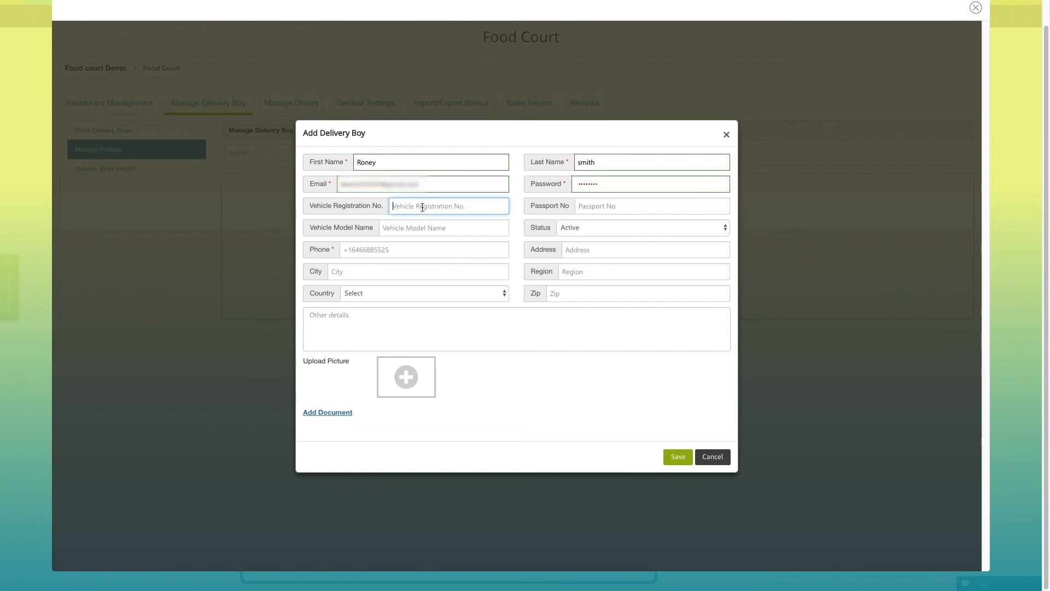
left_click(443, 227)
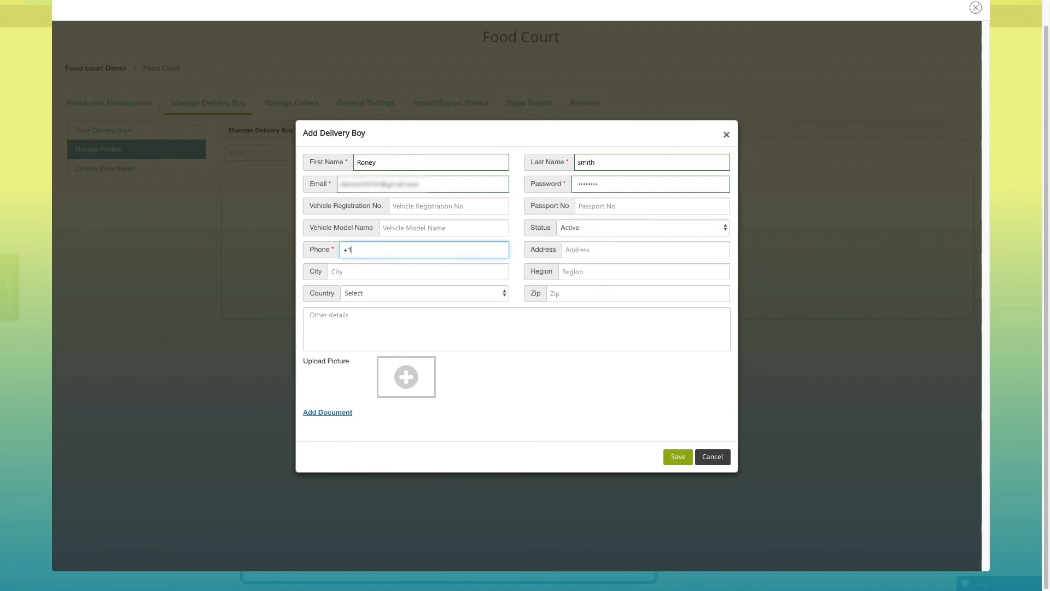
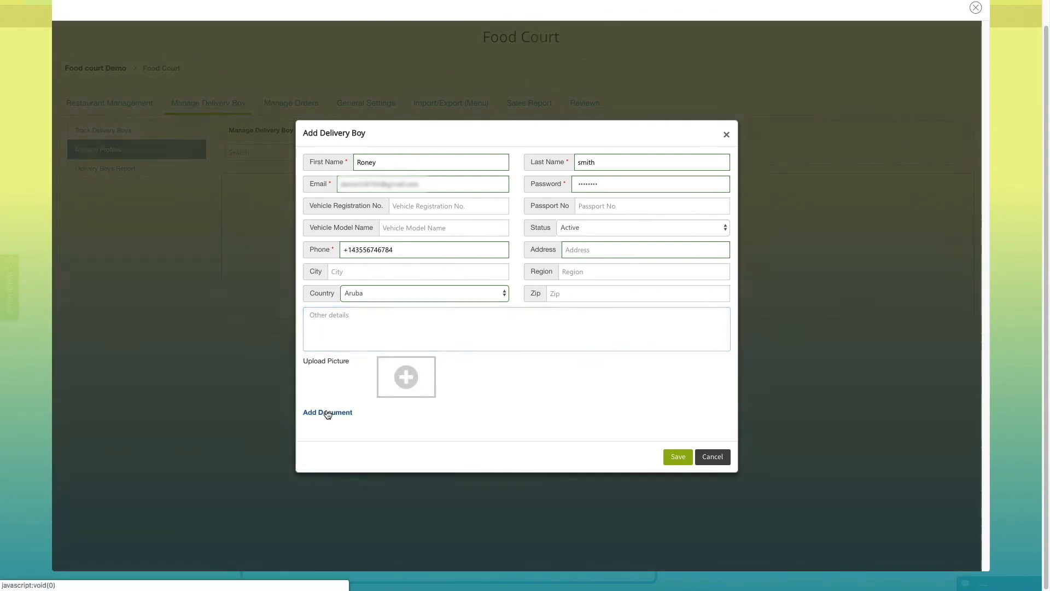
left_click(328, 413)
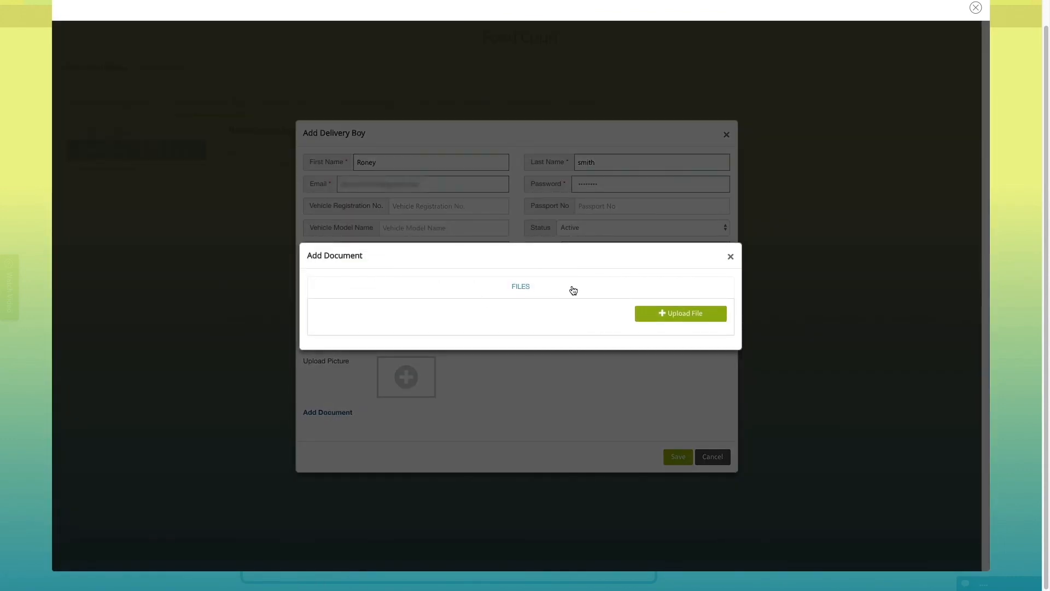
mouse_move(747, 265)
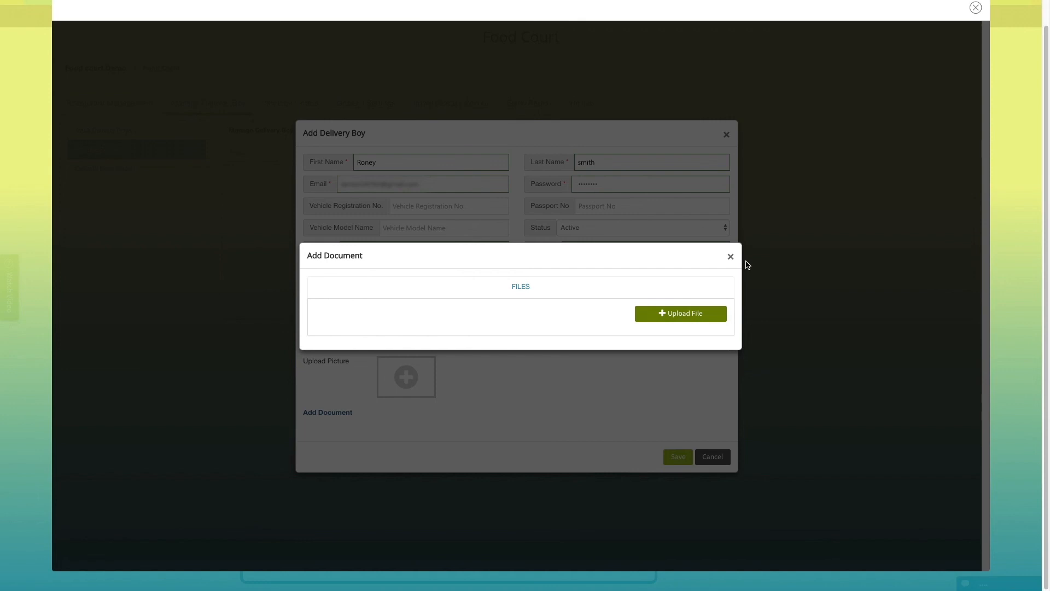
left_click(730, 256)
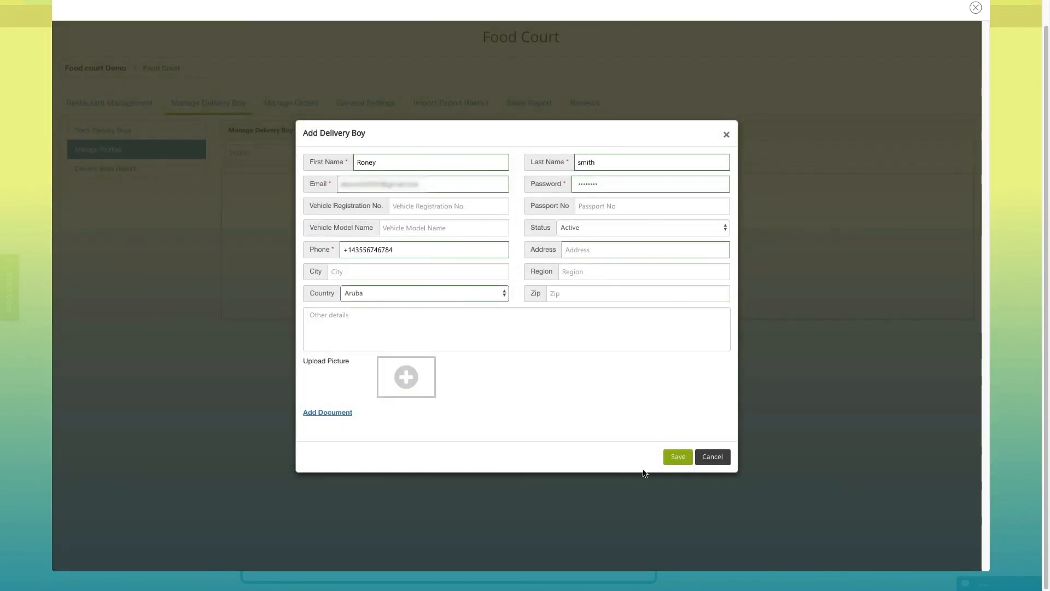
left_click(678, 456)
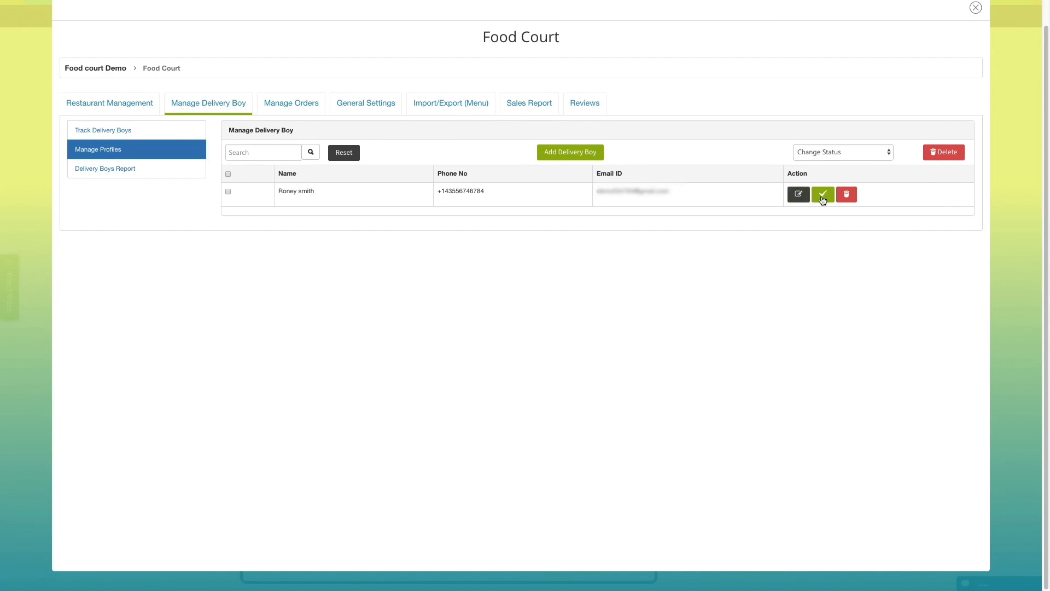
mouse_move(809, 263)
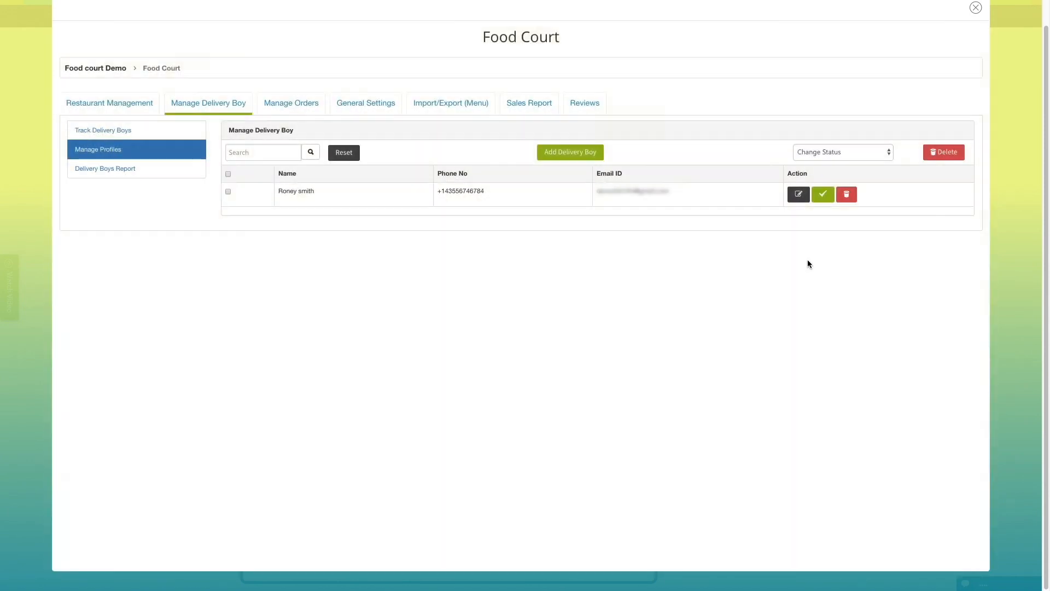
mouse_move(447, 129)
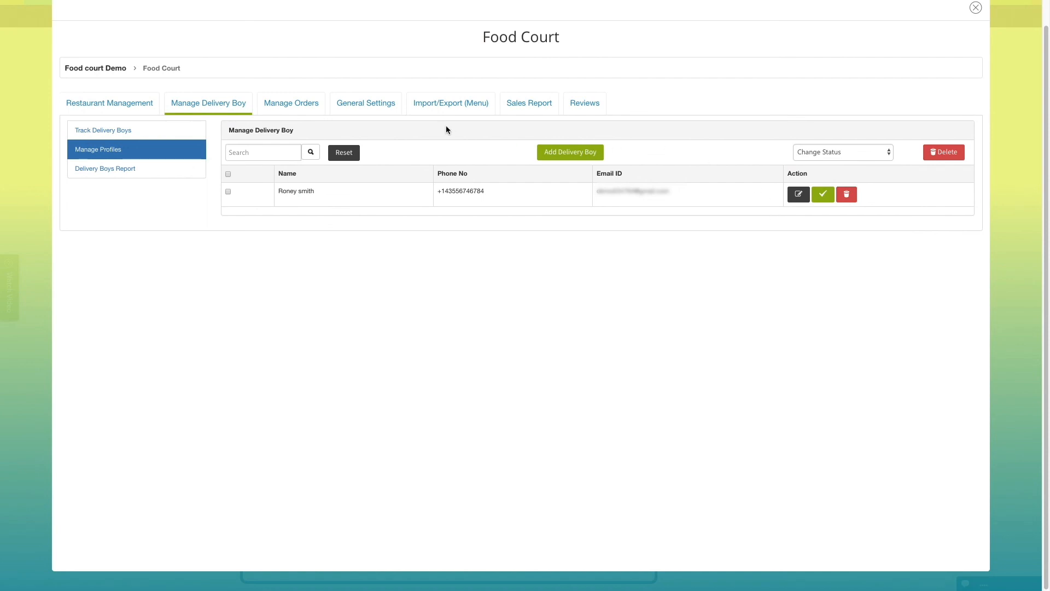
mouse_move(446, 107)
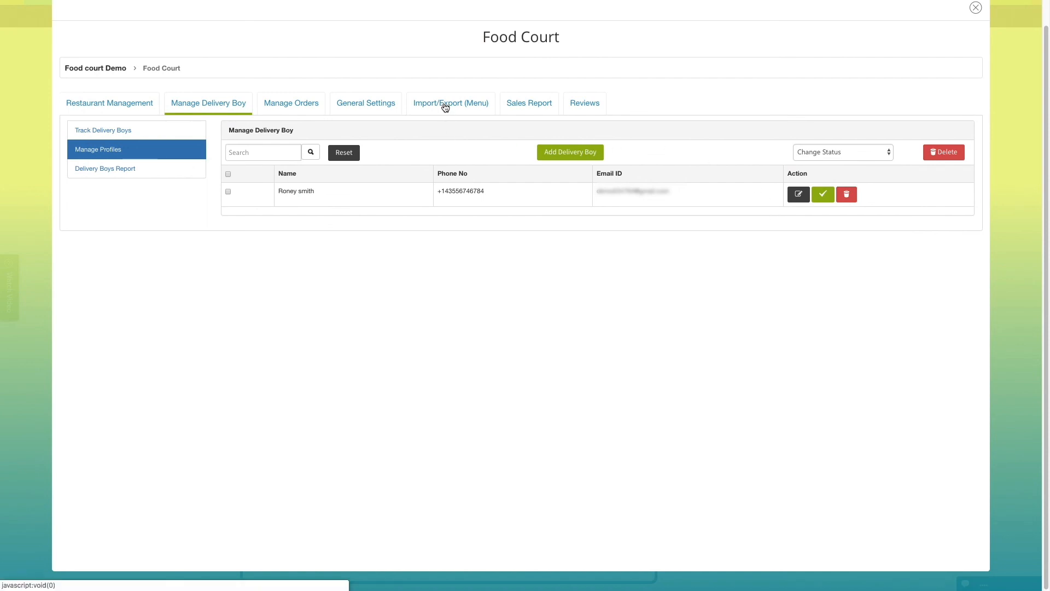
Step: Review the menu CSV/XLS import/export options, then bring up the Sales Report
left_click(451, 103)
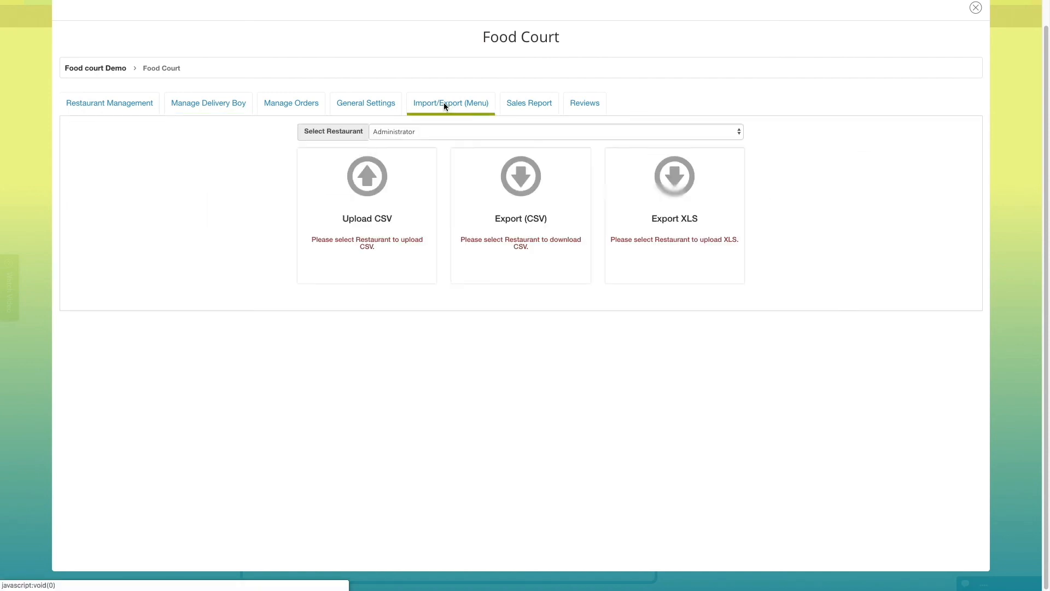
mouse_move(363, 284)
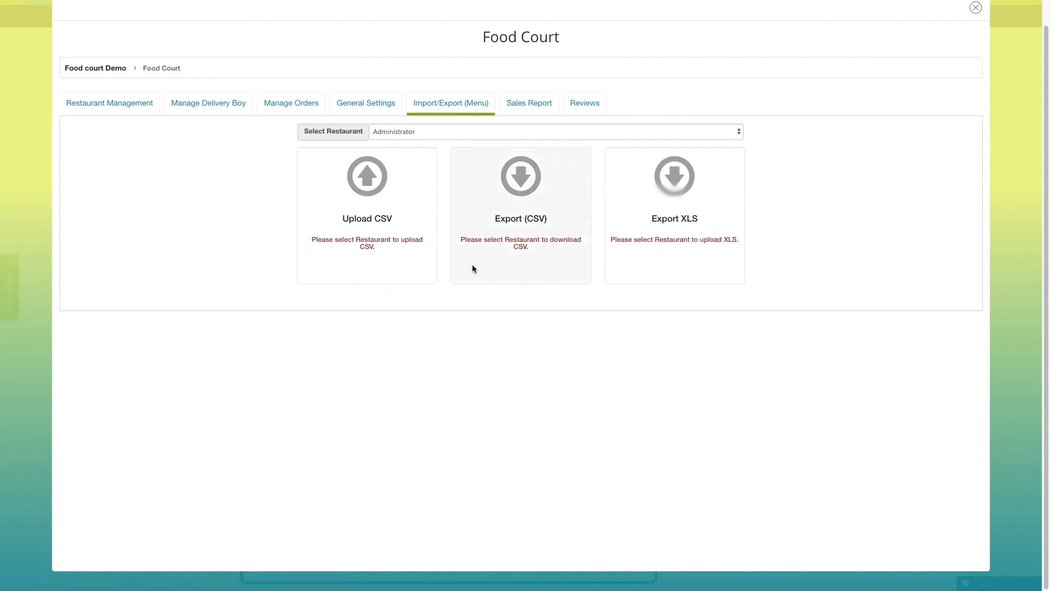
mouse_move(354, 215)
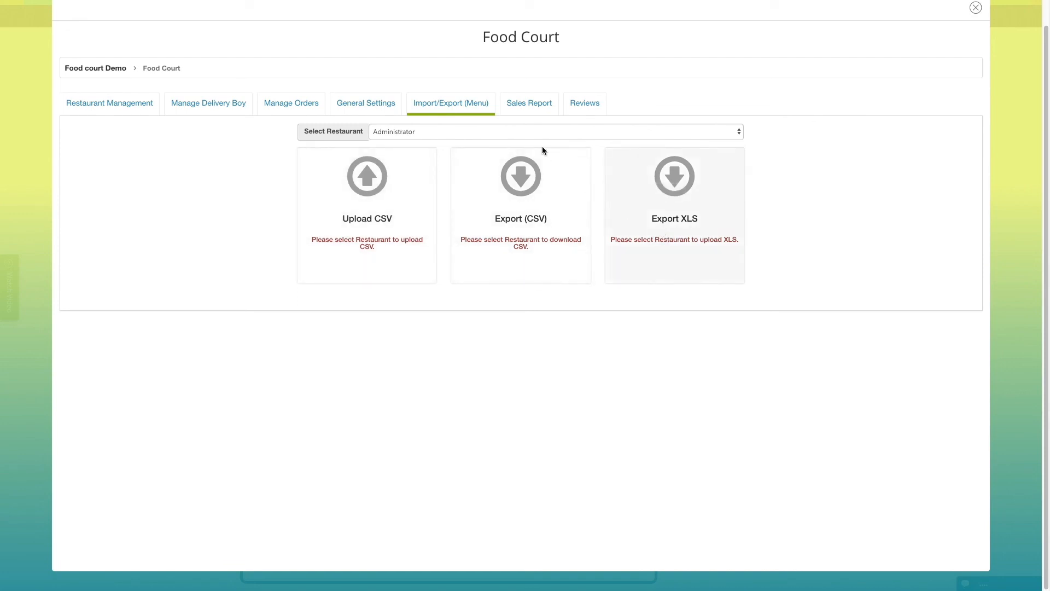
left_click(529, 102)
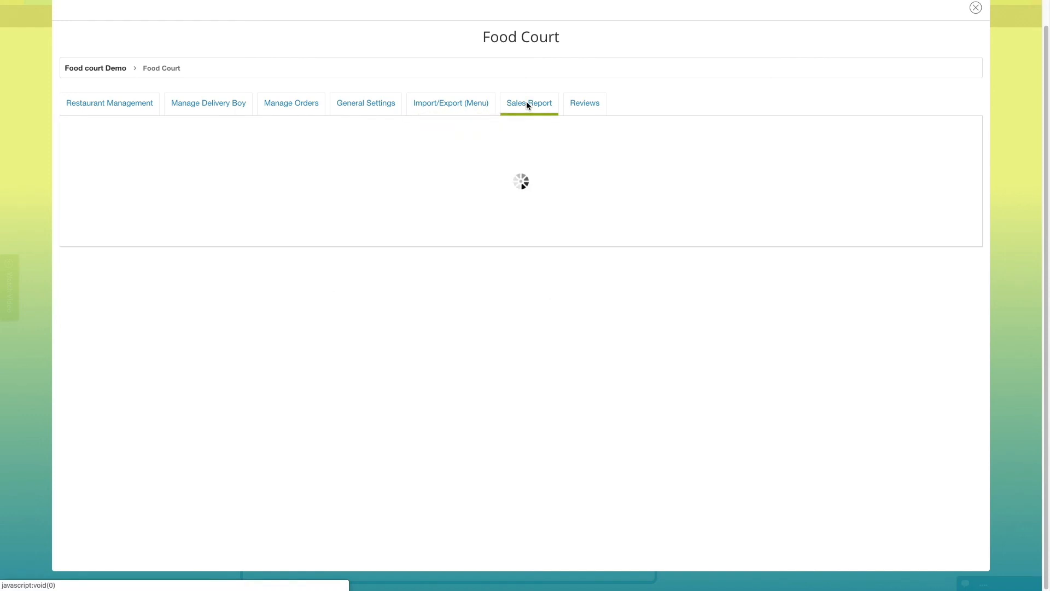
Step: Check the all-zero Sales Report, then view the empty Reviews list
left_click(528, 103)
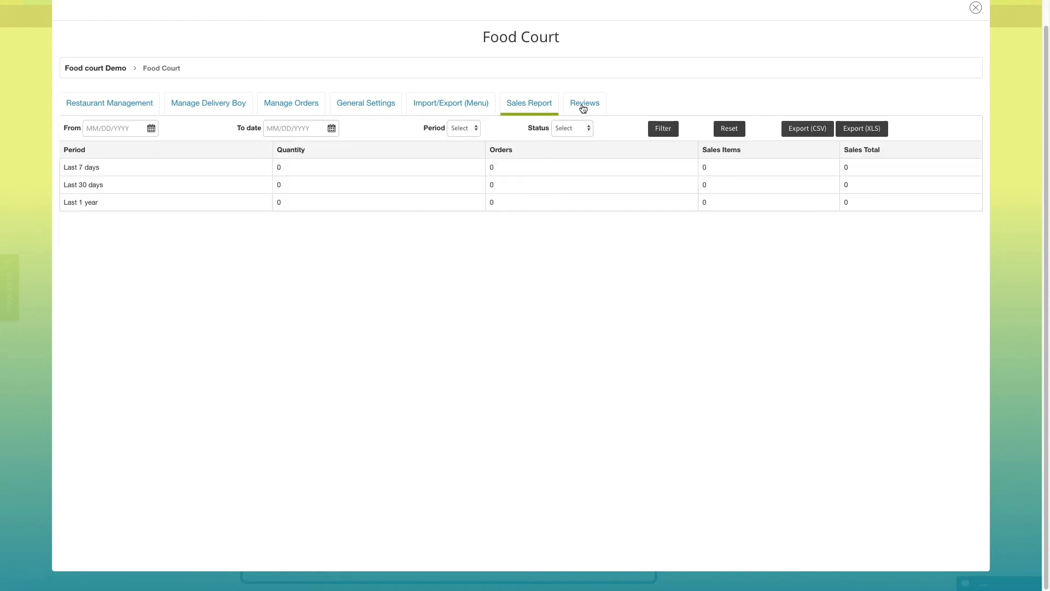
left_click(583, 103)
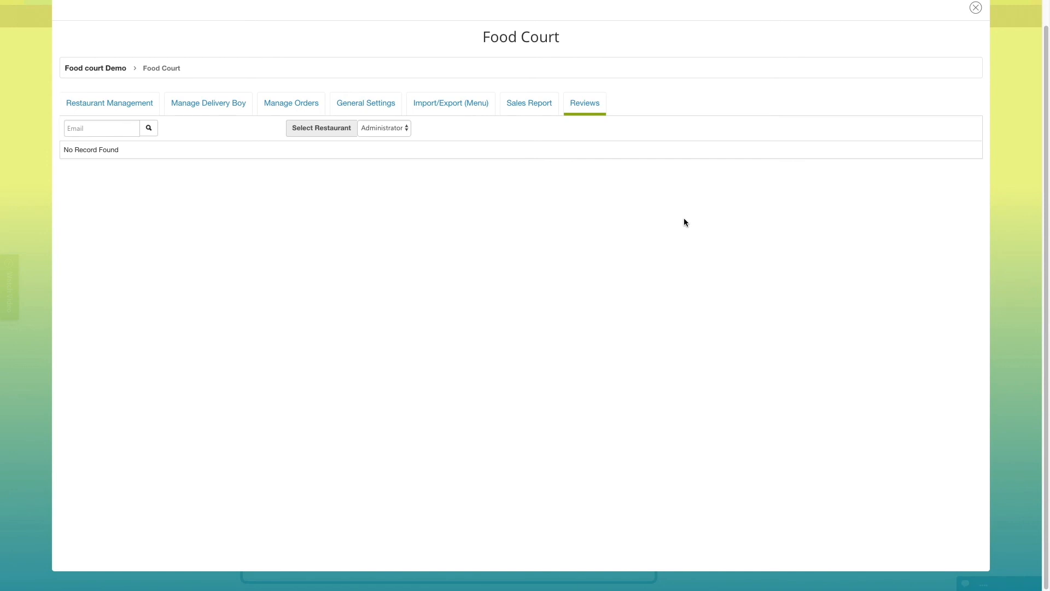